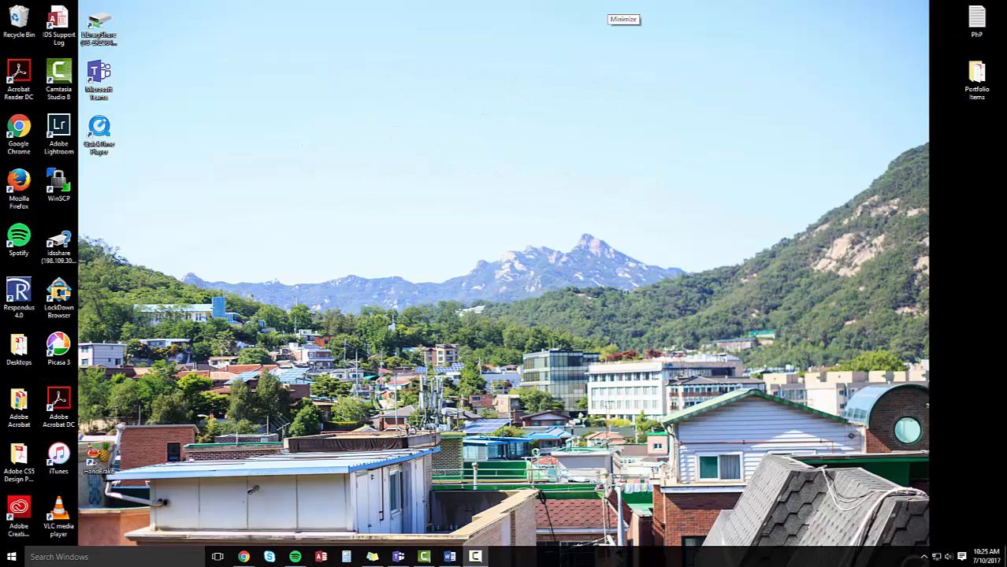
mouse_move(467, 251)
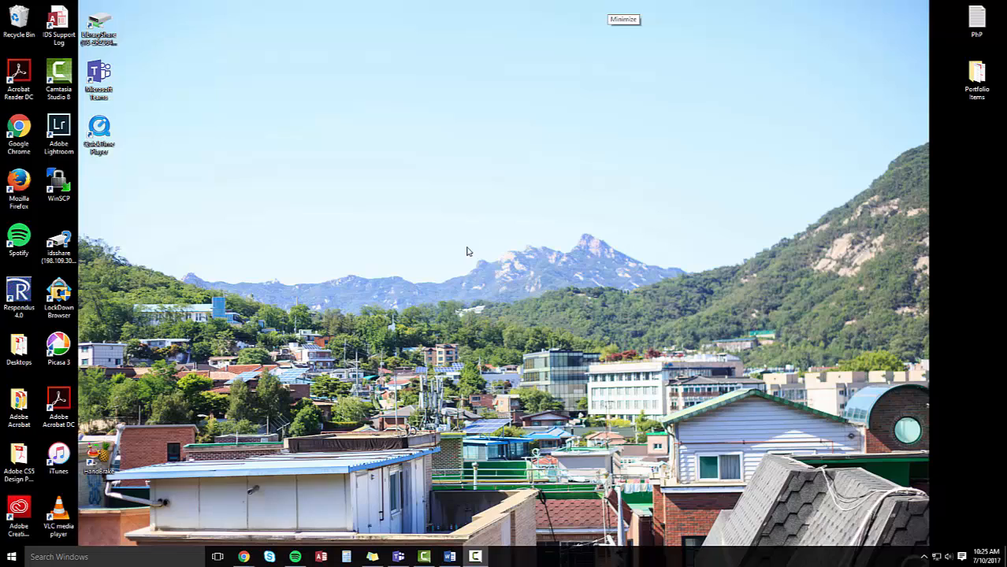
mouse_move(522, 171)
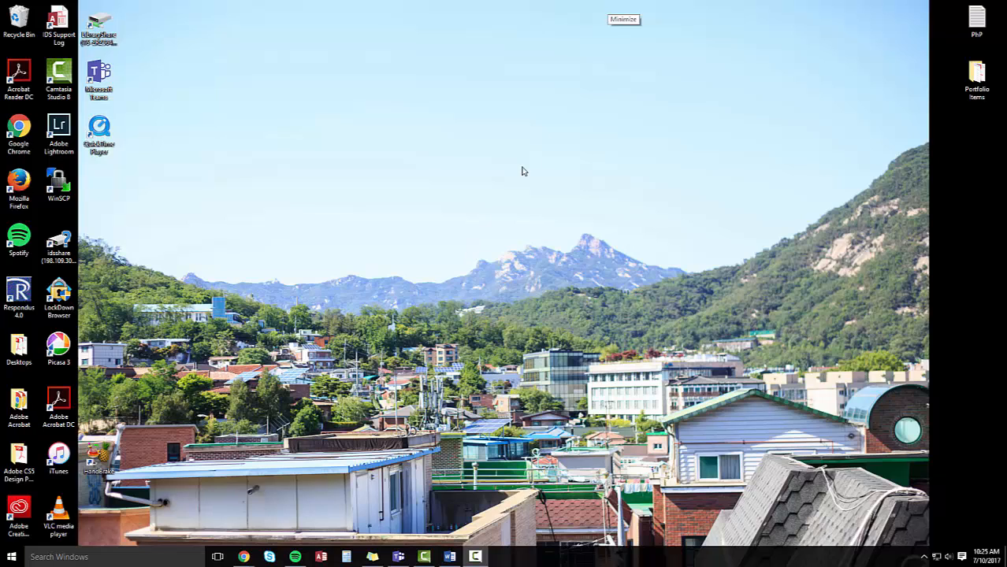
Open the desktop Portfolio Items folder in File Explorer to review its six files
click(977, 75)
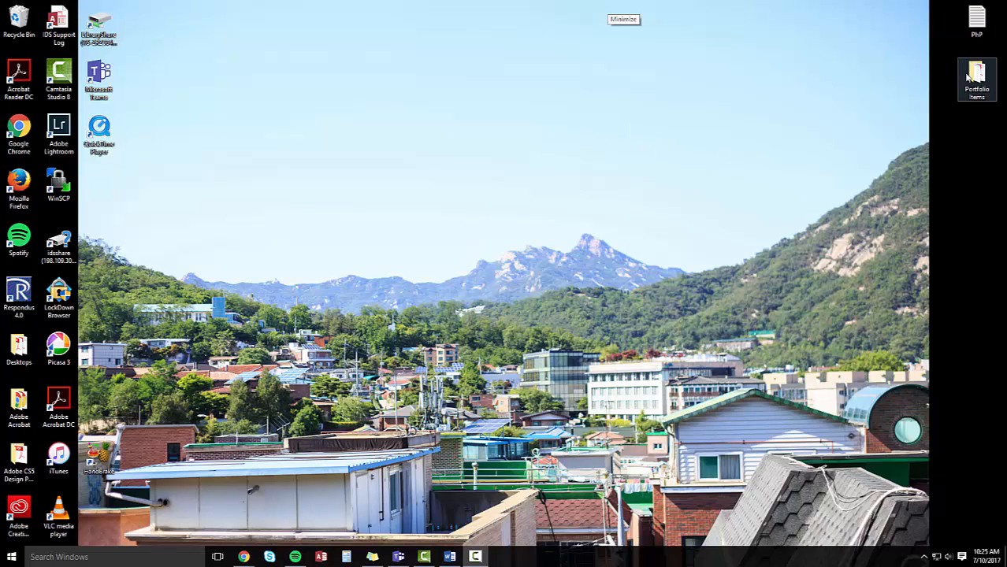
click(977, 79)
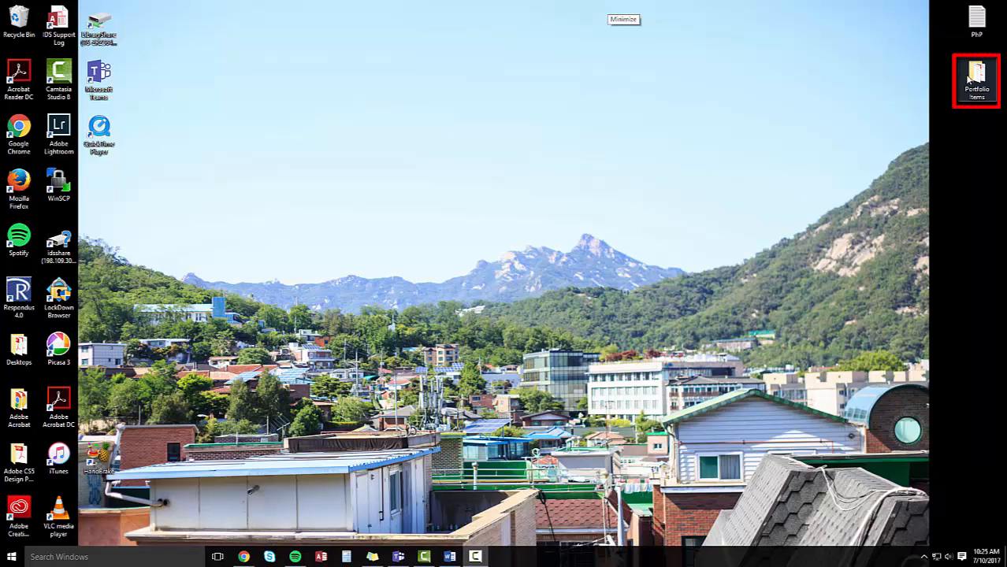
mouse_move(969, 77)
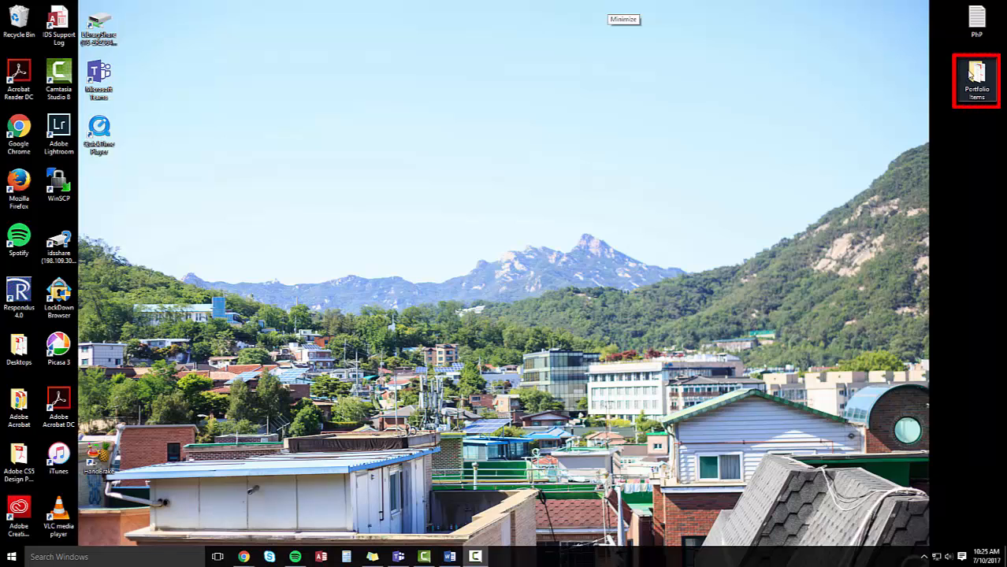
double_click(977, 79)
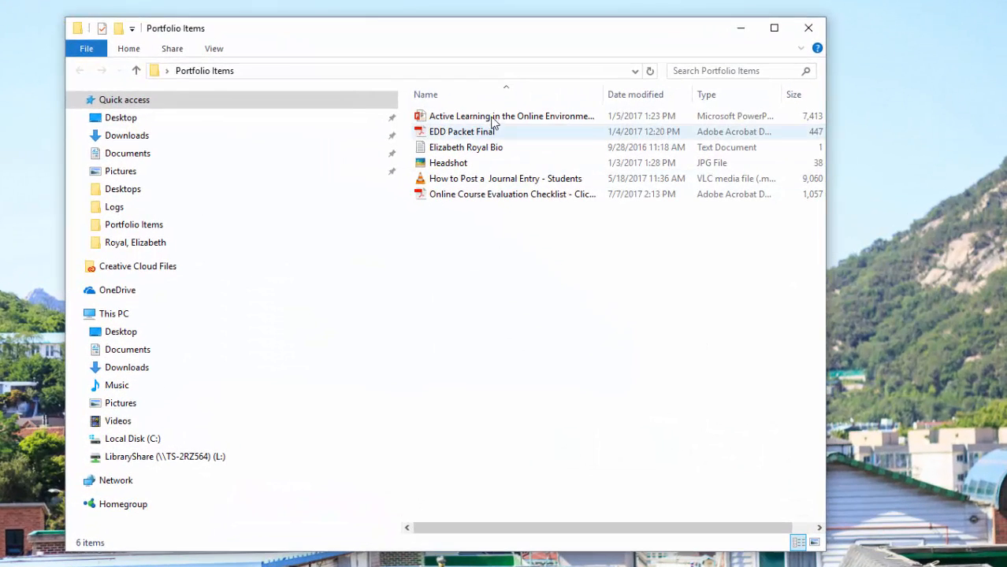
mouse_move(505, 178)
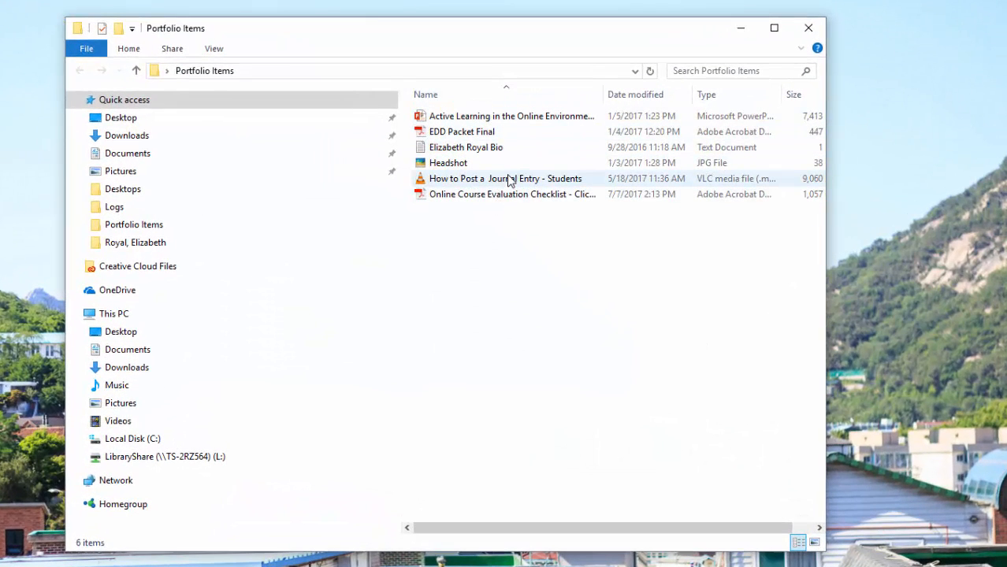
mouse_move(511, 163)
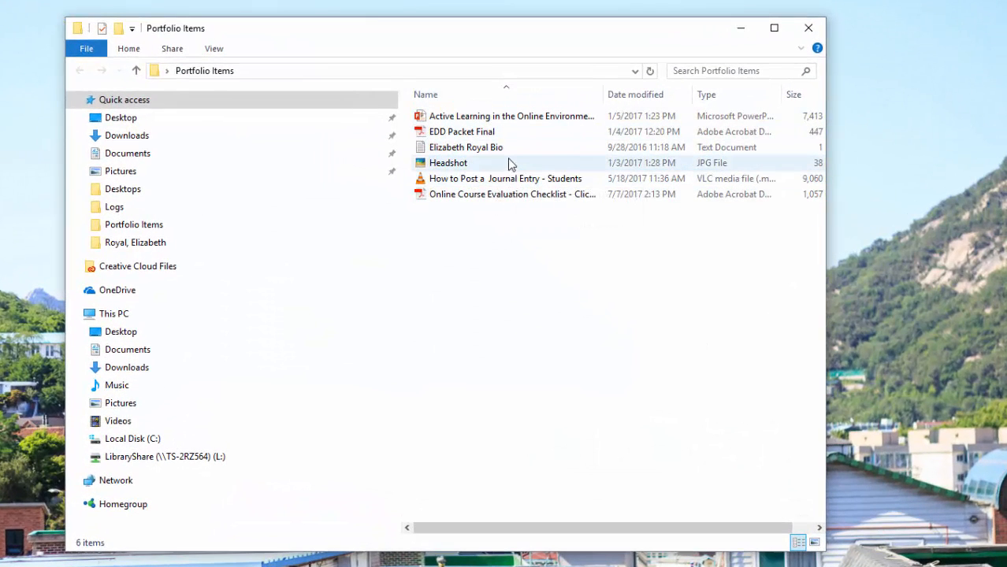
mouse_move(517, 132)
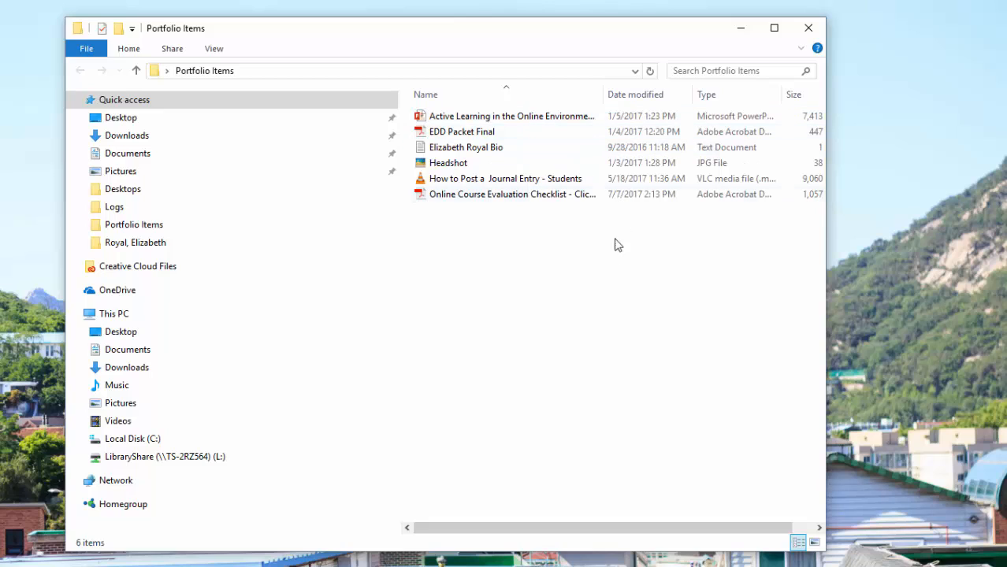
mouse_move(531, 431)
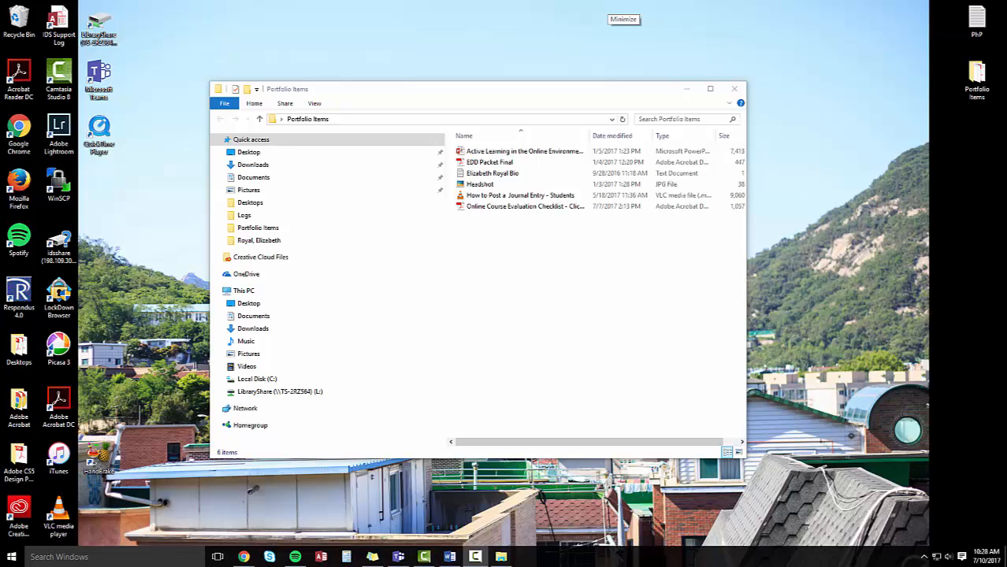
mouse_move(181, 489)
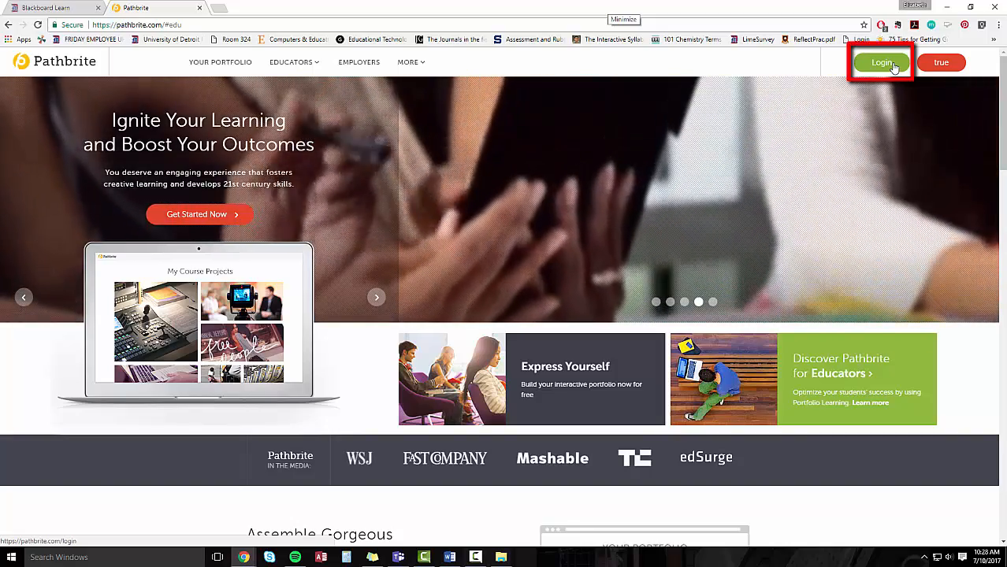
Go to Pathbrite's sign-in page with saved email and password, focusing the password field
click(881, 62)
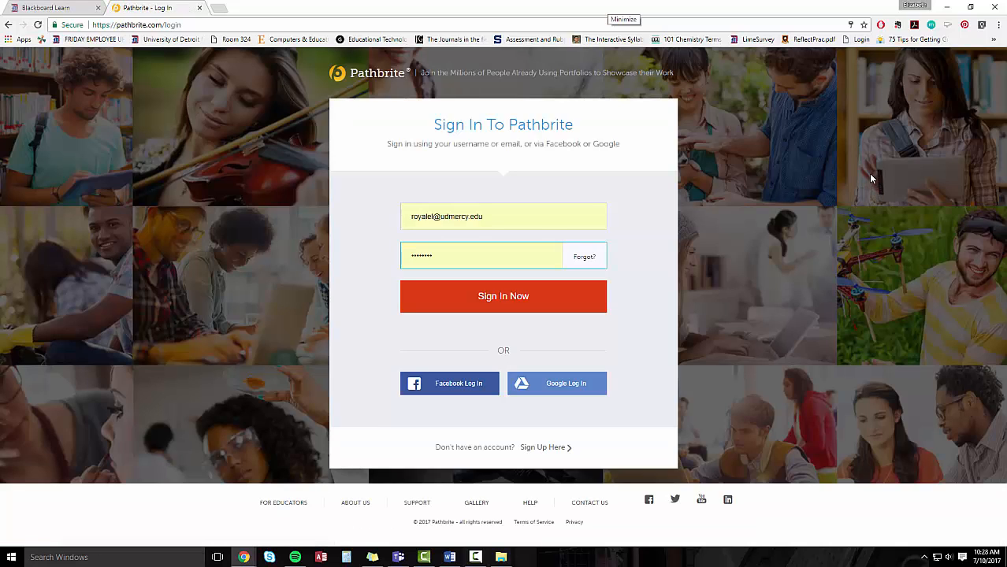
mouse_move(462, 205)
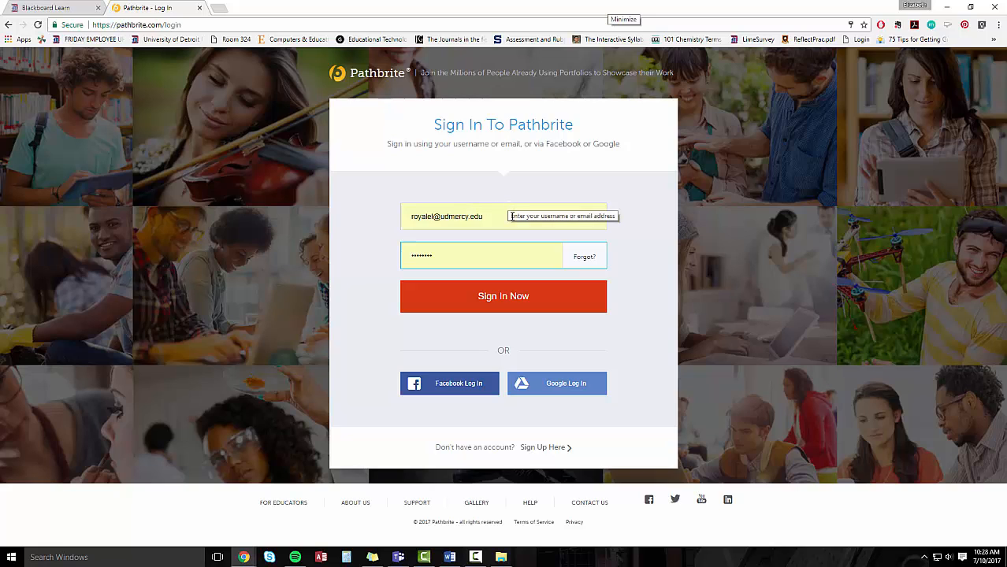
click(480, 255)
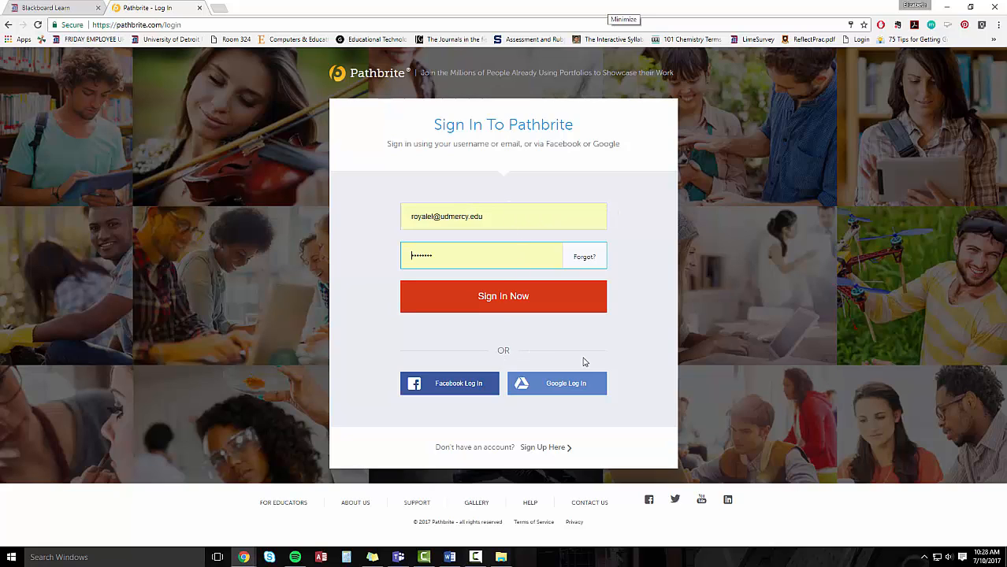
mouse_move(655, 343)
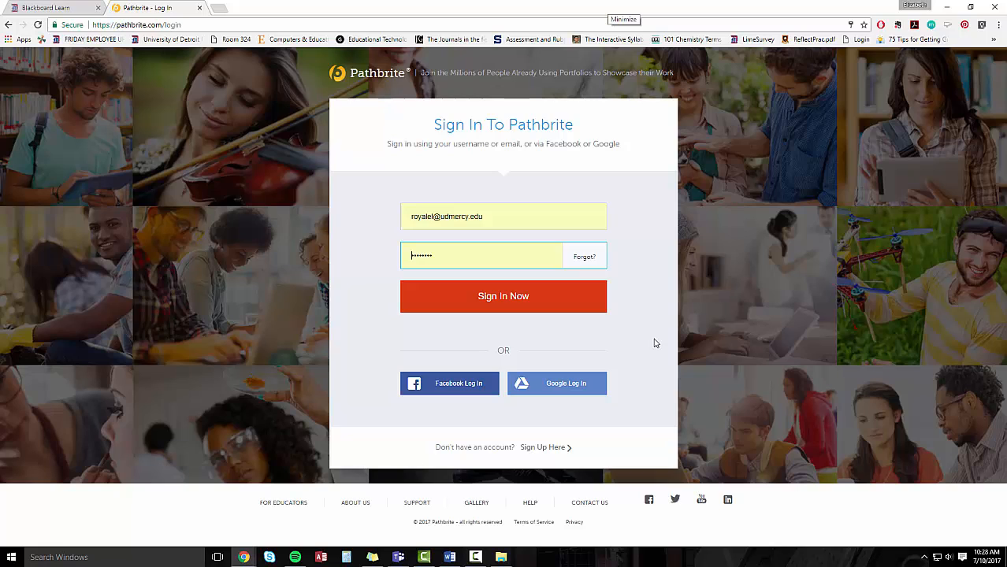
mouse_move(511, 386)
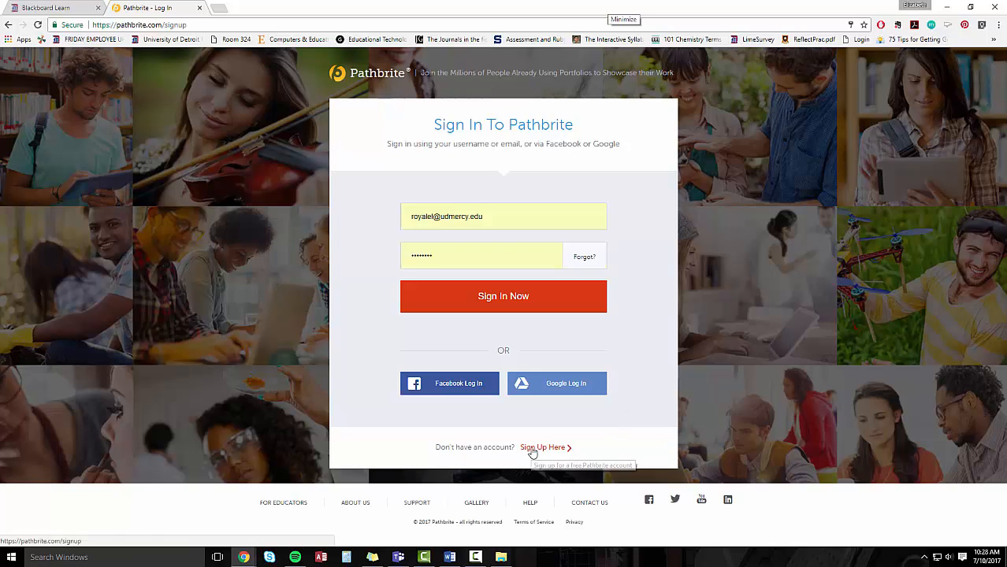
click(542, 447)
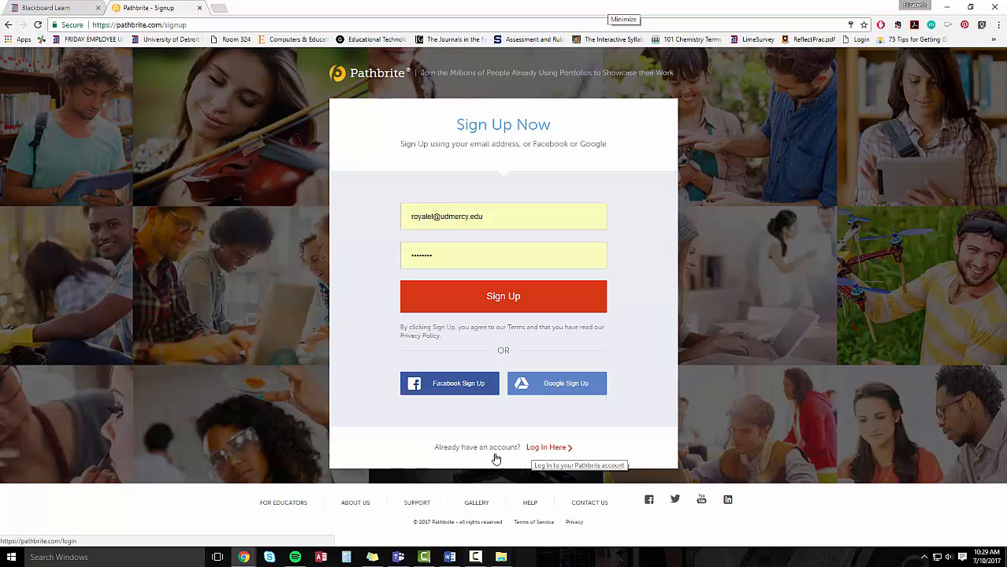
mouse_move(500, 376)
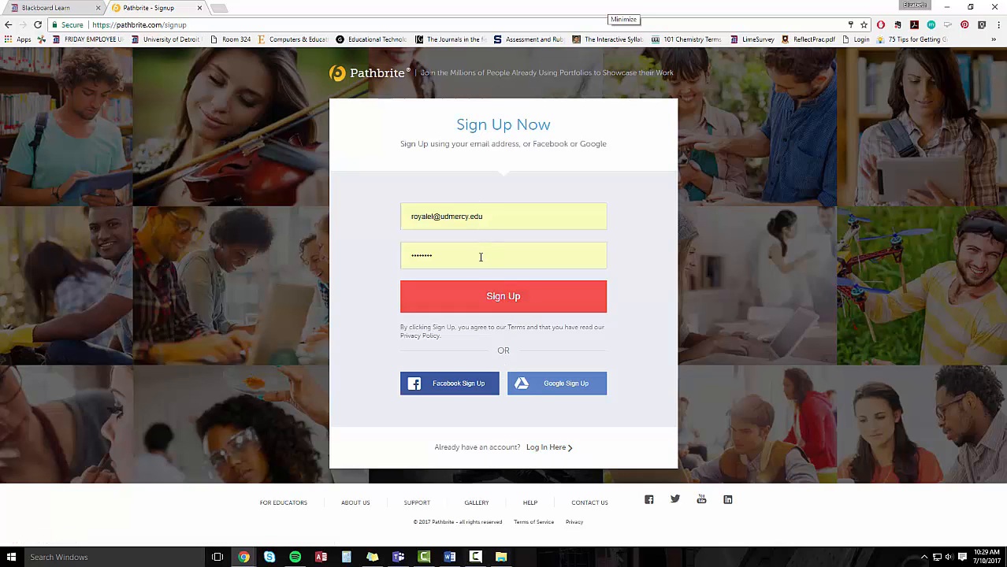
mouse_move(546, 448)
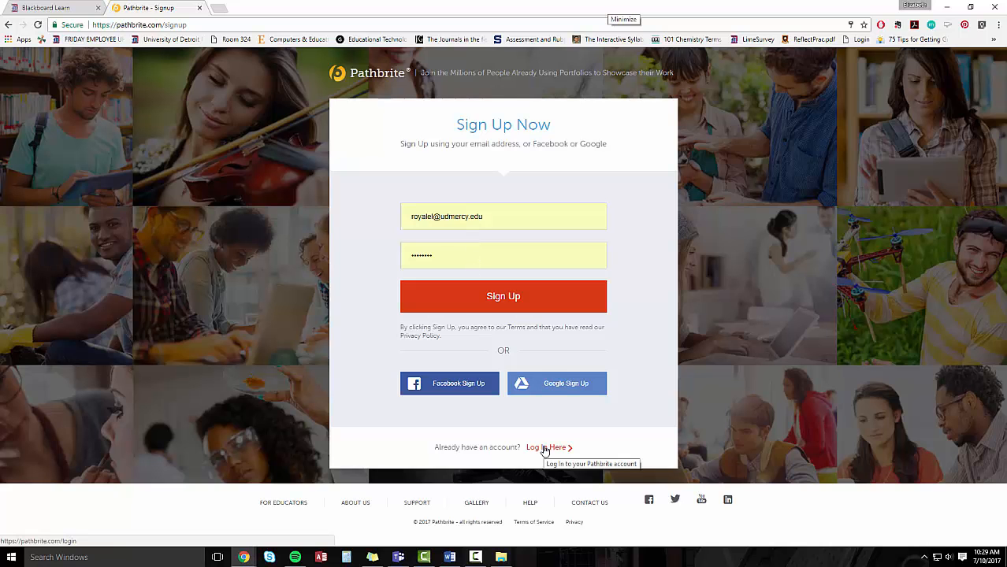
click(548, 447)
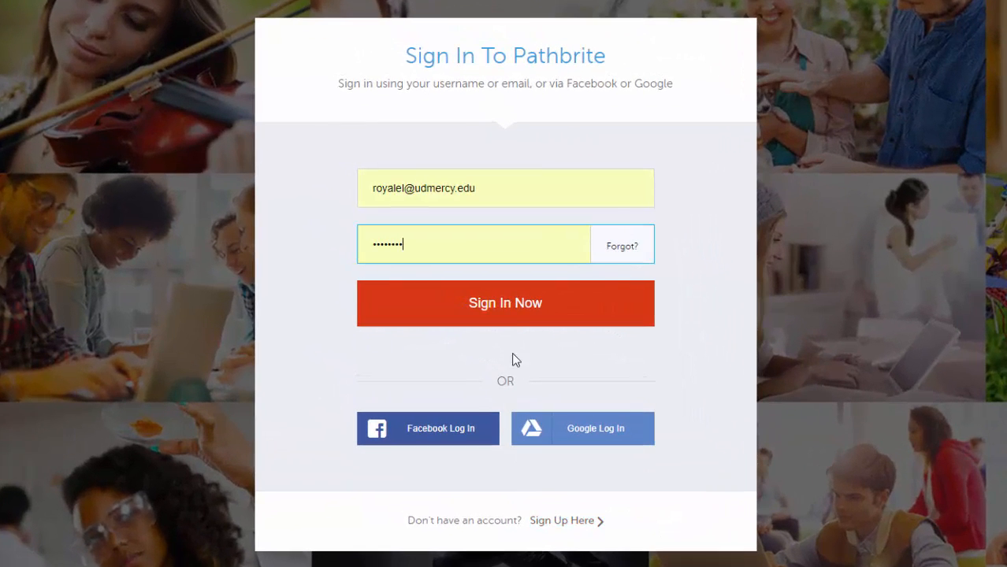
mouse_move(495, 189)
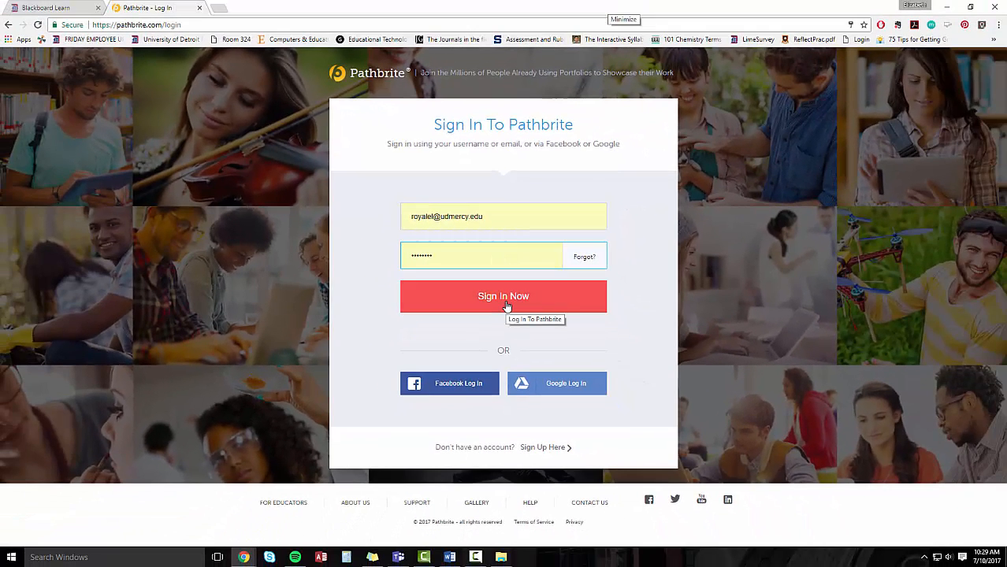
Sign in to Pathbrite and land on the empty My Profile page
click(503, 296)
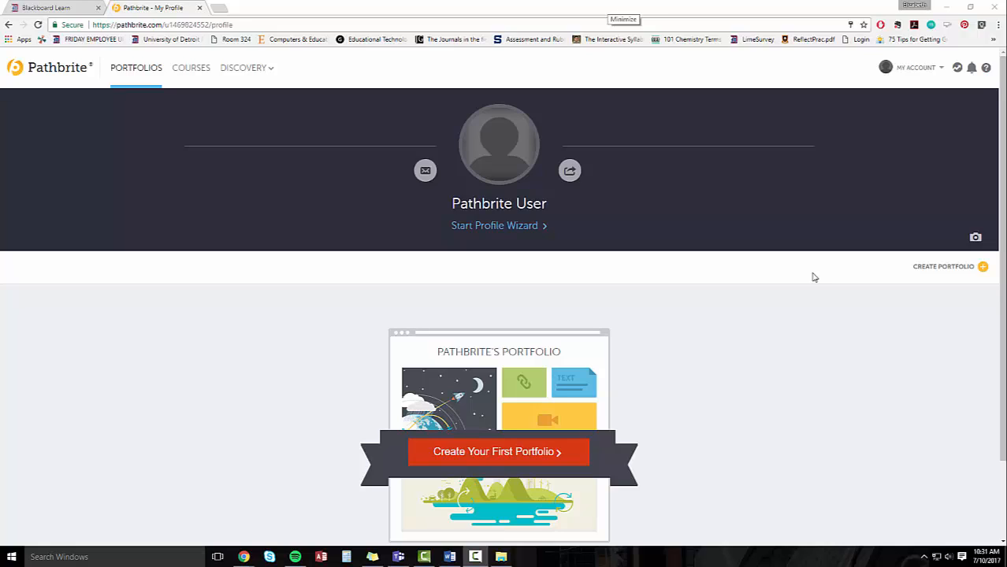
mouse_move(934, 274)
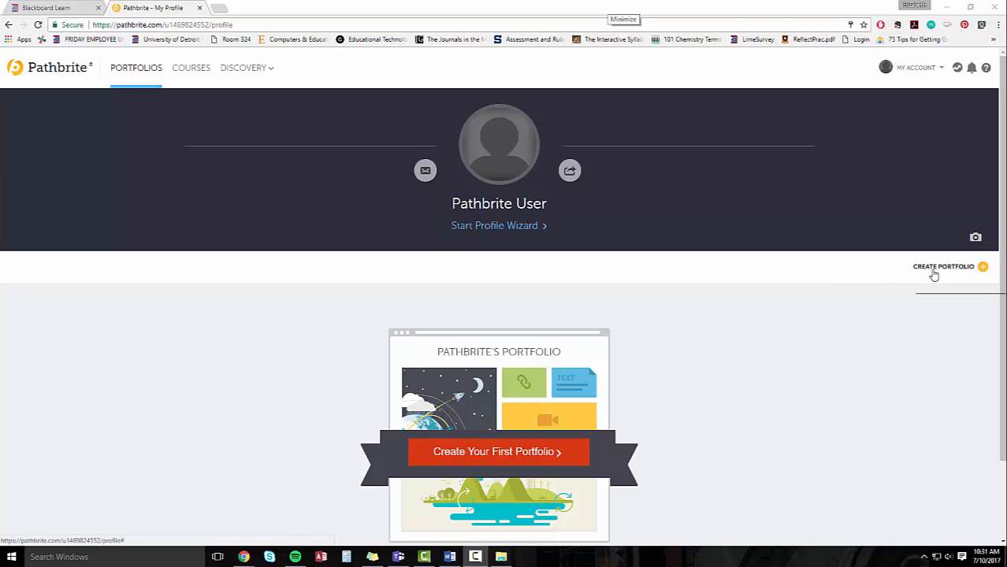
mouse_move(943, 266)
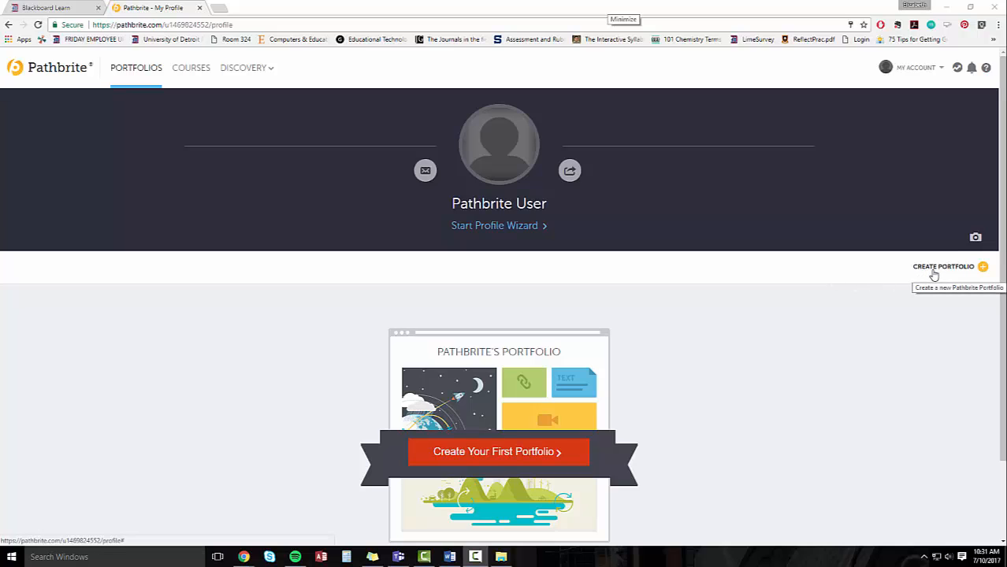
Create 'Instructional Design Portfolio' with a description about instructional design work examples
click(944, 266)
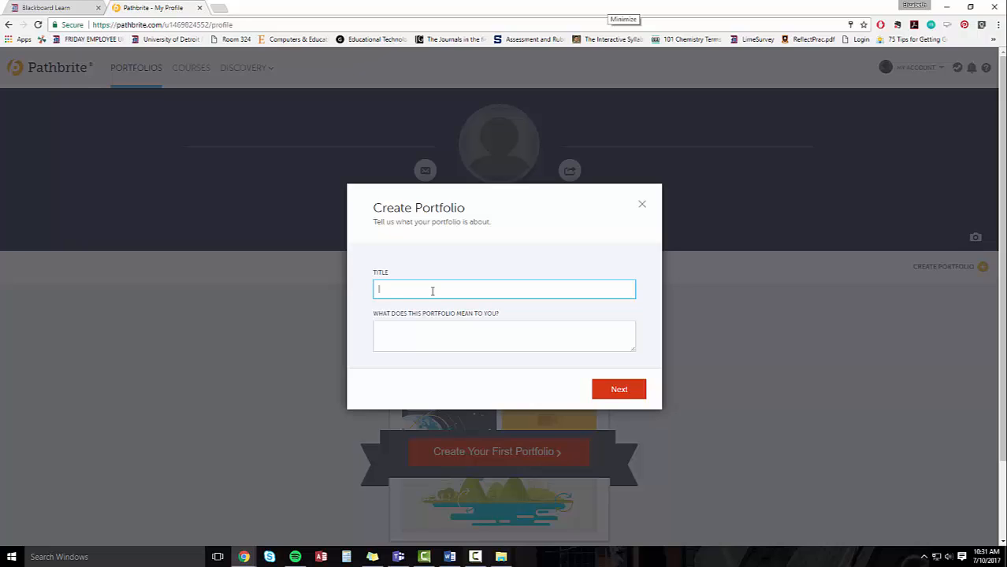
text(Instructional Design Portfolio)
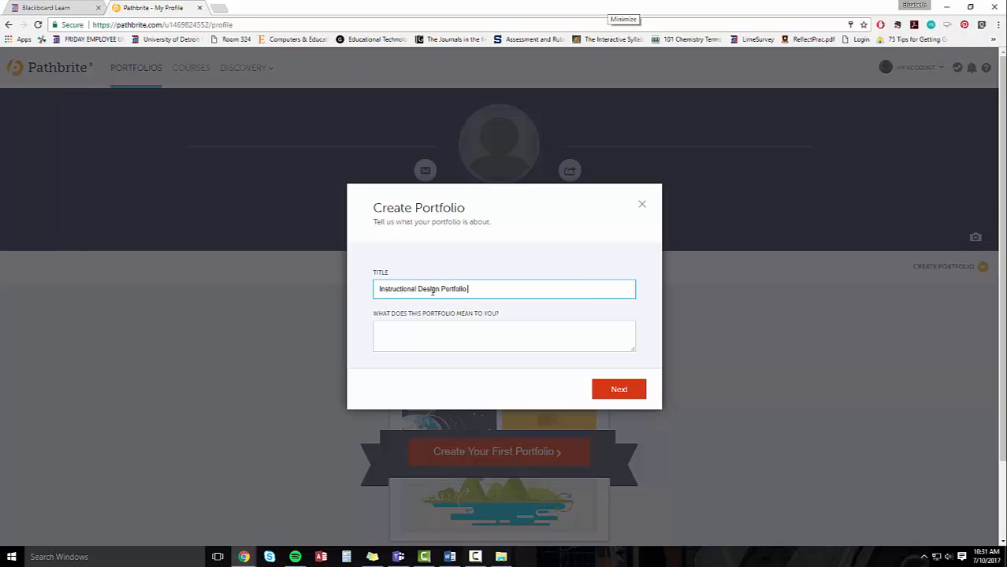
click(504, 336)
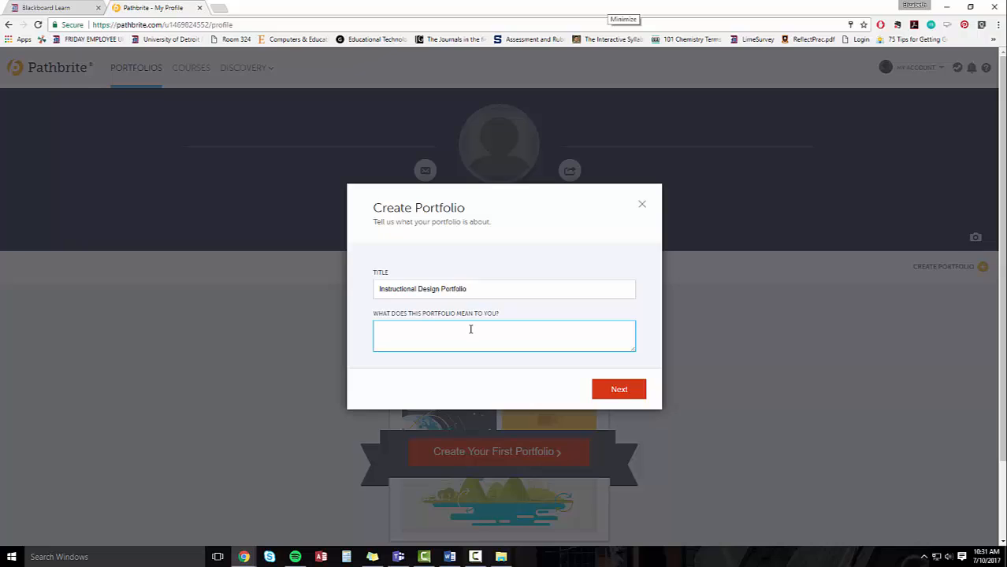
text(This portfolio includes examples of my work as an instructional designer.)
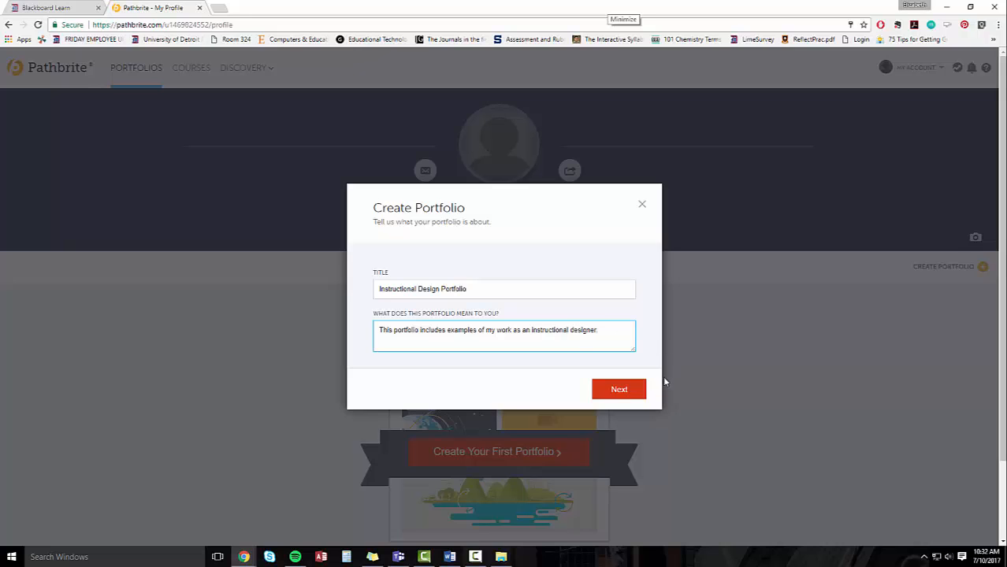
click(619, 389)
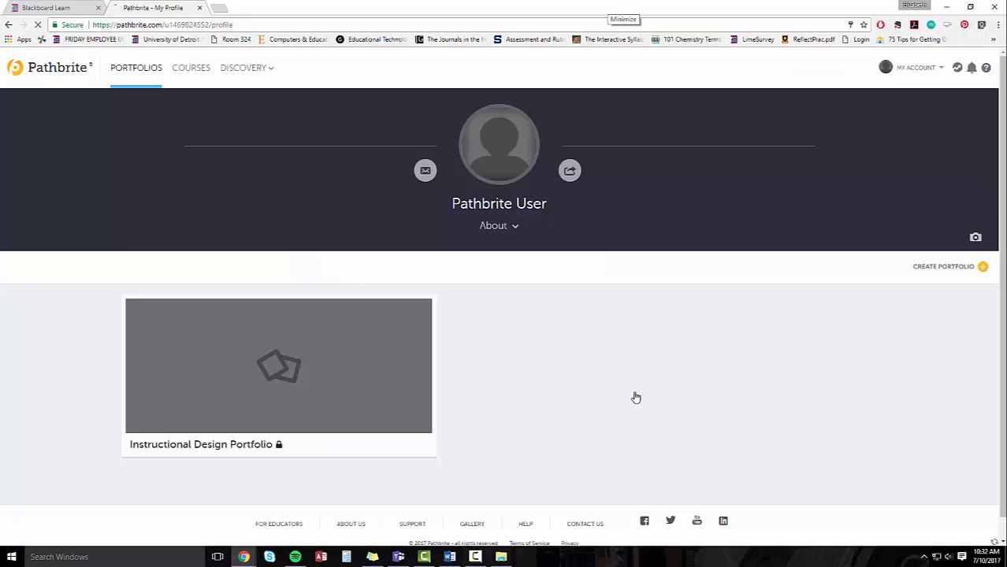
Open the Instructional Design Portfolio editor, view Style & Settings, then return to Add Work
click(278, 365)
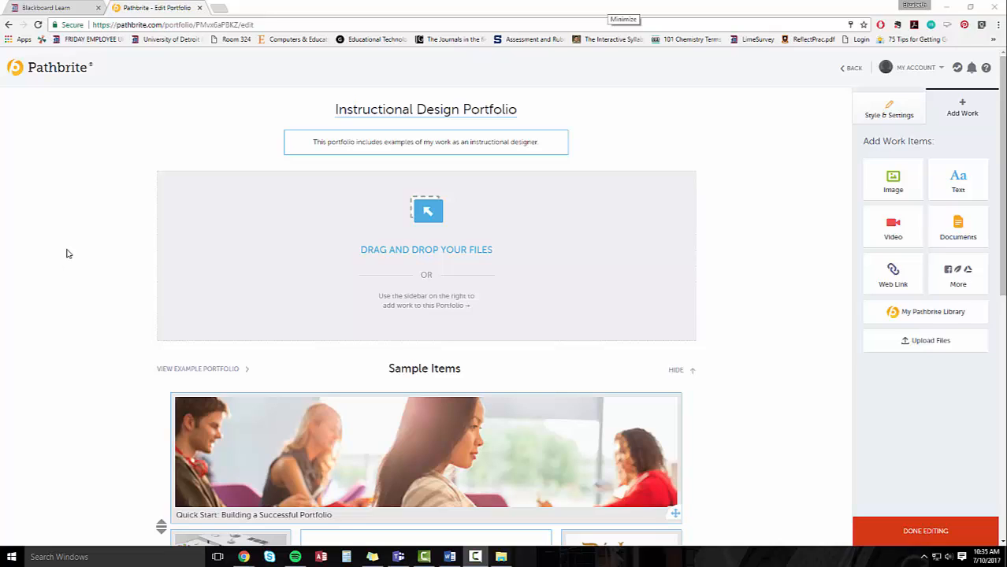
mouse_move(252, 151)
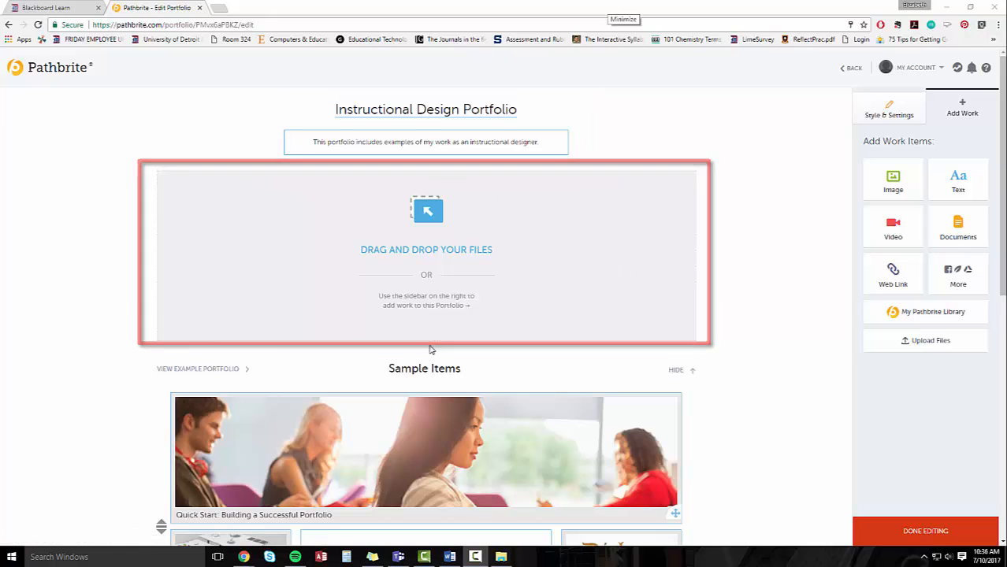
scroll(down, 3)
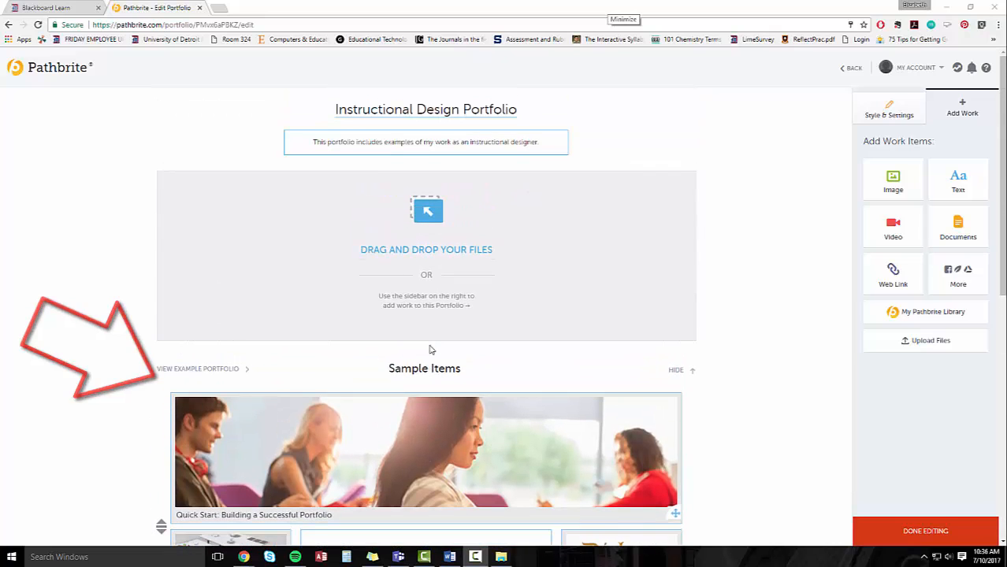
click(889, 109)
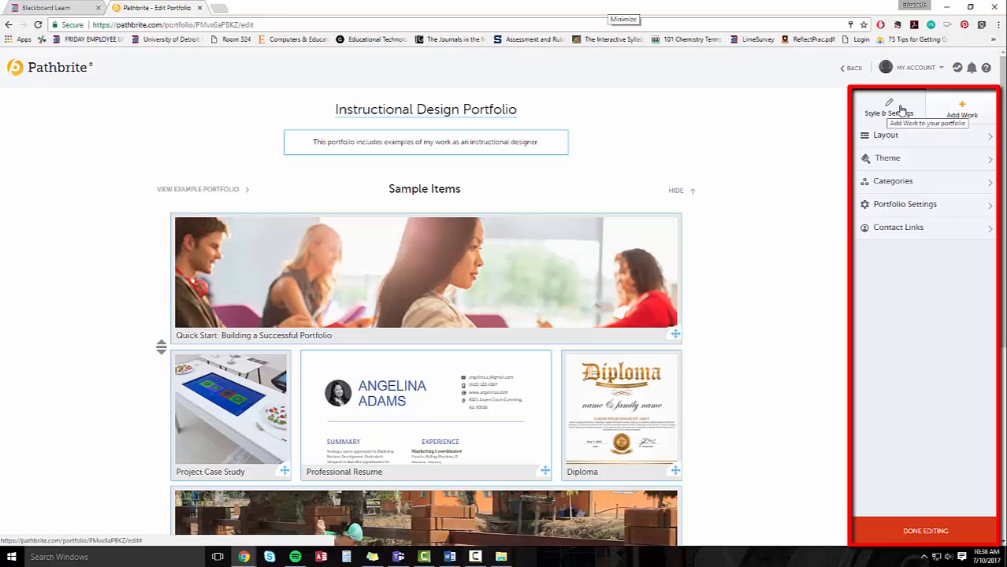
mouse_move(889, 107)
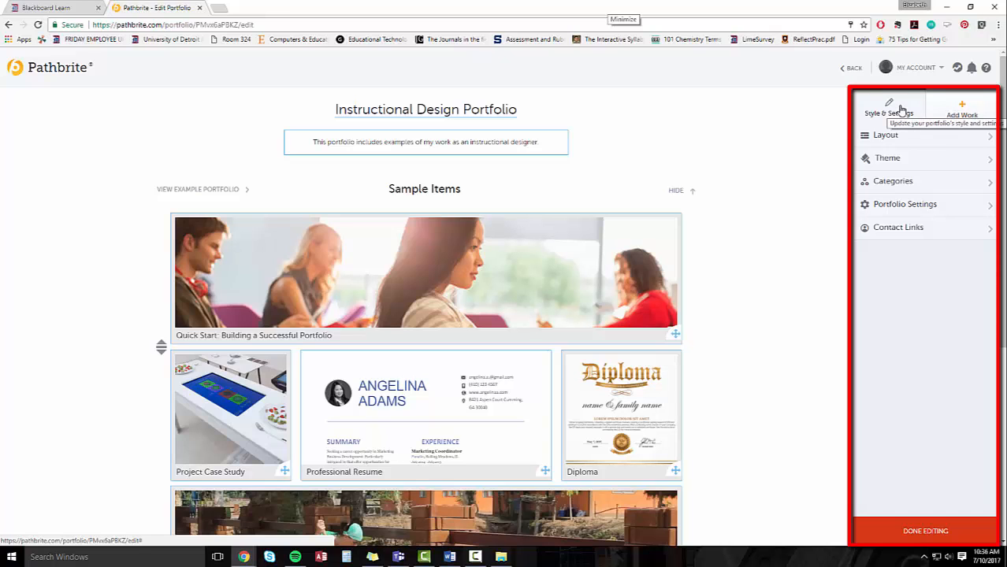
click(962, 108)
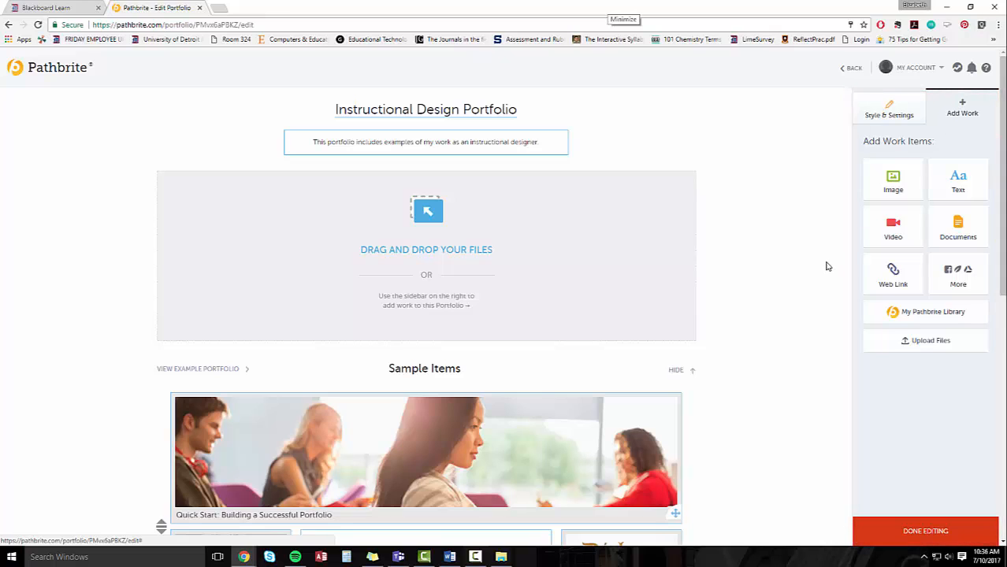
mouse_move(782, 253)
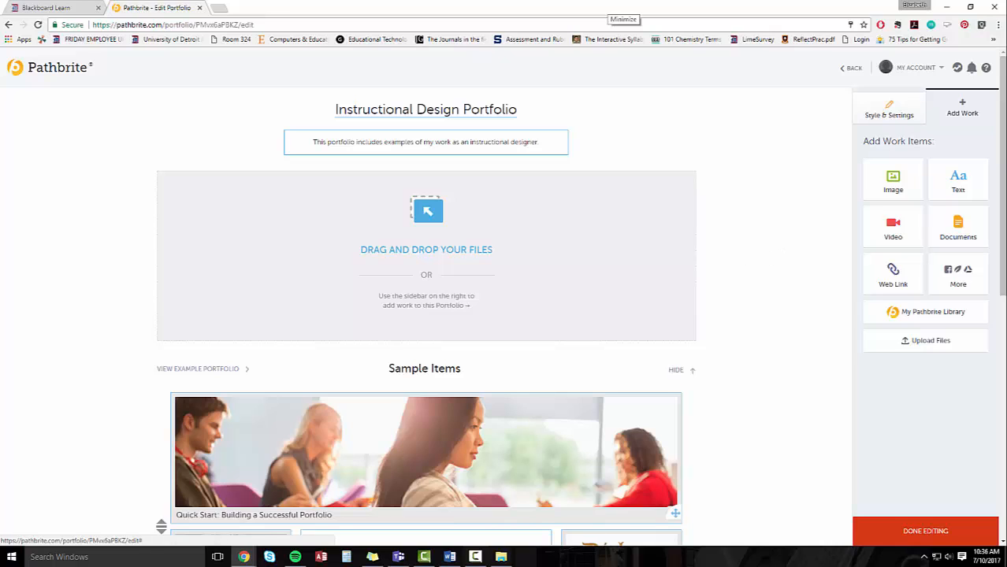
Bring up the Portfolio Items folder in File Explorer beside the portfolio editor
click(501, 558)
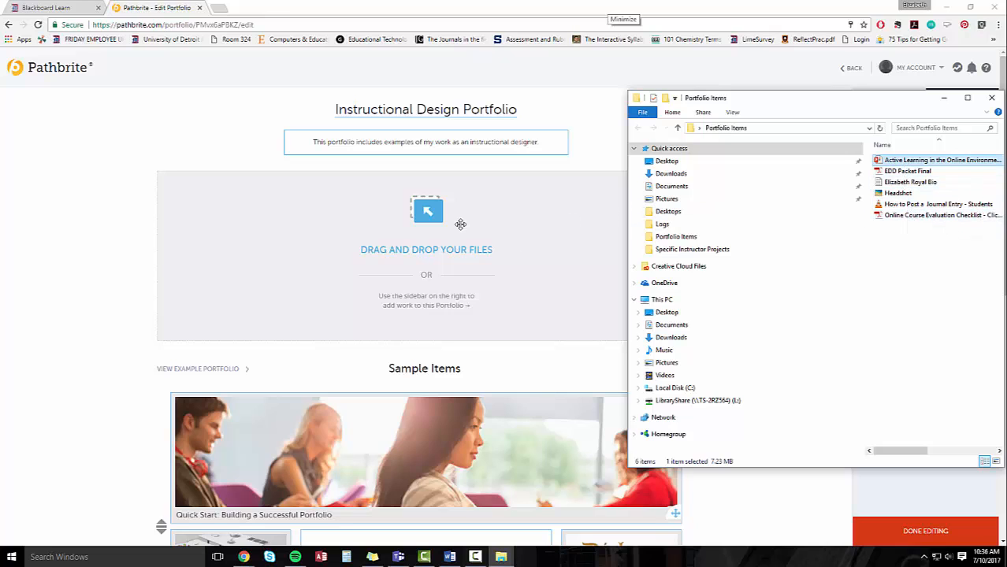
mouse_move(478, 201)
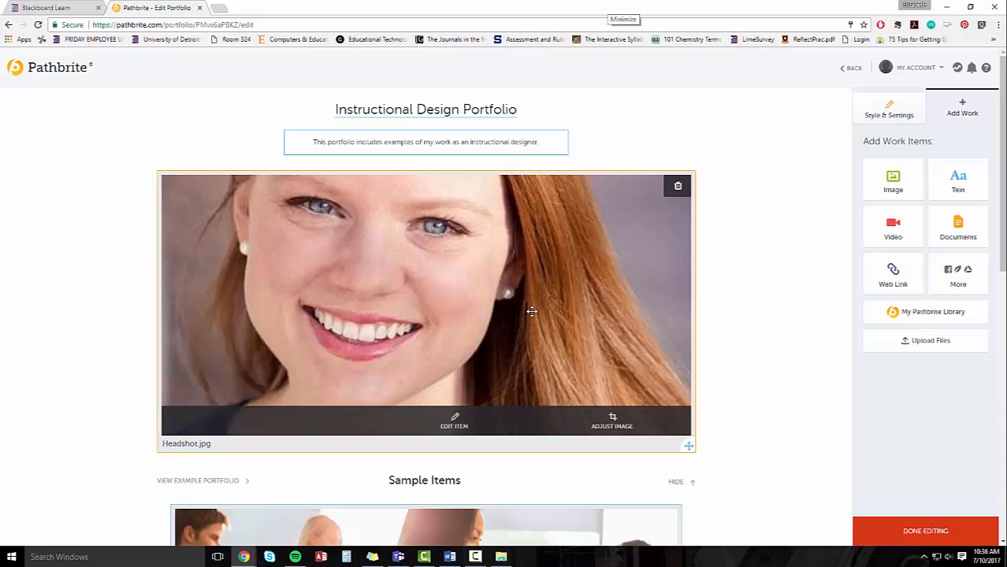
mouse_move(613, 421)
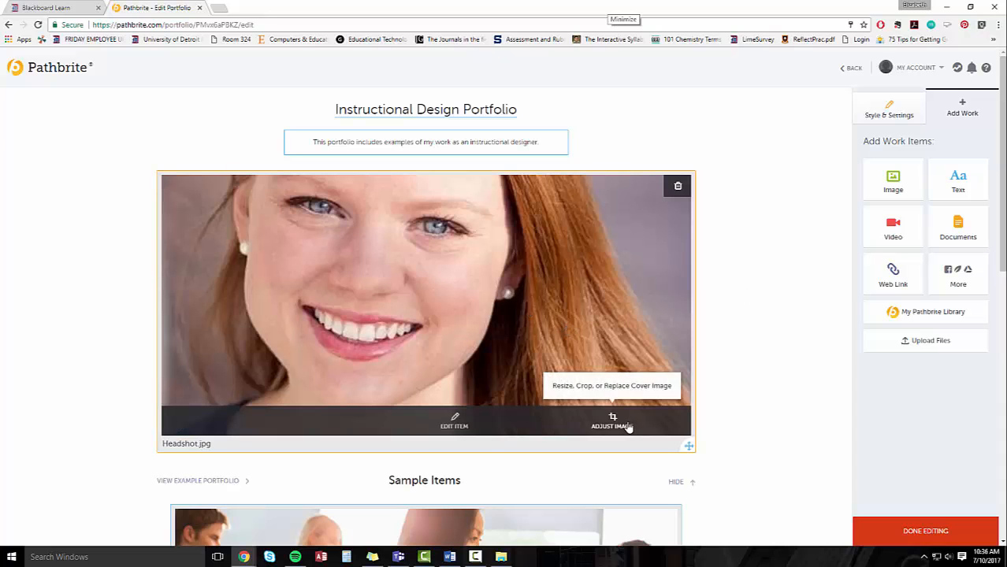
Zoom the headshot cover image fully out and save the crop
click(612, 421)
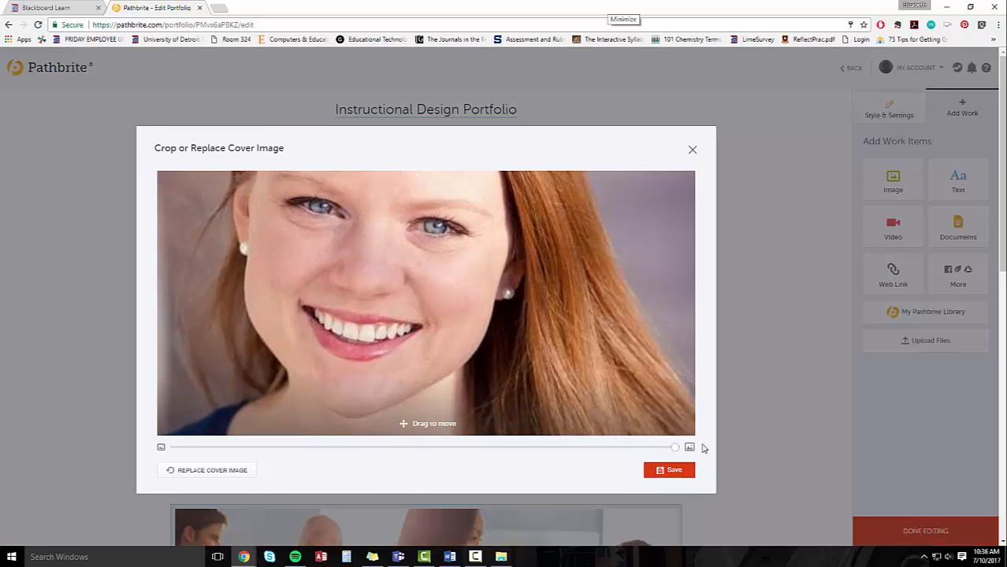
drag(674, 446, 467, 447)
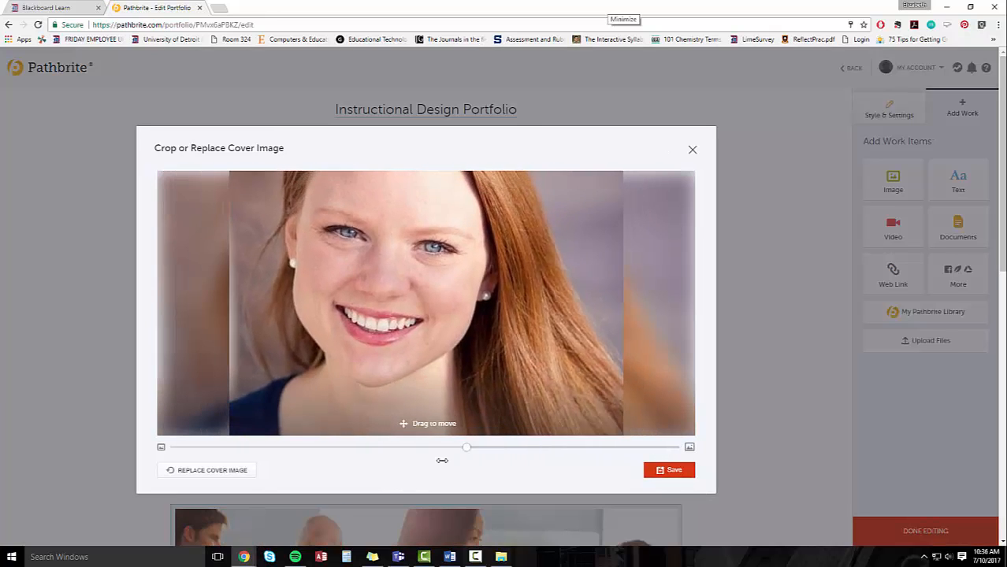
drag(466, 447, 174, 448)
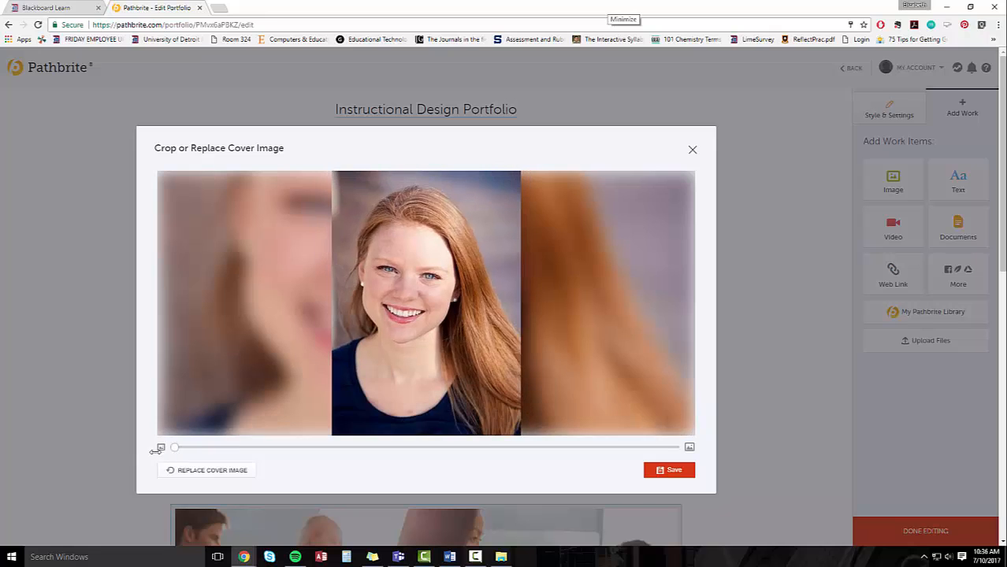
click(669, 470)
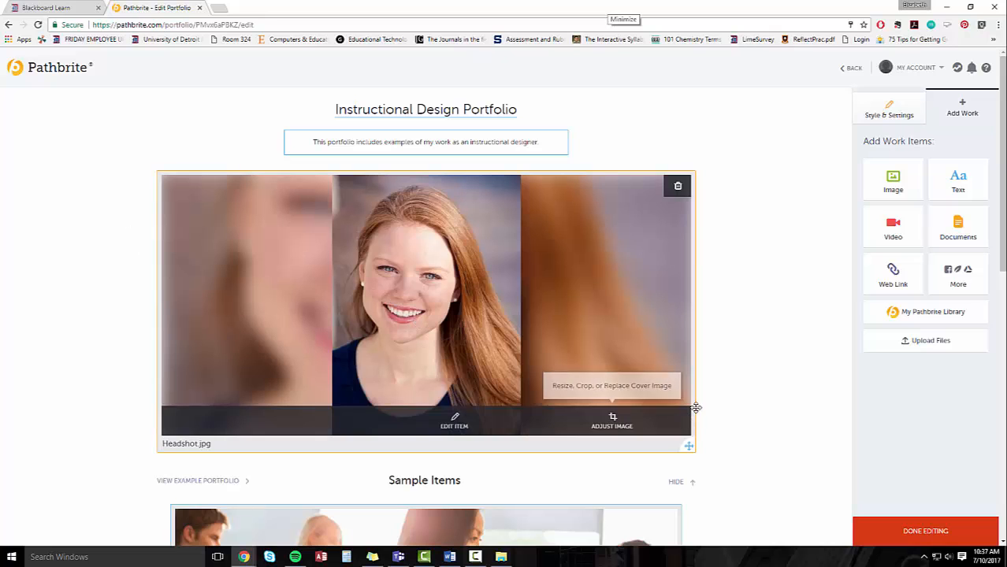
scroll(down, 3)
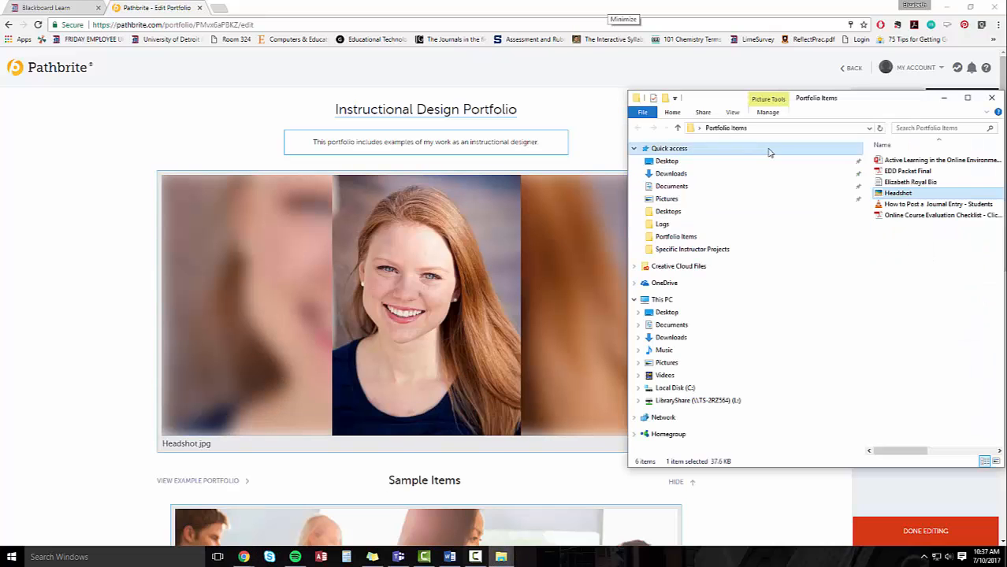
click(938, 204)
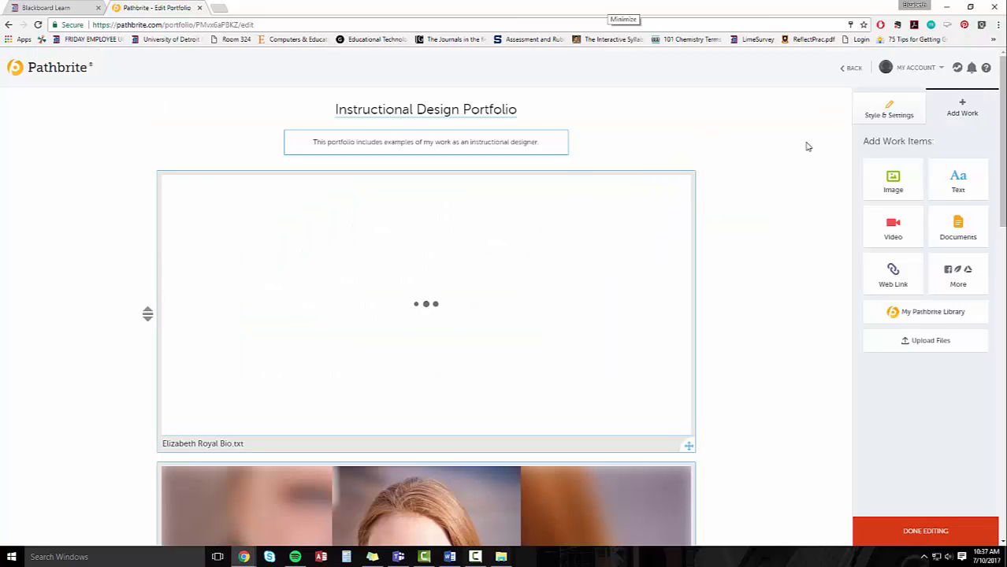
mouse_move(777, 204)
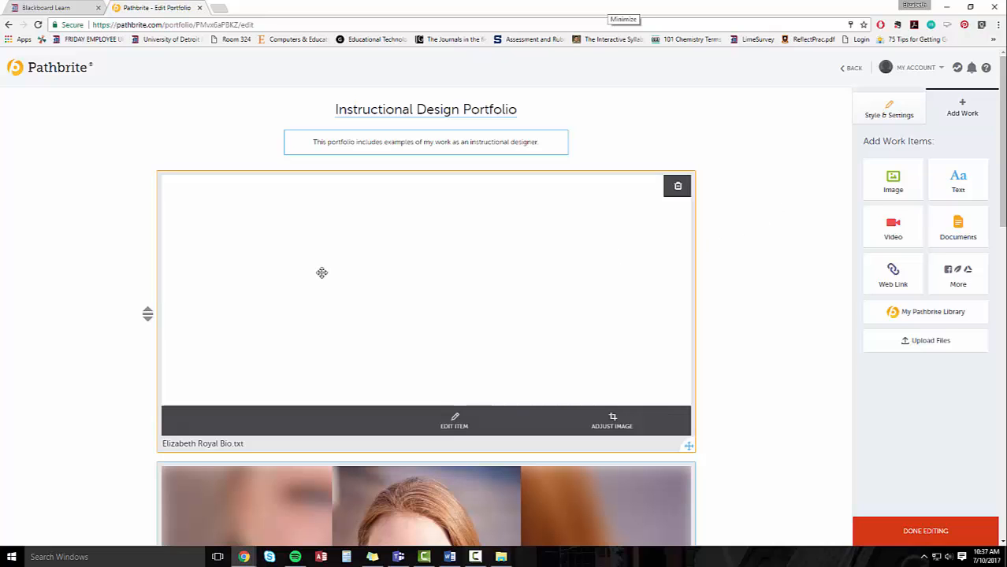
scroll(down, 3)
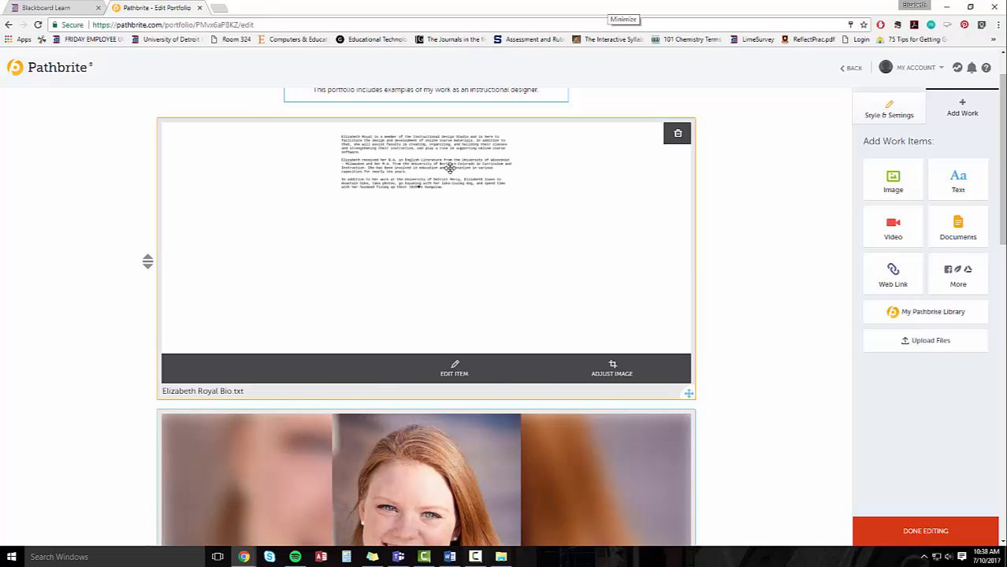
mouse_move(516, 217)
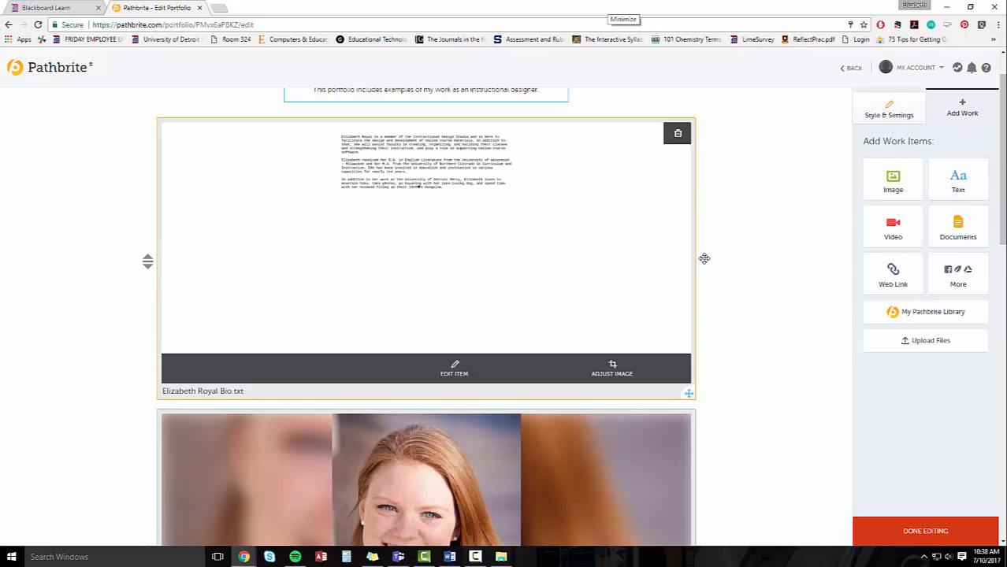
mouse_move(958, 226)
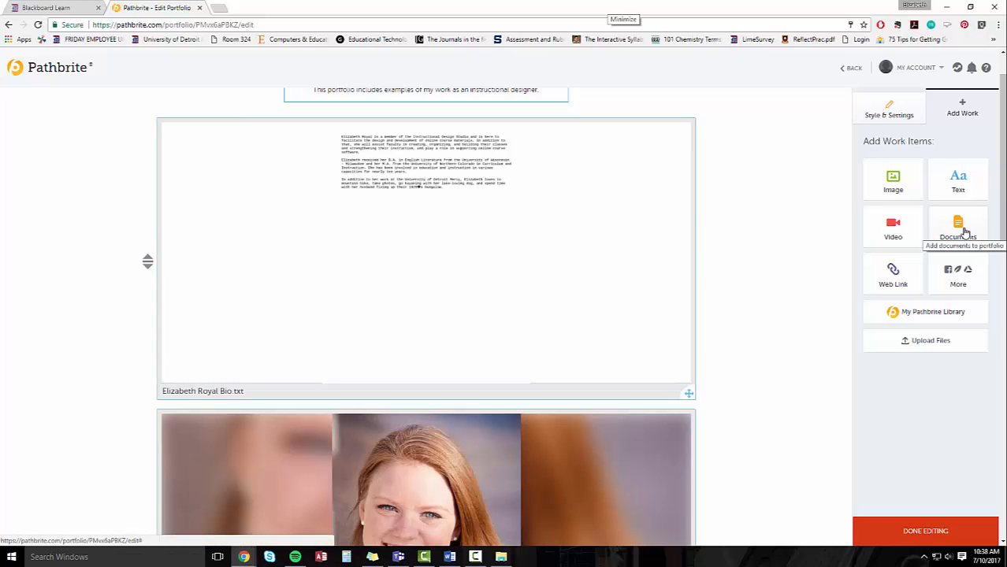
mouse_move(893, 276)
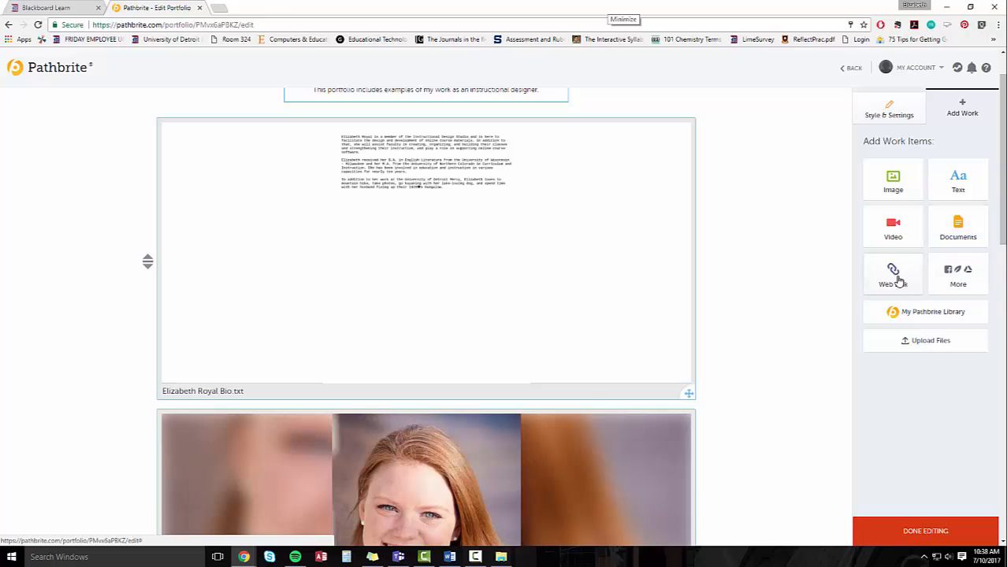
mouse_move(893, 276)
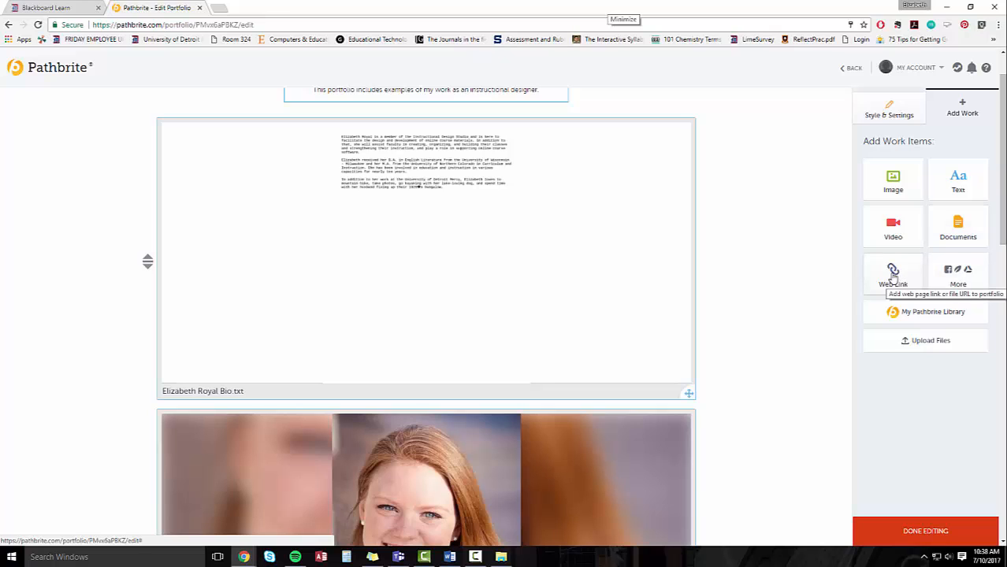
click(893, 273)
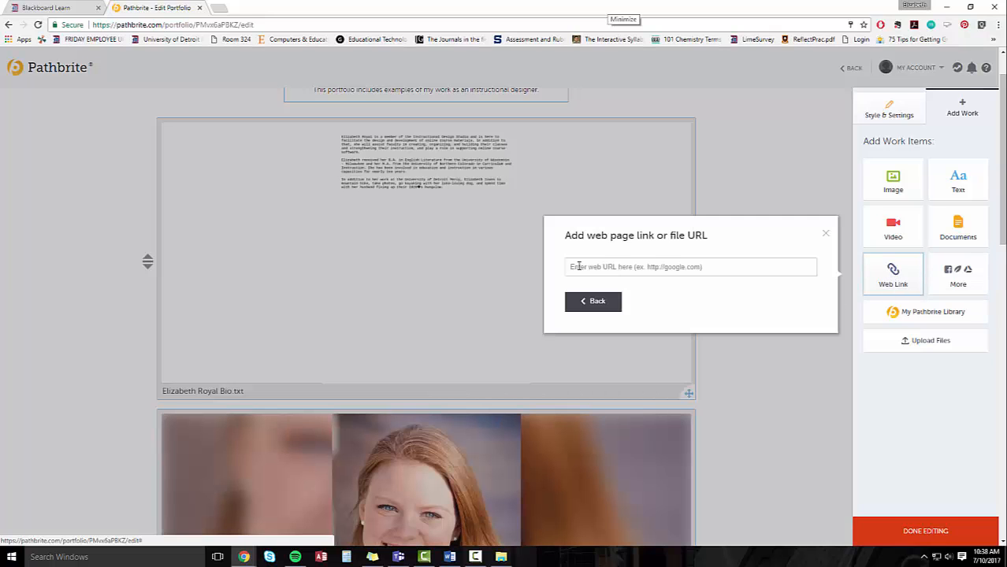
text(www)
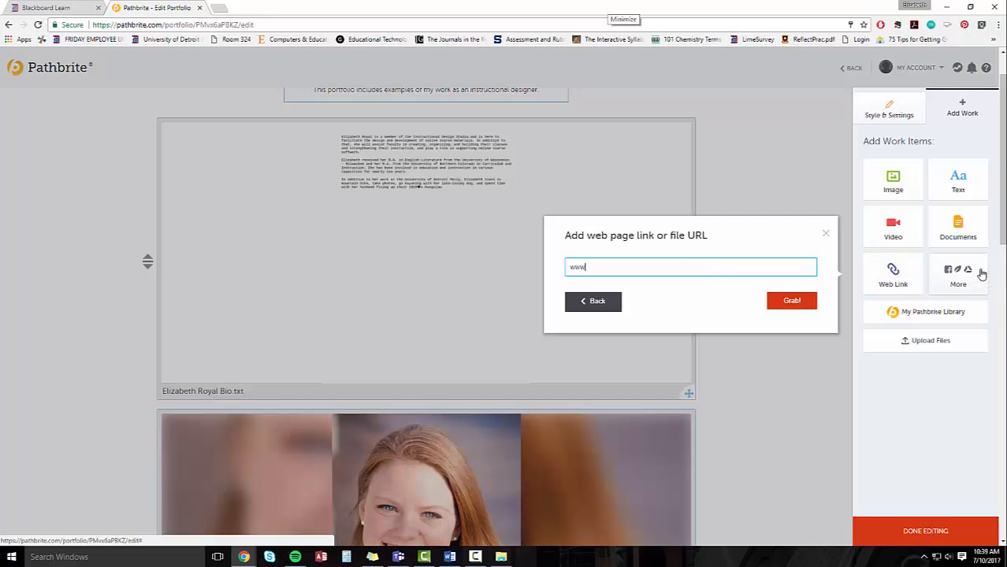
click(792, 300)
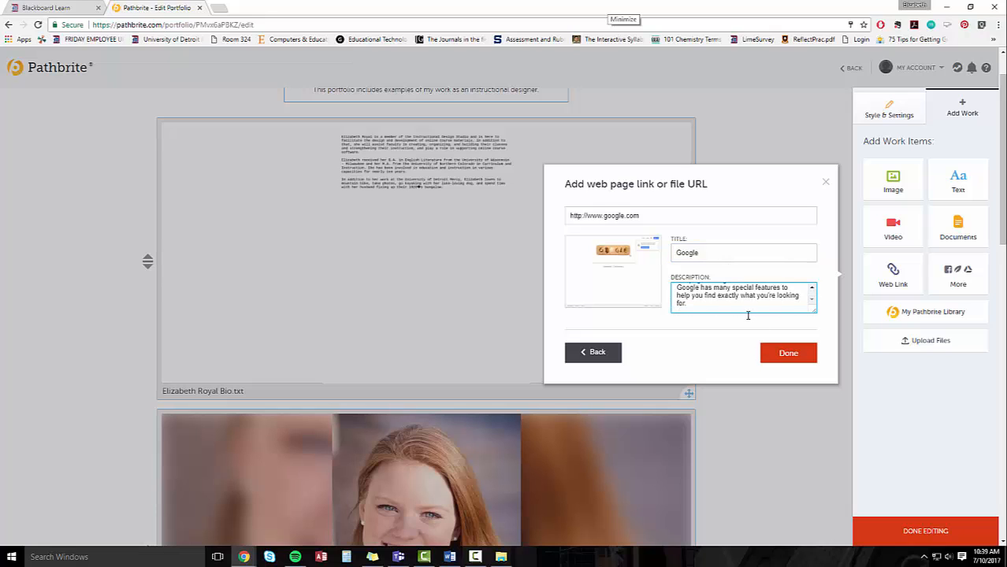
click(788, 352)
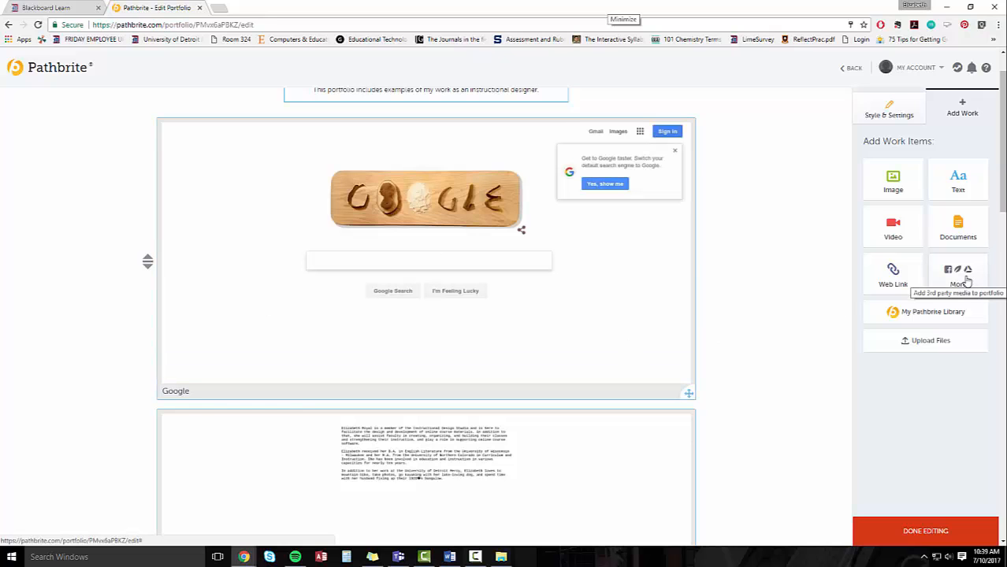
Open the external services import list, then dismiss it
click(959, 274)
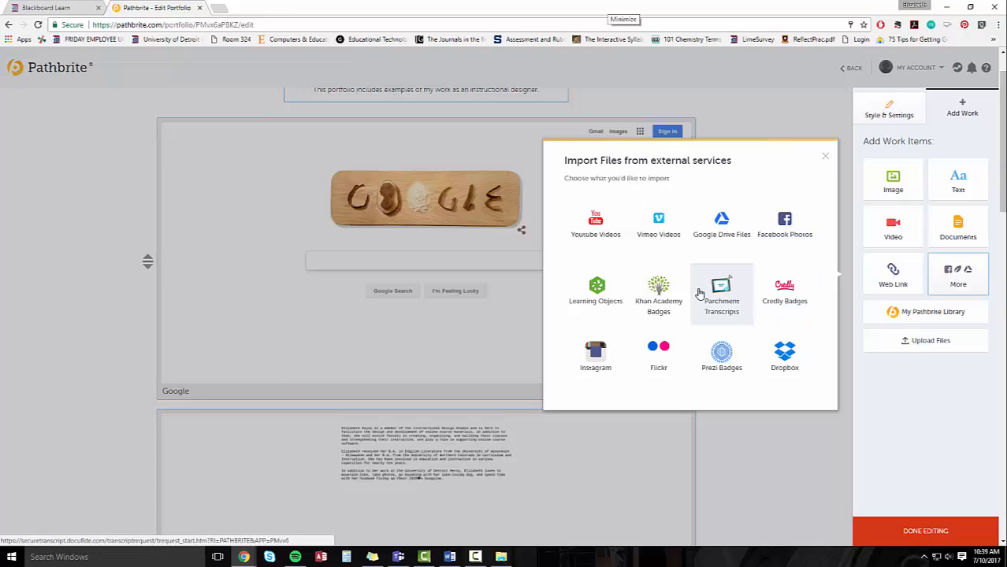
mouse_move(595, 359)
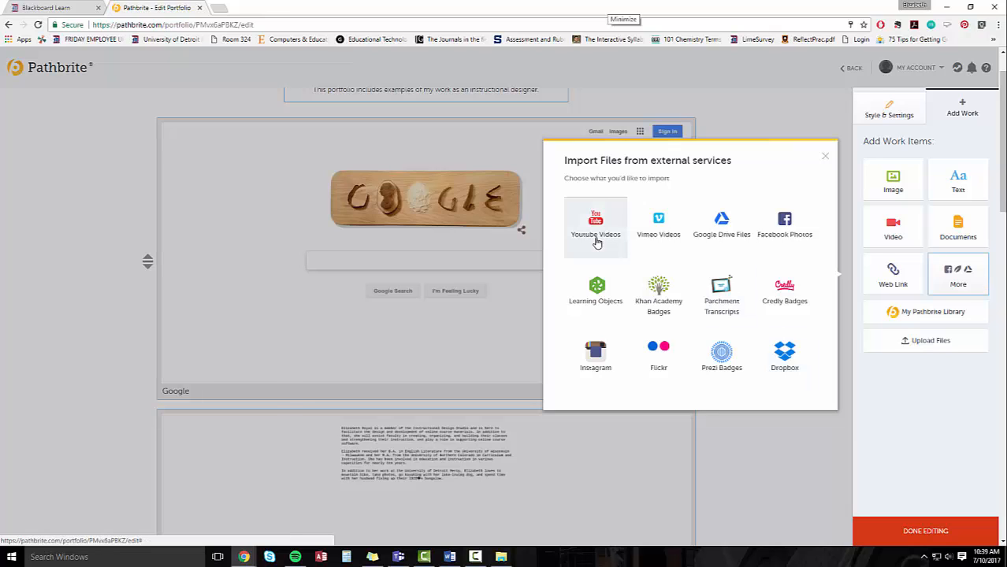
mouse_move(608, 214)
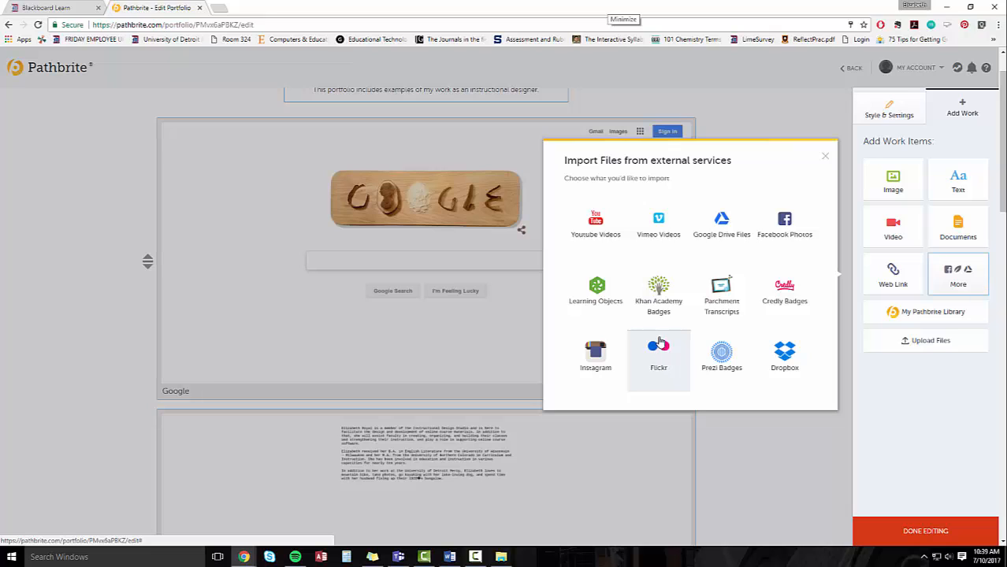
mouse_move(685, 283)
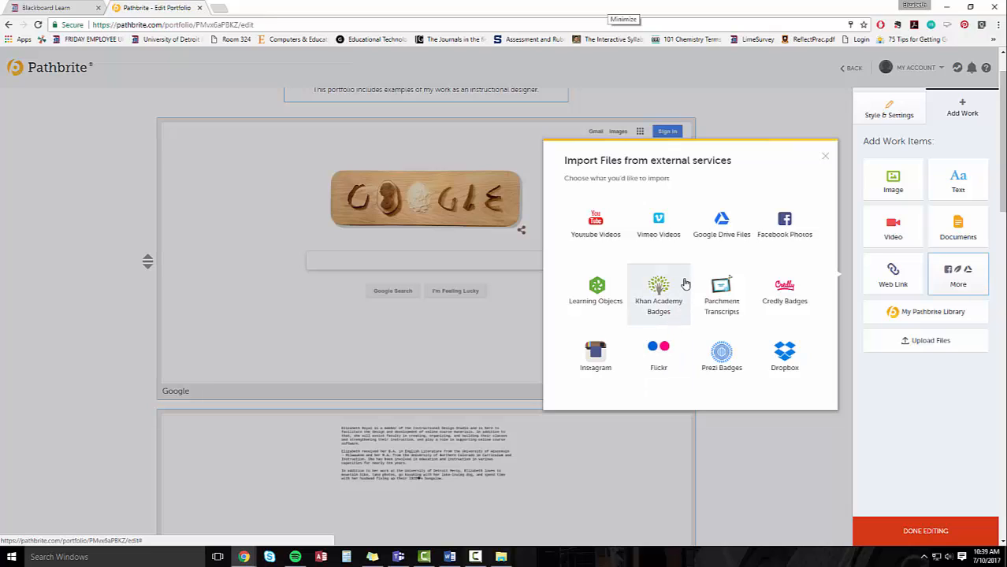
mouse_move(763, 162)
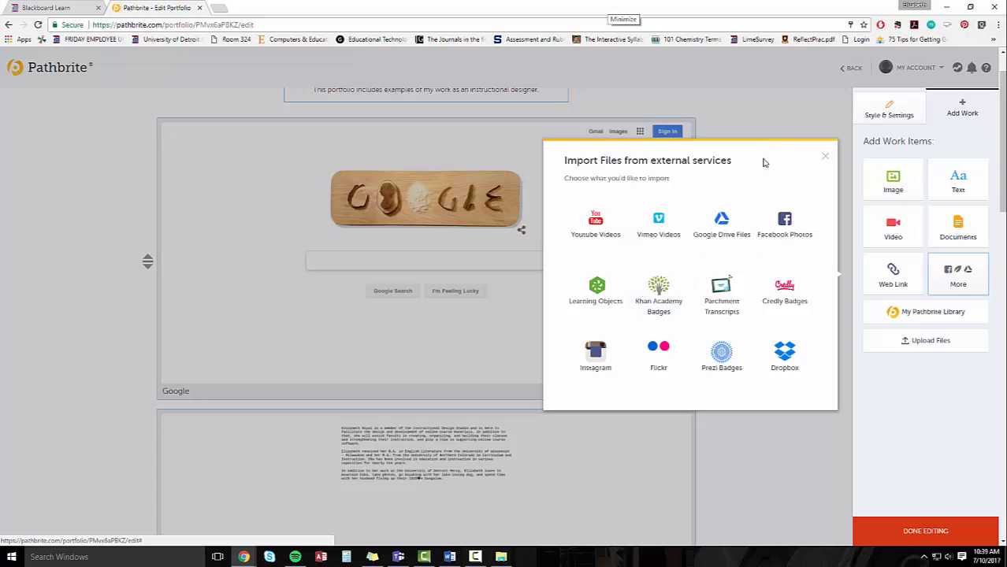
mouse_move(826, 161)
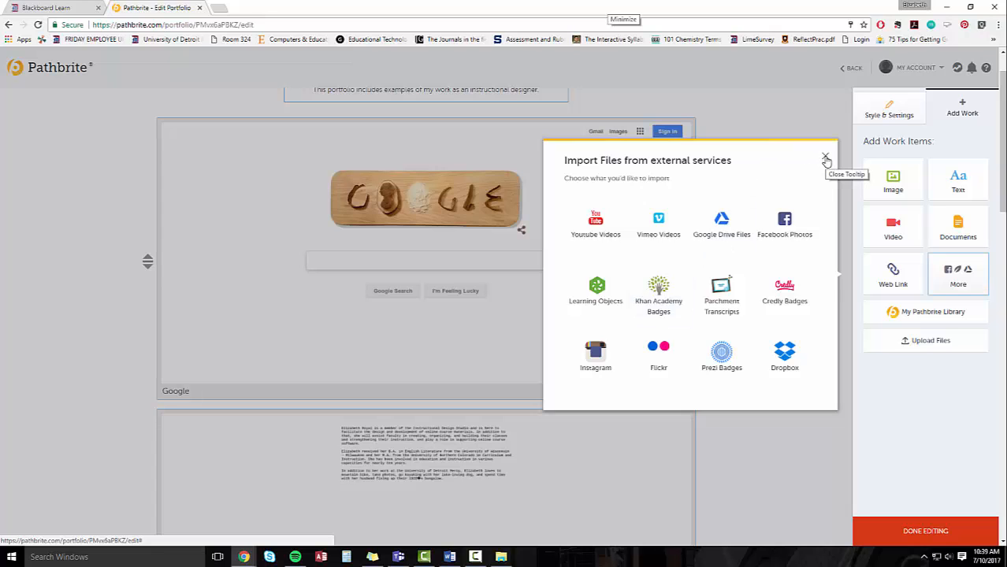
click(826, 156)
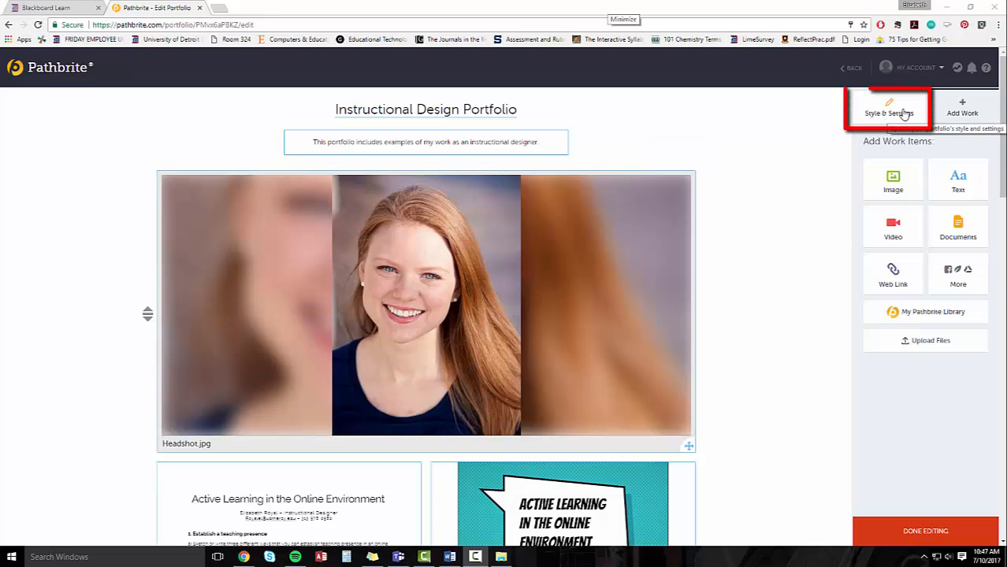
Open the portfolio's Style & Settings sidebar
click(889, 108)
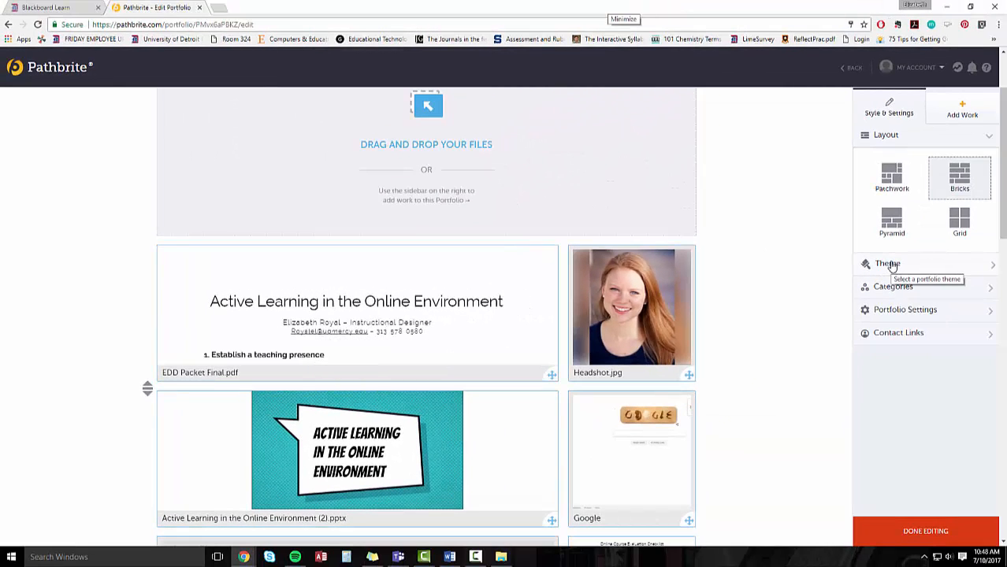
Expand Theme and preview the Dark and Résumé themes
click(888, 263)
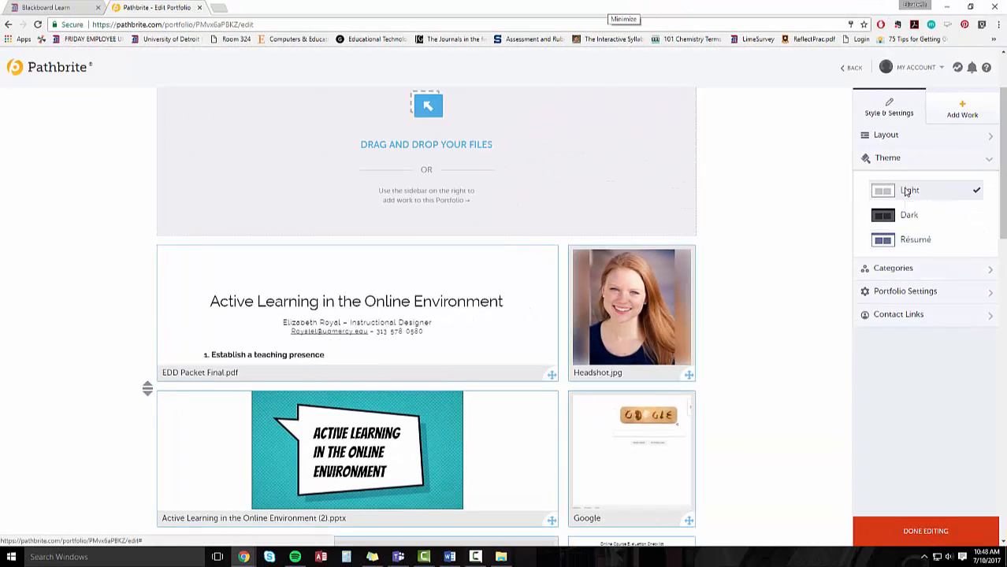
click(909, 214)
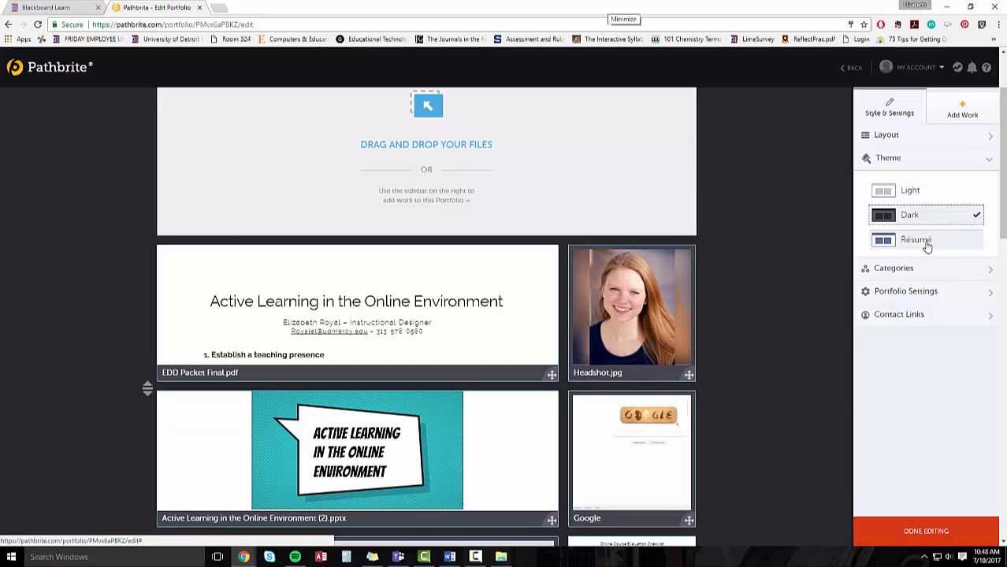
click(915, 240)
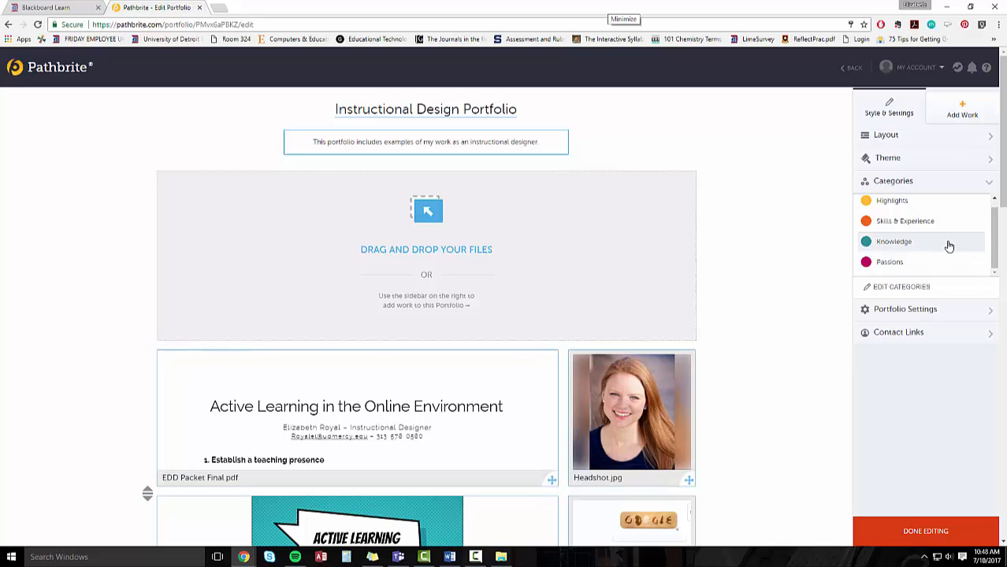
mouse_move(921, 289)
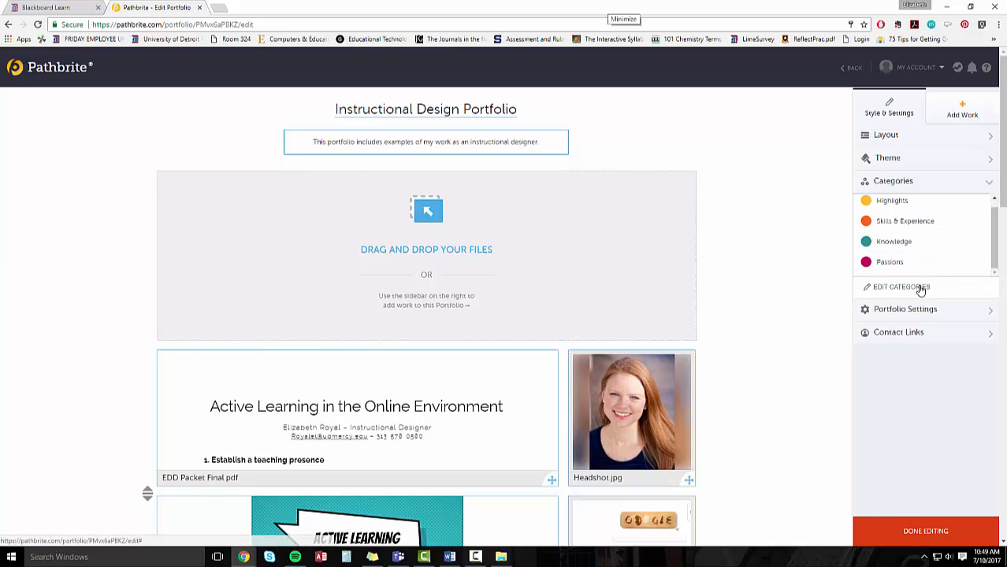
Edit categories, preview the Dream Job and College Application sets, then return to Custom
click(901, 286)
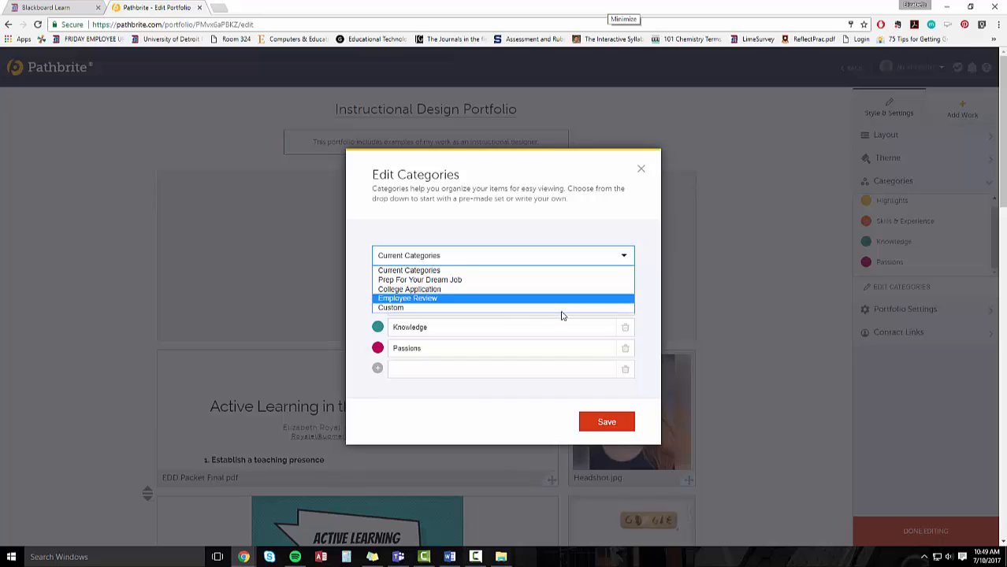
click(391, 307)
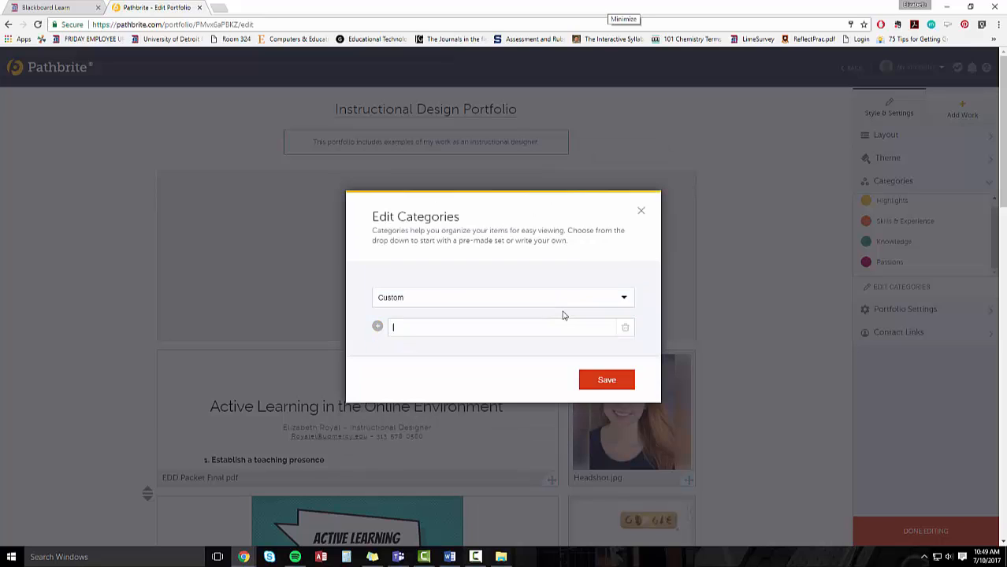
click(504, 297)
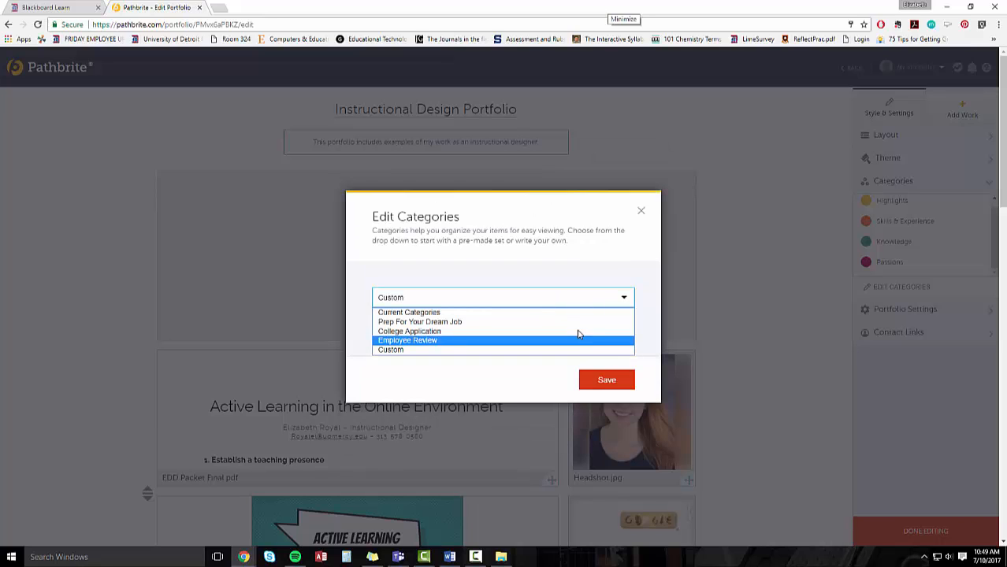
click(420, 322)
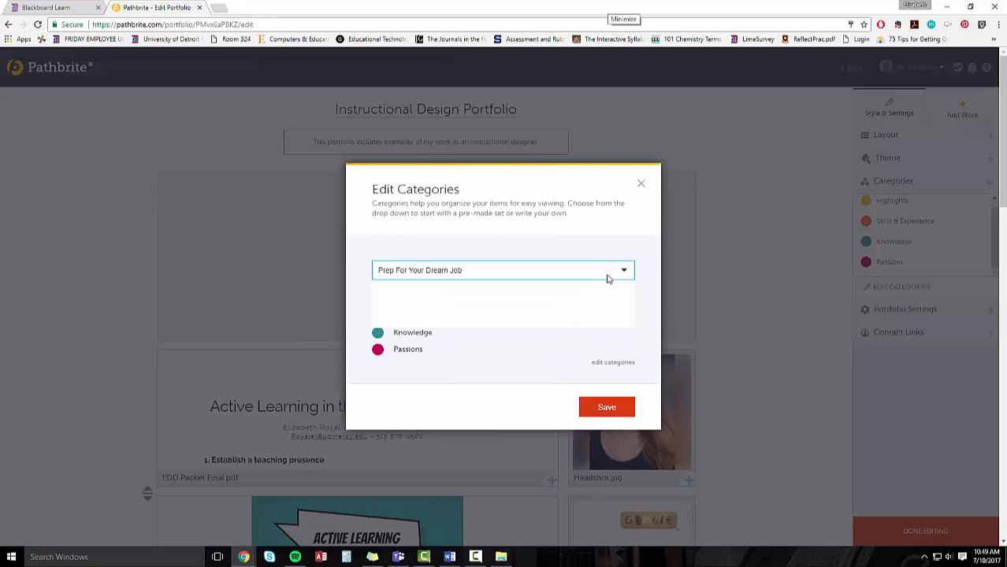
click(503, 270)
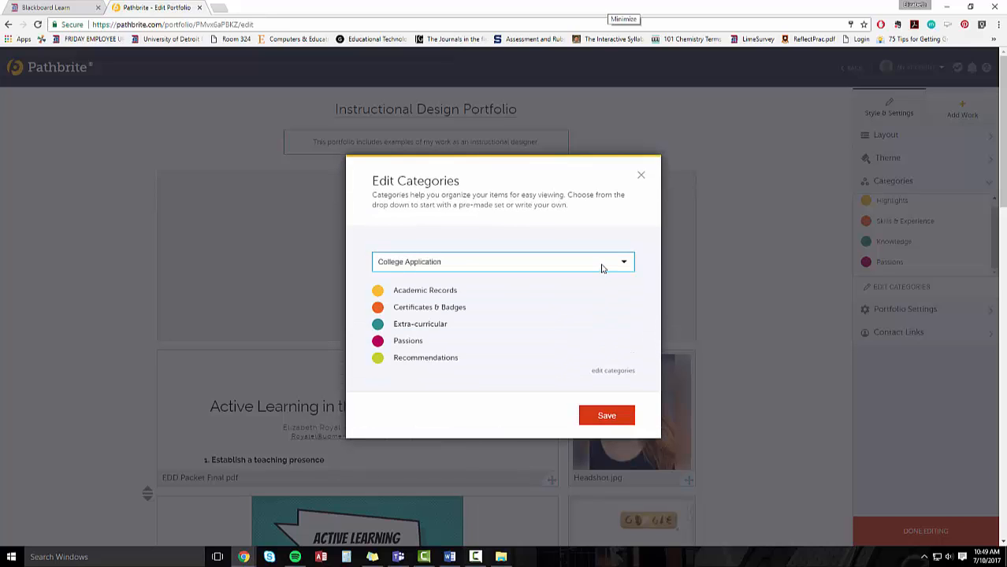
click(504, 261)
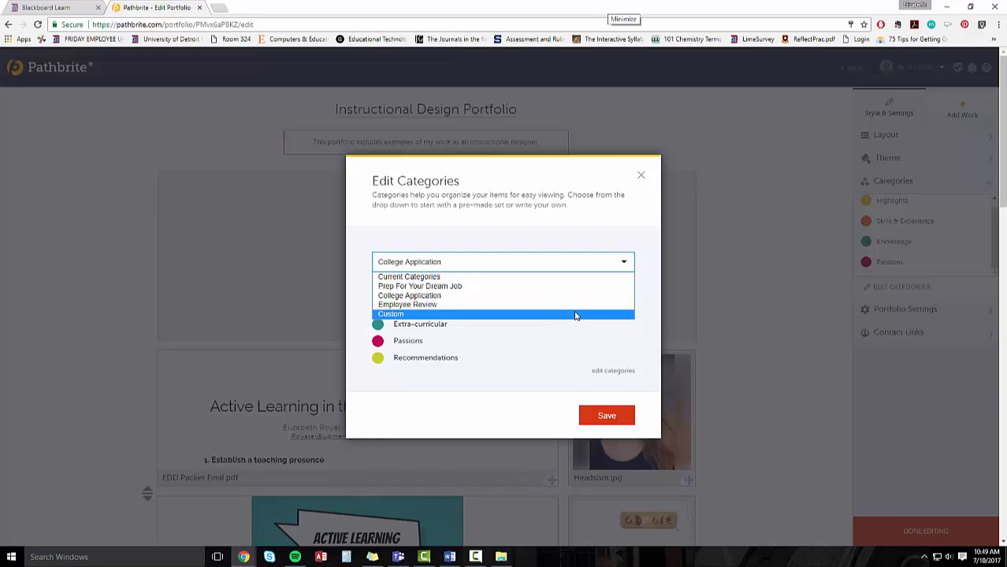
click(390, 314)
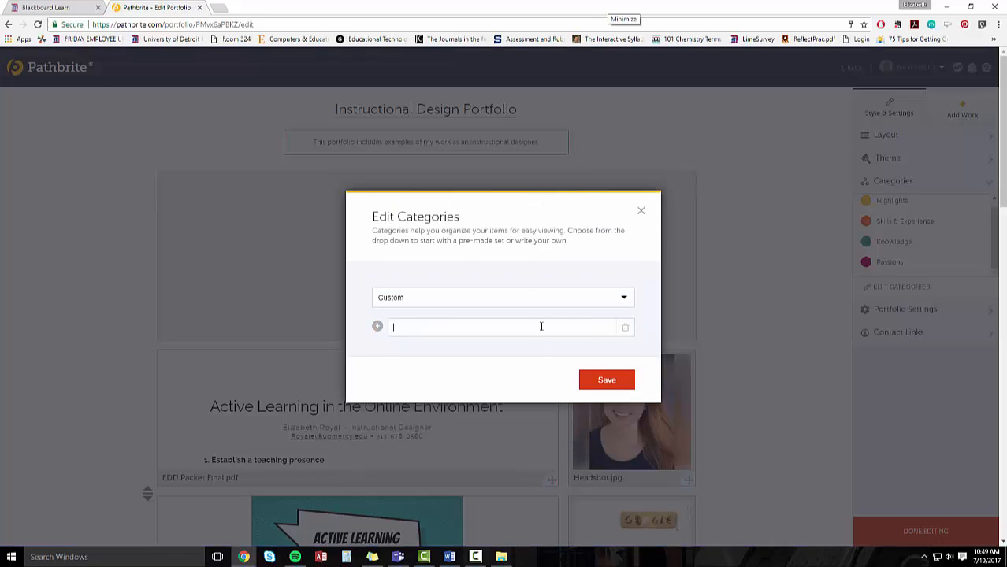
mouse_move(560, 304)
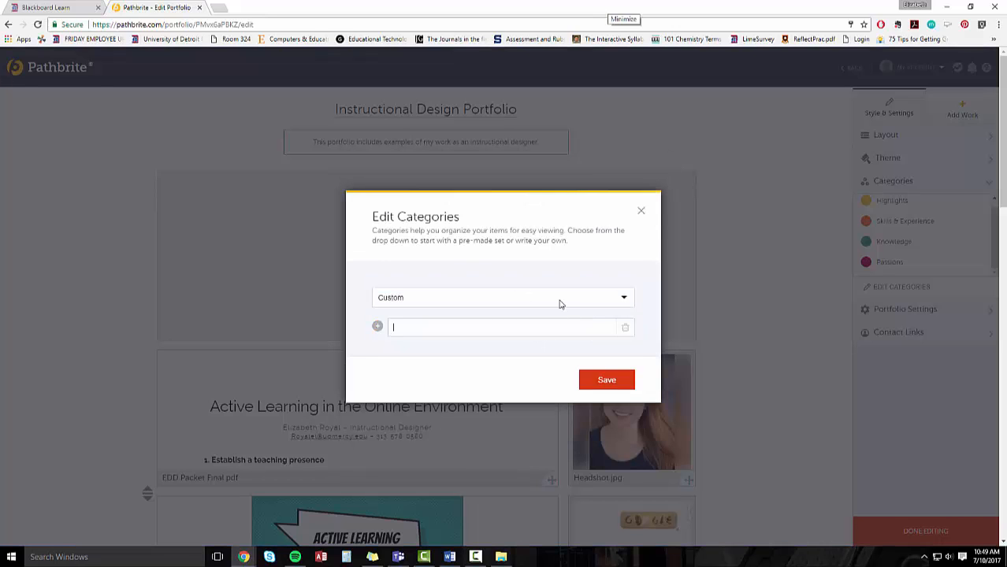
Enter custom categories Biography, Work Samples and Video Uploads, and save
text(Biography)
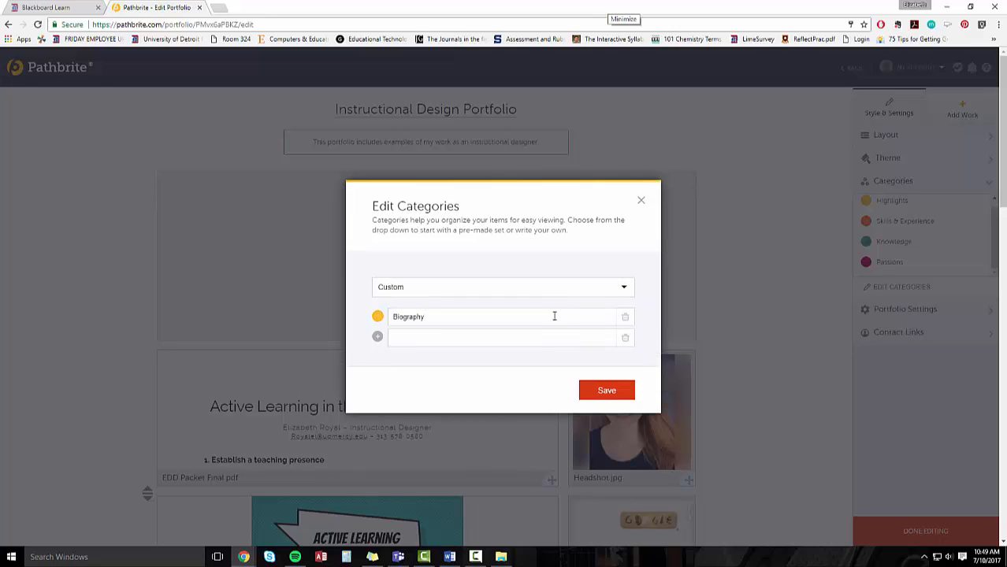
text(Work Samples)
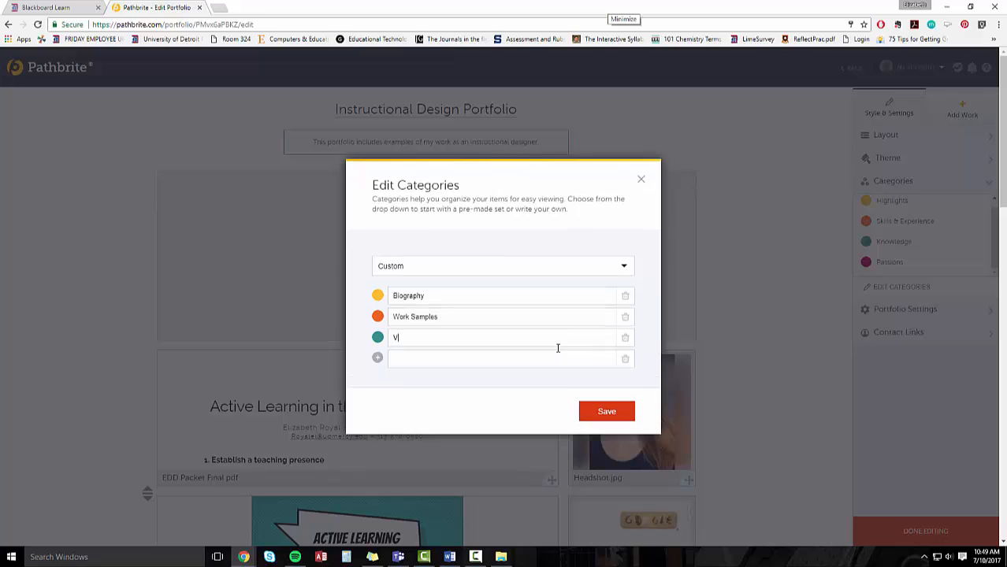
text(Video Uploads)
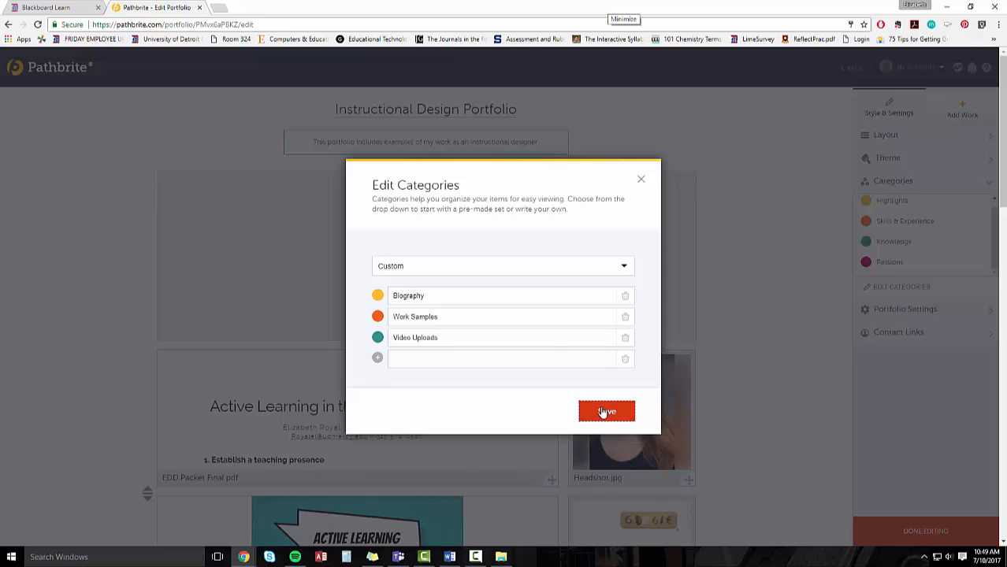
click(606, 412)
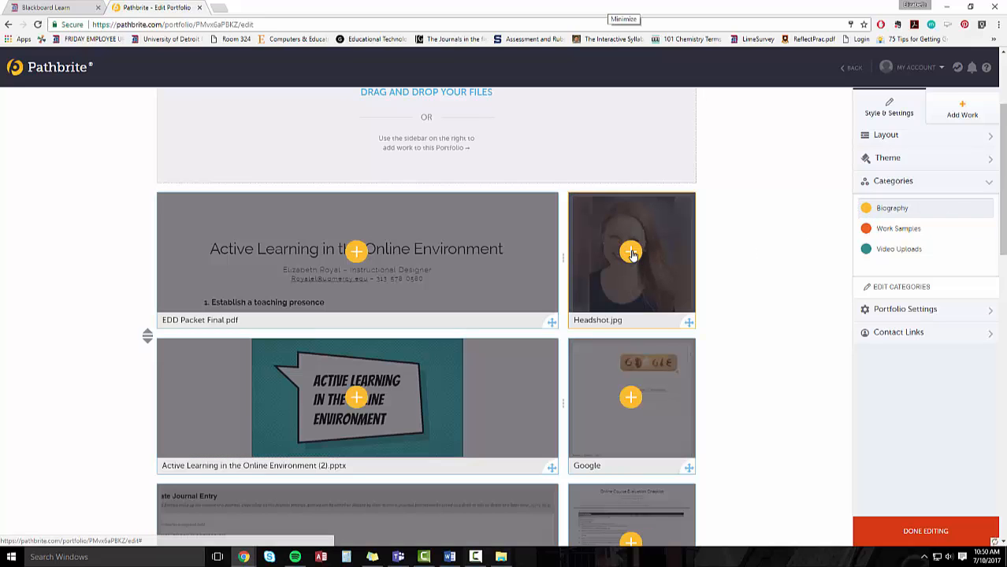
Scroll down through the portfolio's work items while assigning categories
scroll(down, 3)
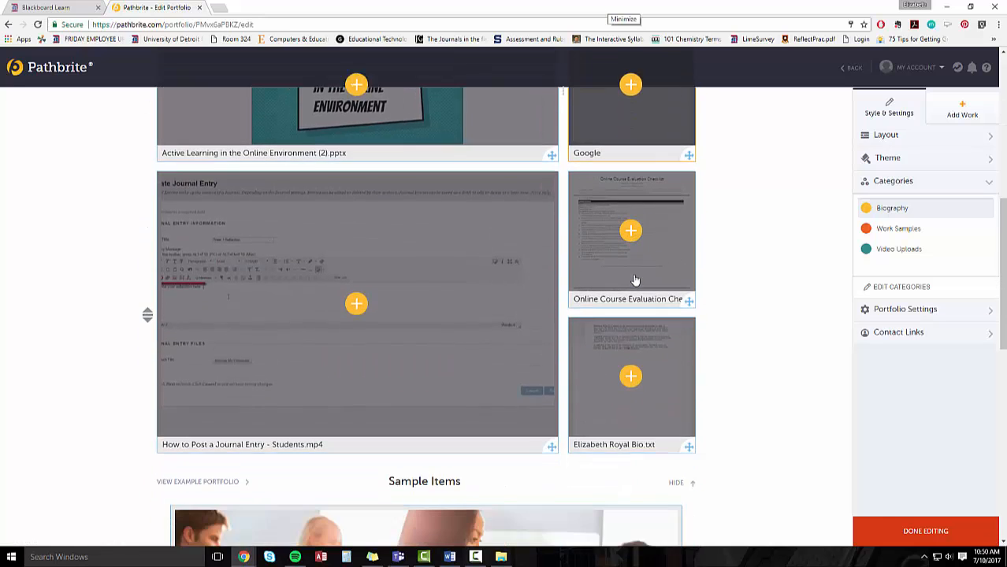
scroll(down, 3)
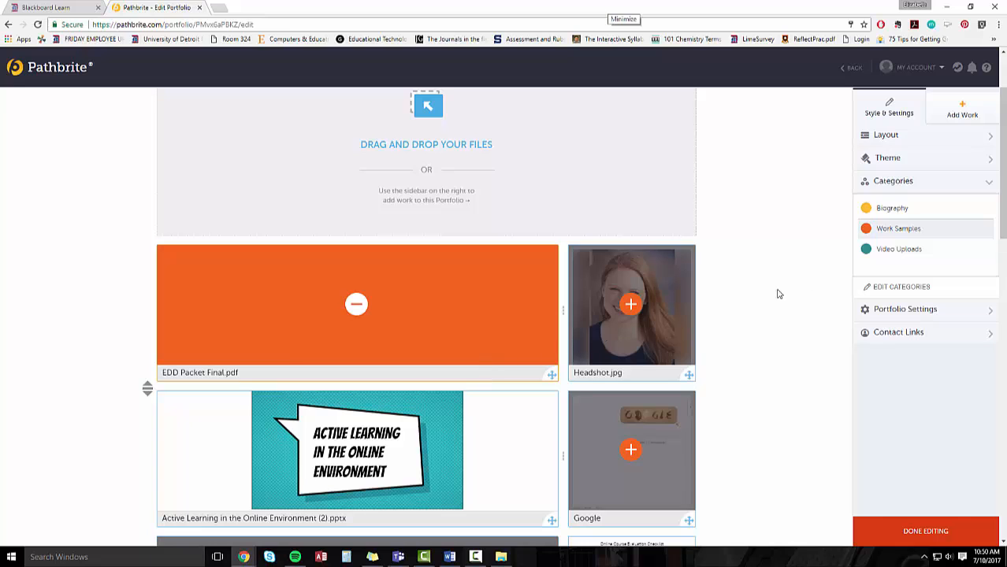
scroll(down, 3)
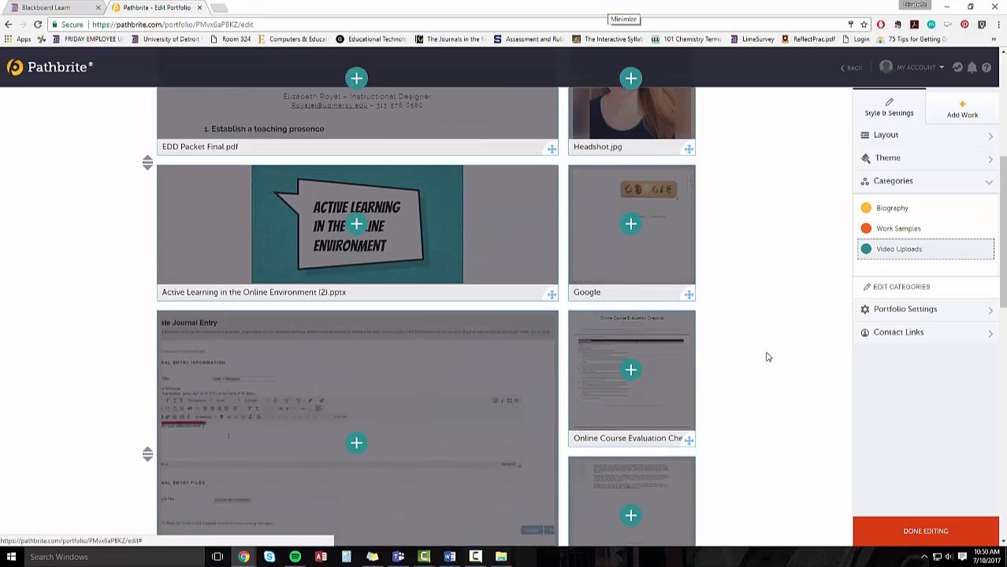
scroll(down, 3)
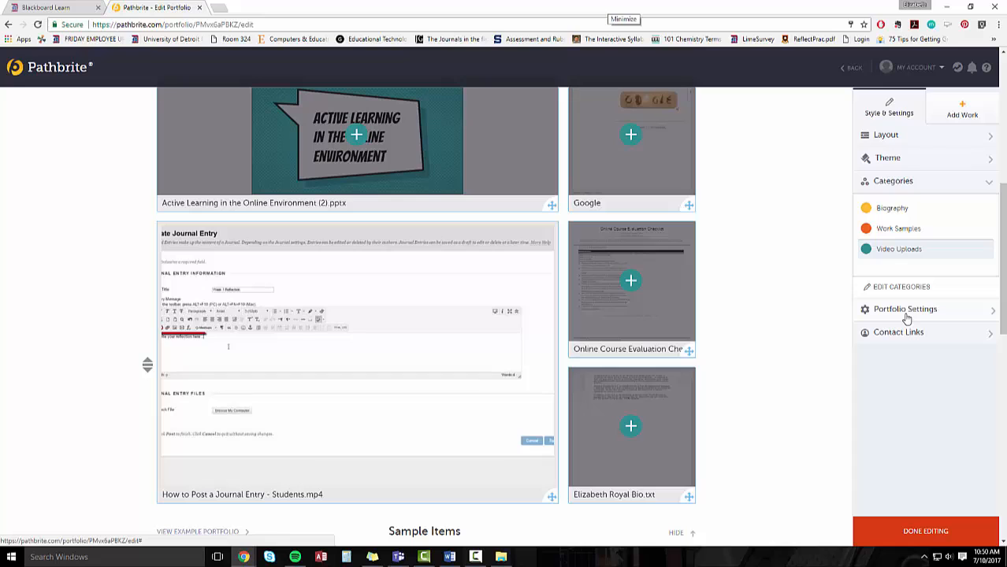
Enable Show Download Links in Portfolio Settings
click(905, 309)
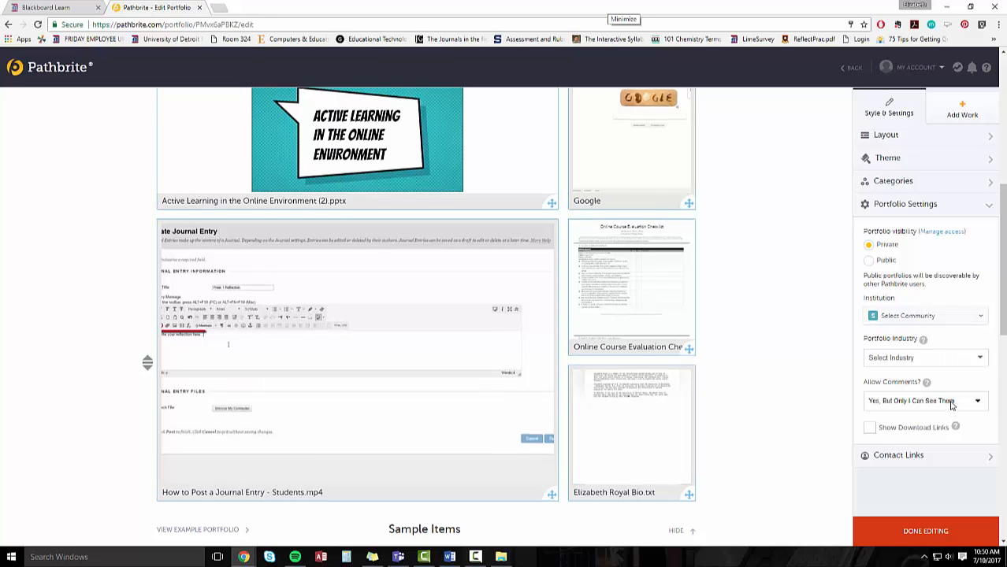
click(870, 427)
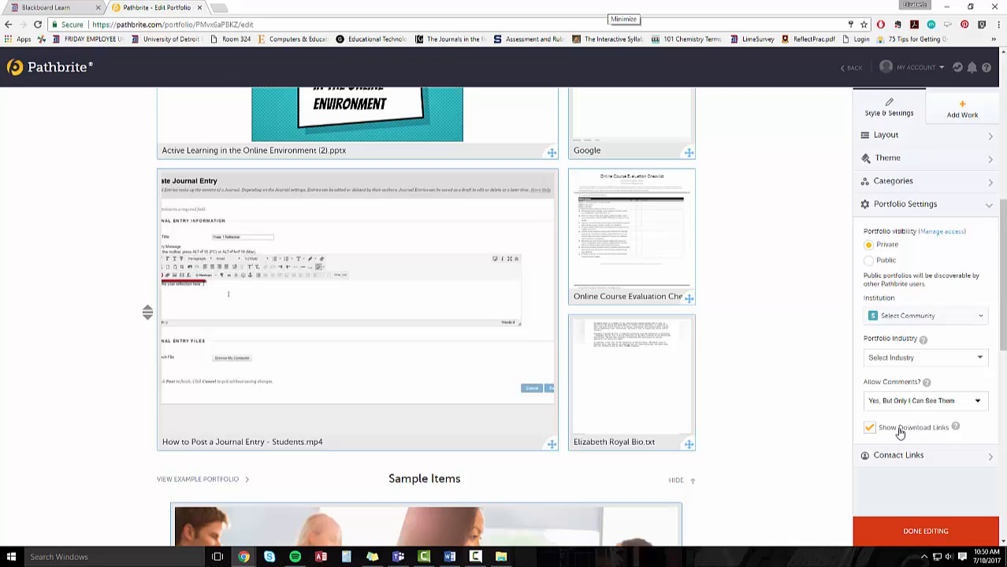
mouse_move(899, 447)
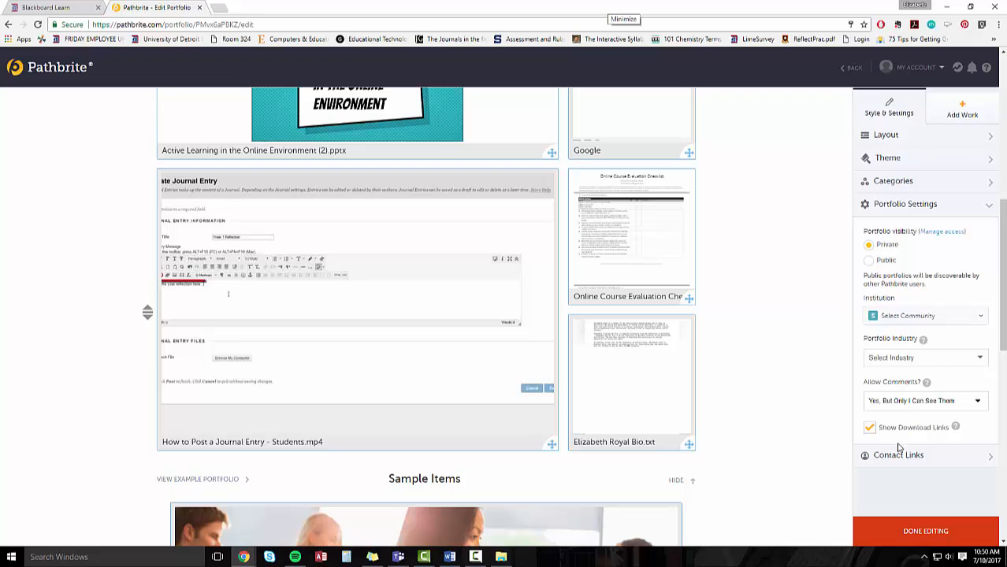
Expand Contact Links and review the email entry's contact type dropdown
click(898, 227)
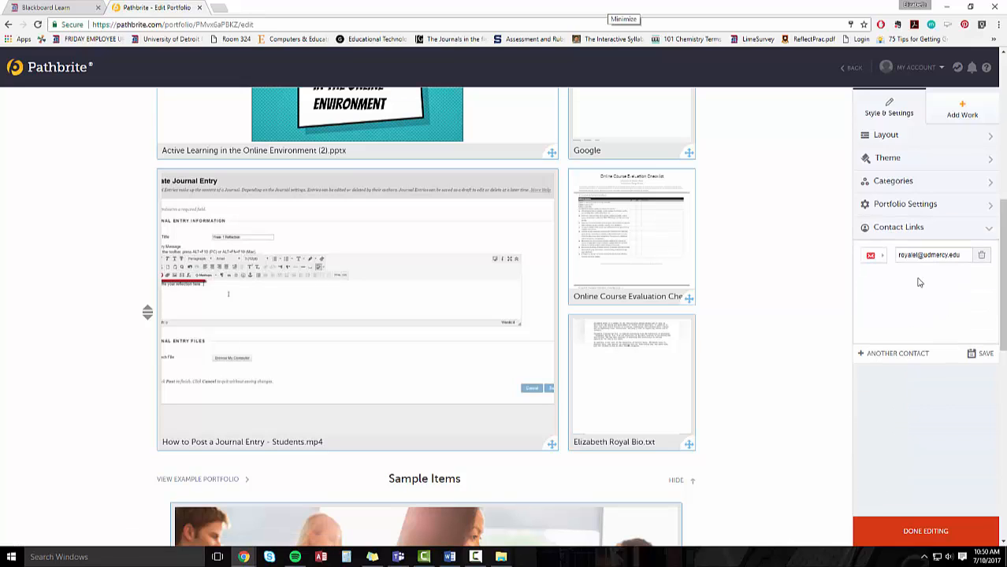
mouse_move(930, 255)
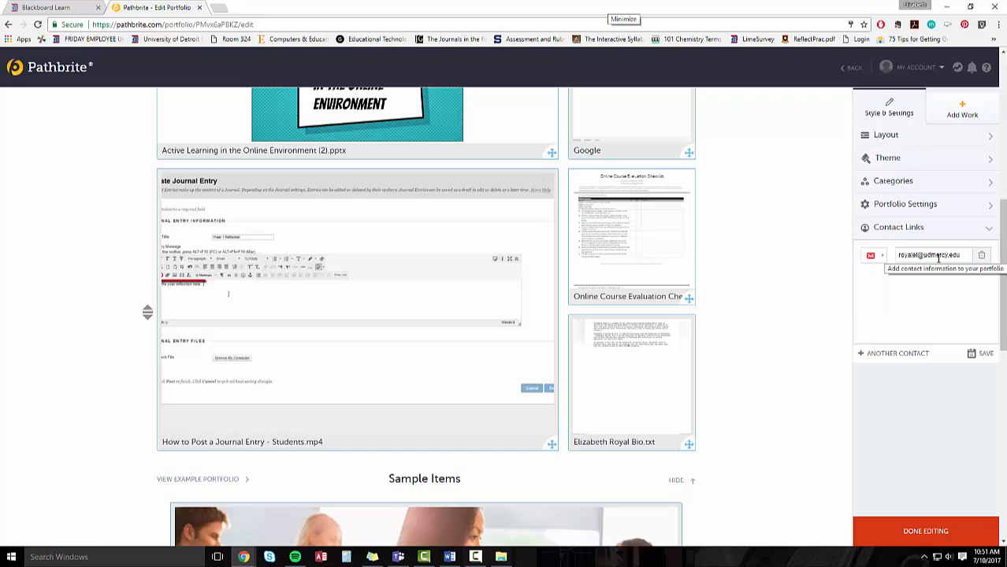
click(871, 255)
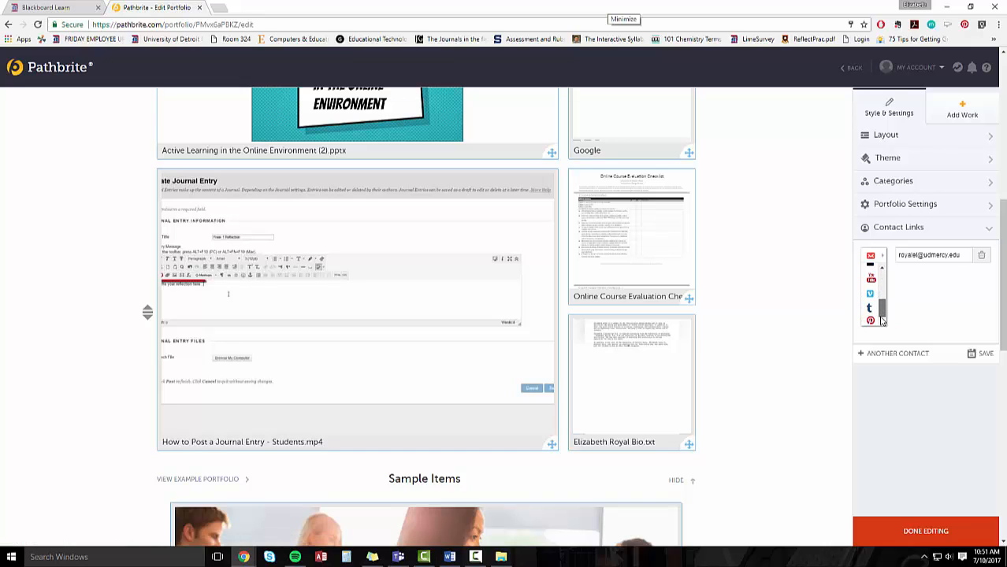
scroll(down, 3)
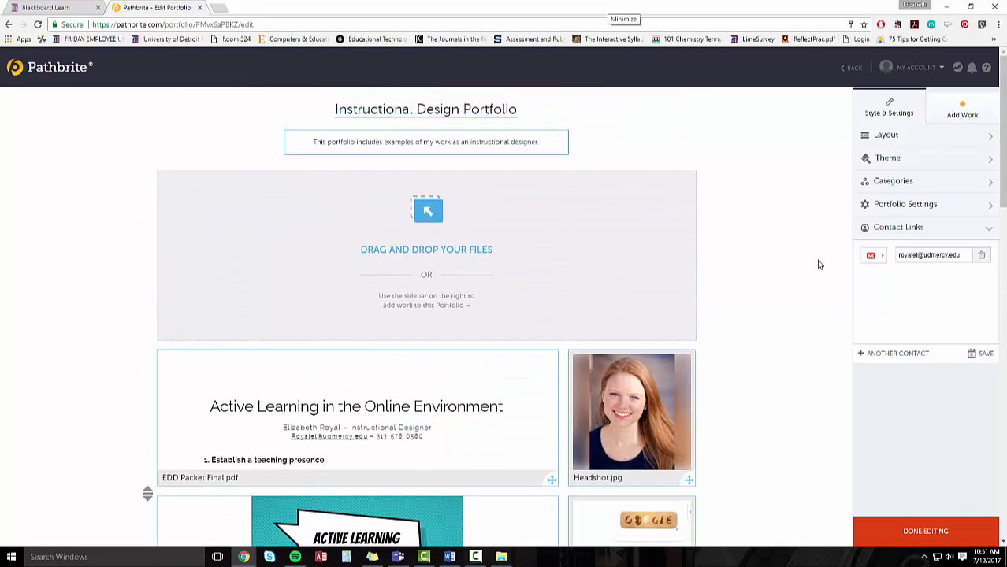
mouse_move(918, 518)
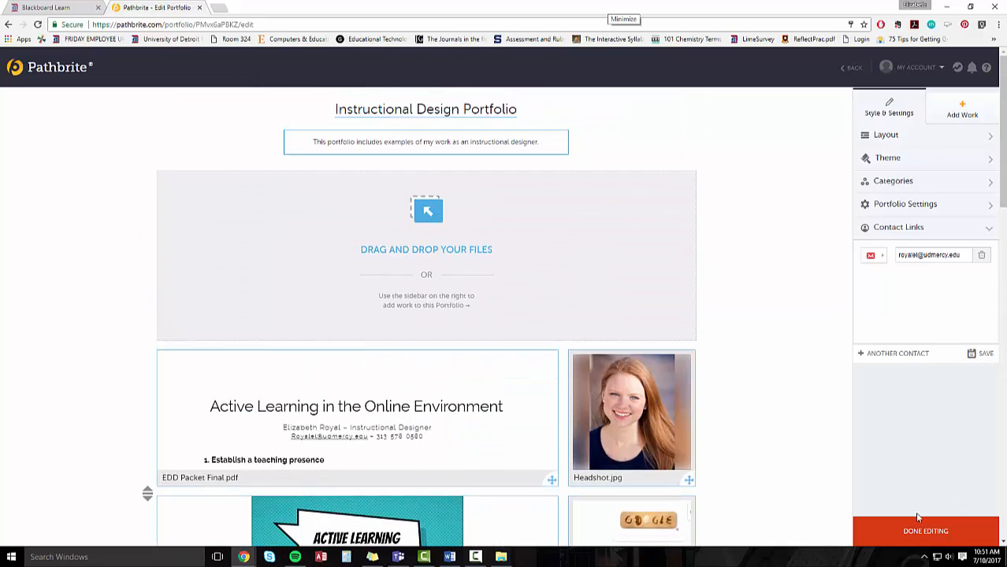
Finish editing and set Education as the portfolio's industry
click(925, 531)
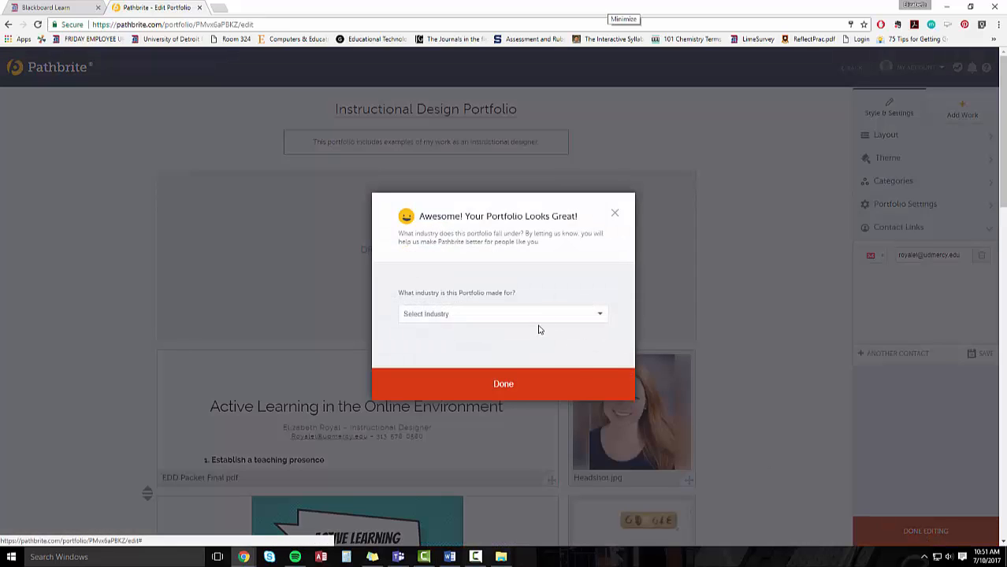
click(503, 313)
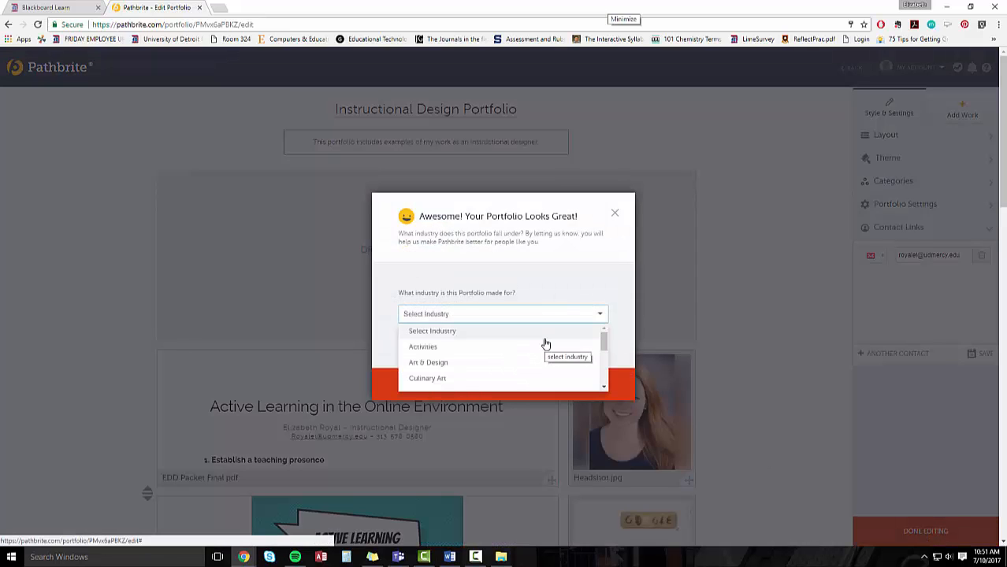
scroll(down, 3)
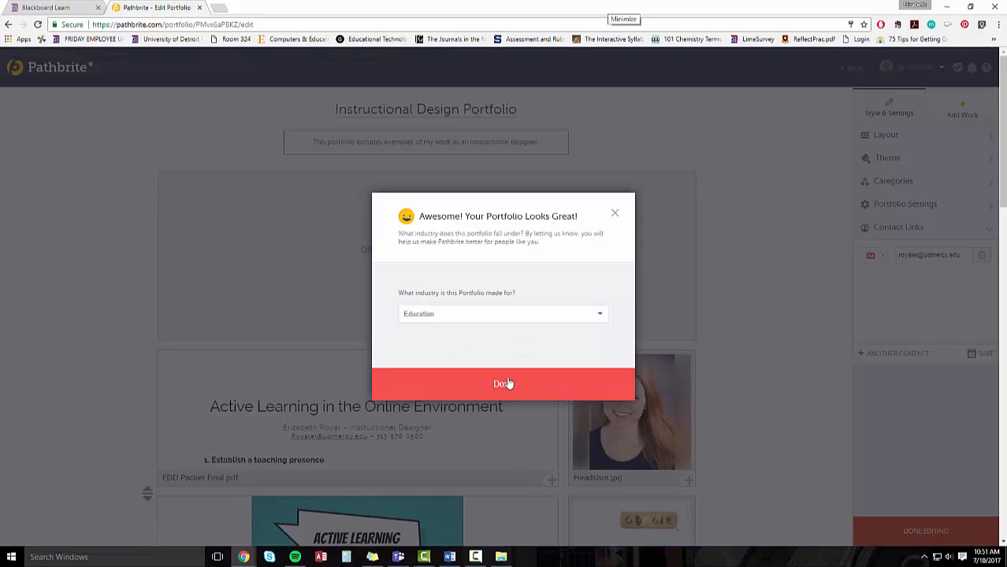
click(504, 383)
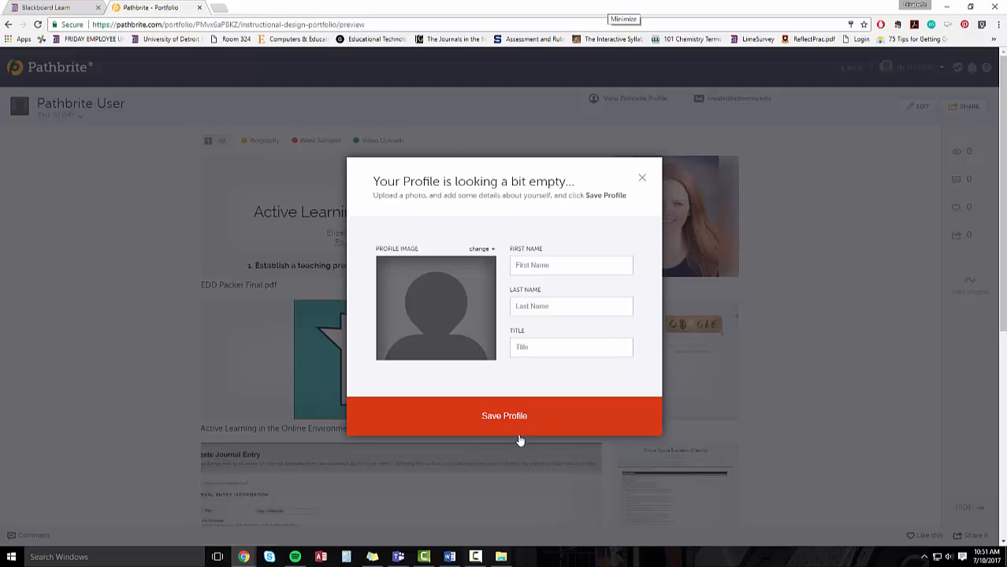
Enter the profile's first name 'Eli' and last name, then save and continue
text(Elizabeth)
text(R)
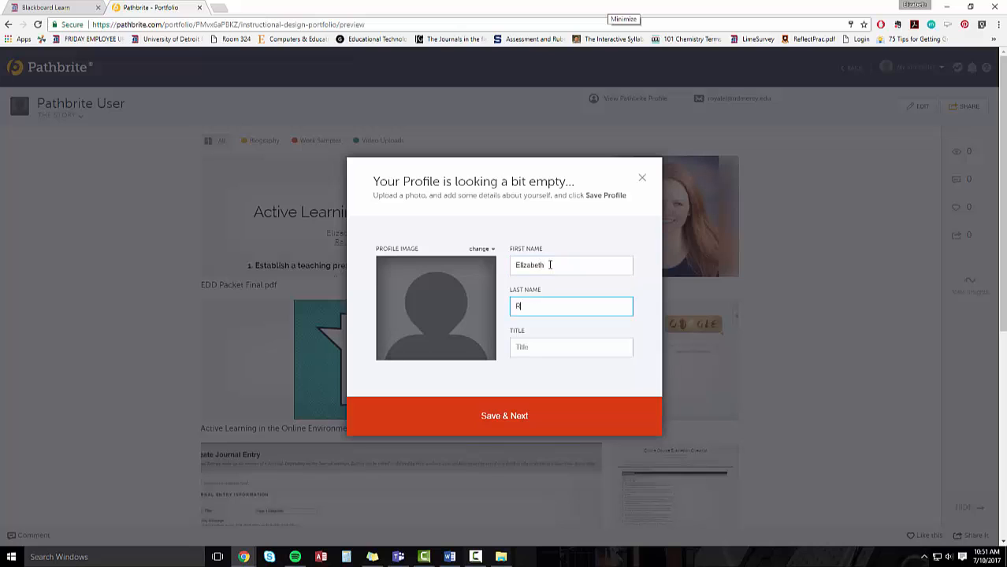
text(oyal)
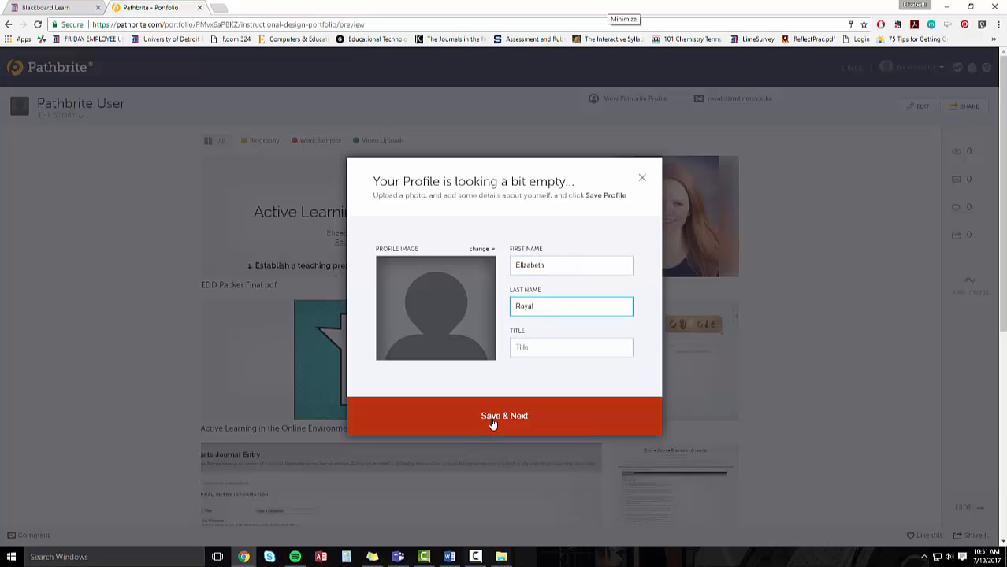
click(505, 416)
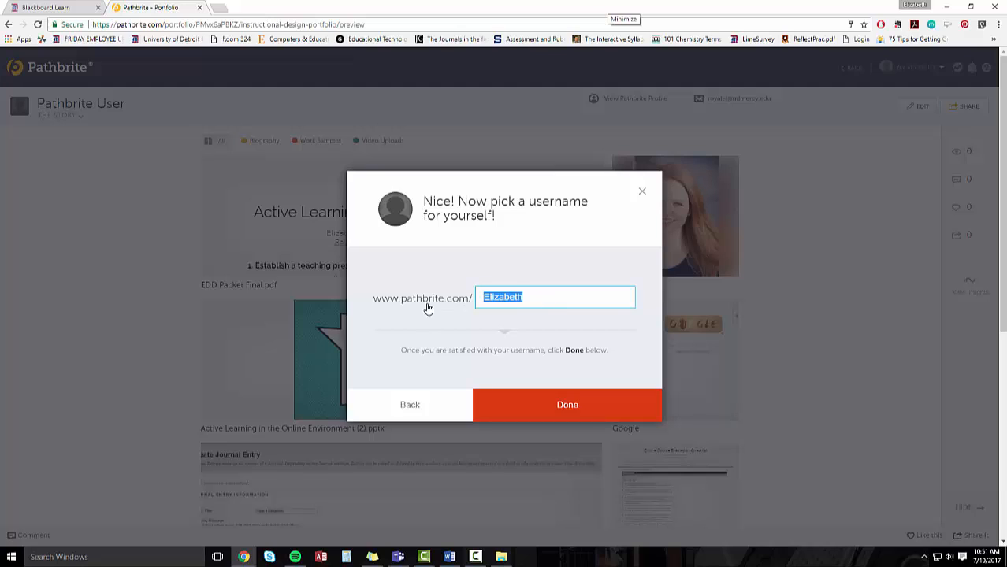
mouse_move(601, 377)
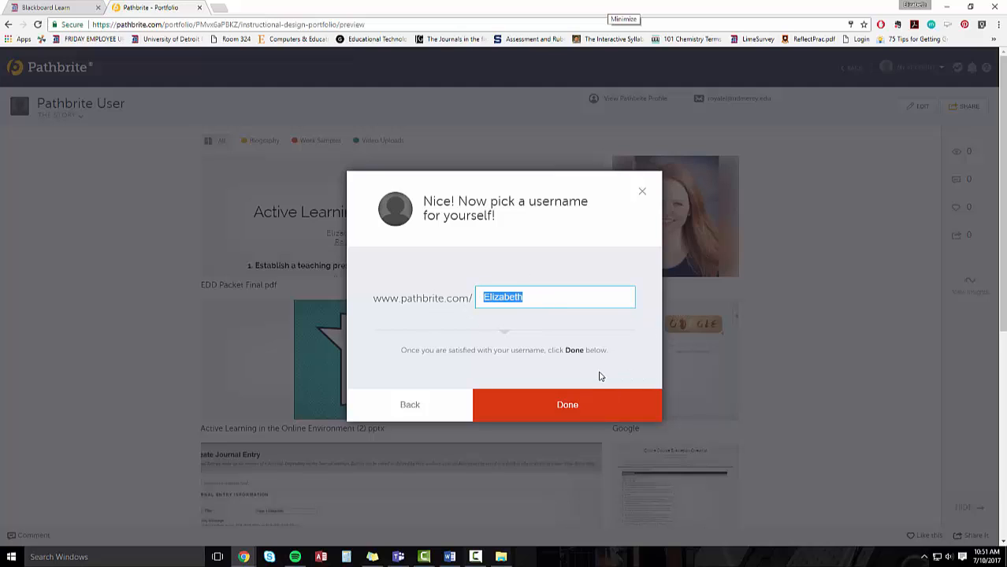
Replace the suggested username with 'royale' and confirm it
click(568, 404)
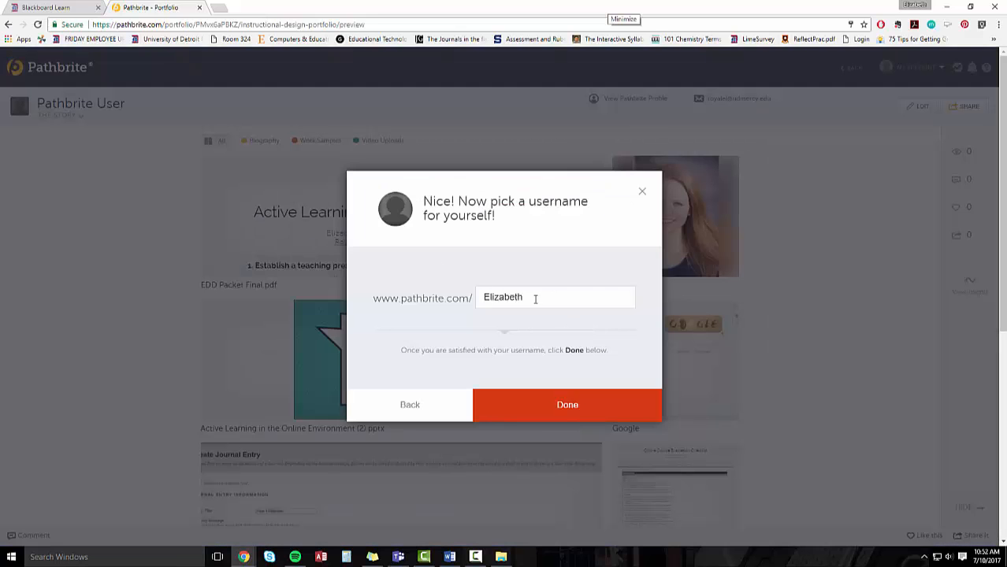
text(royalel)
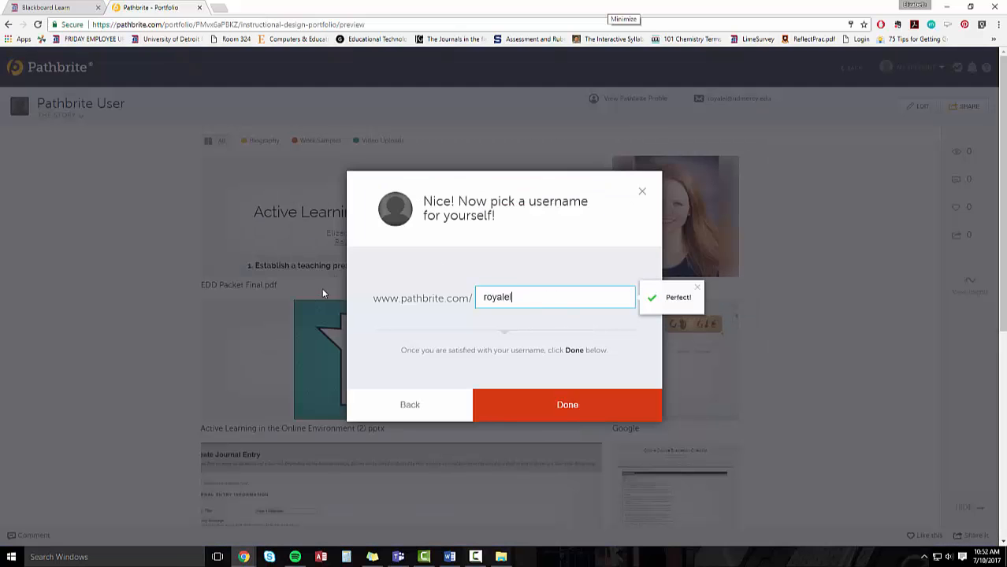
click(568, 405)
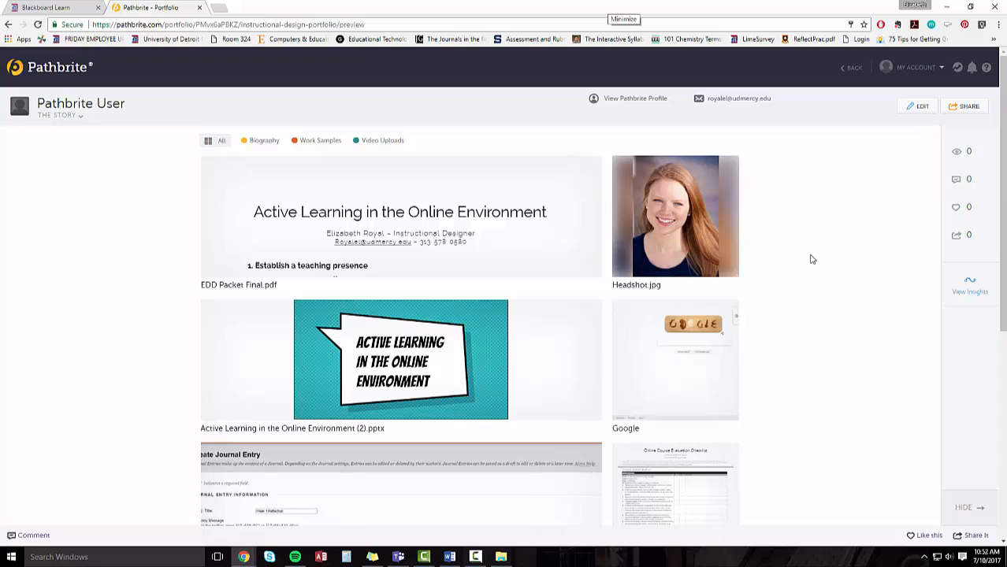
mouse_move(867, 122)
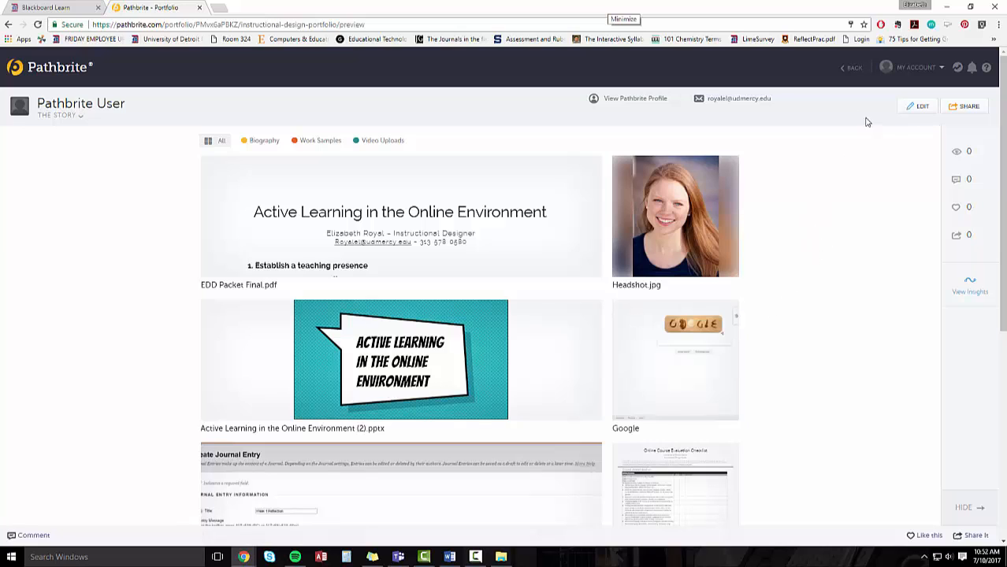
mouse_move(562, 86)
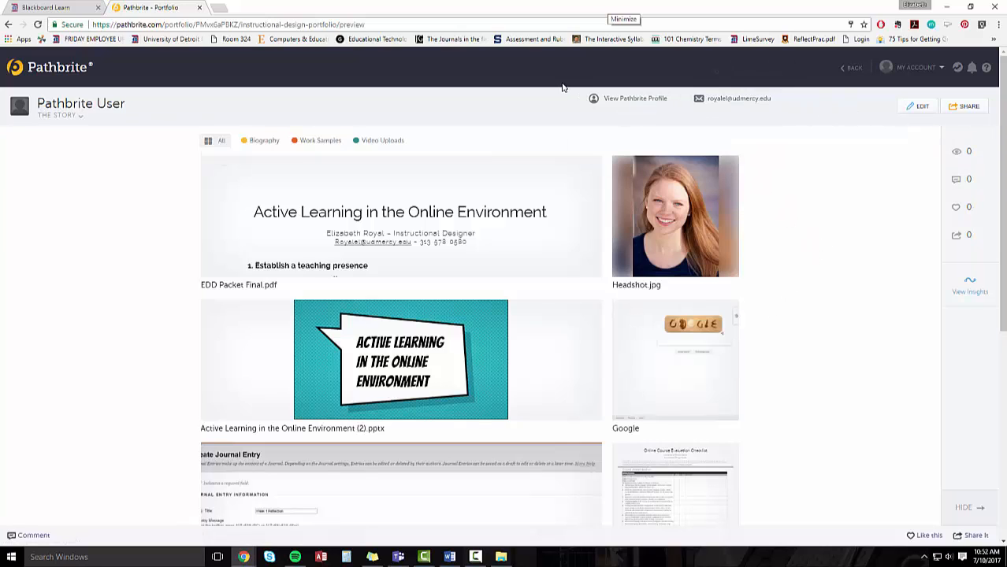
mouse_move(282, 139)
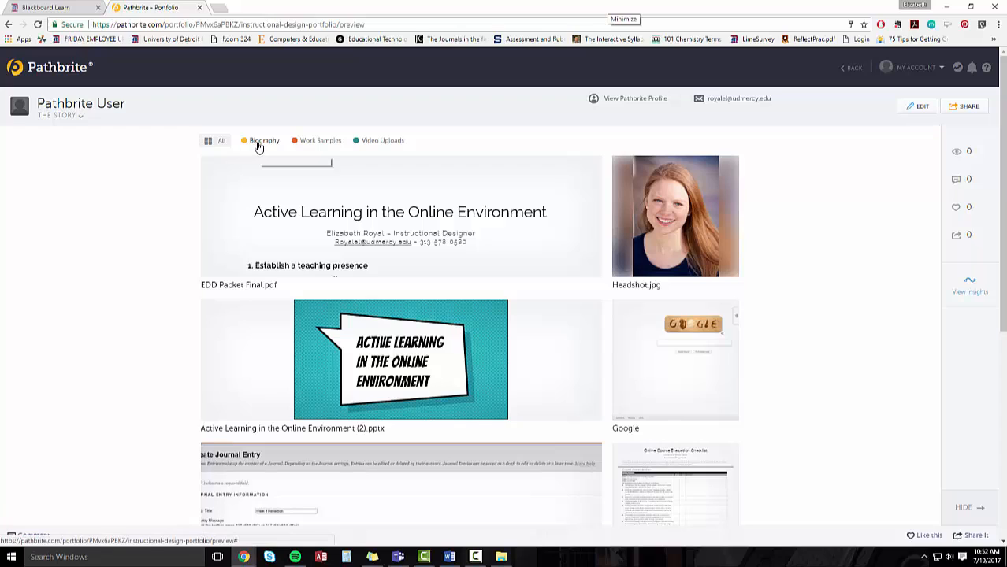
mouse_move(264, 140)
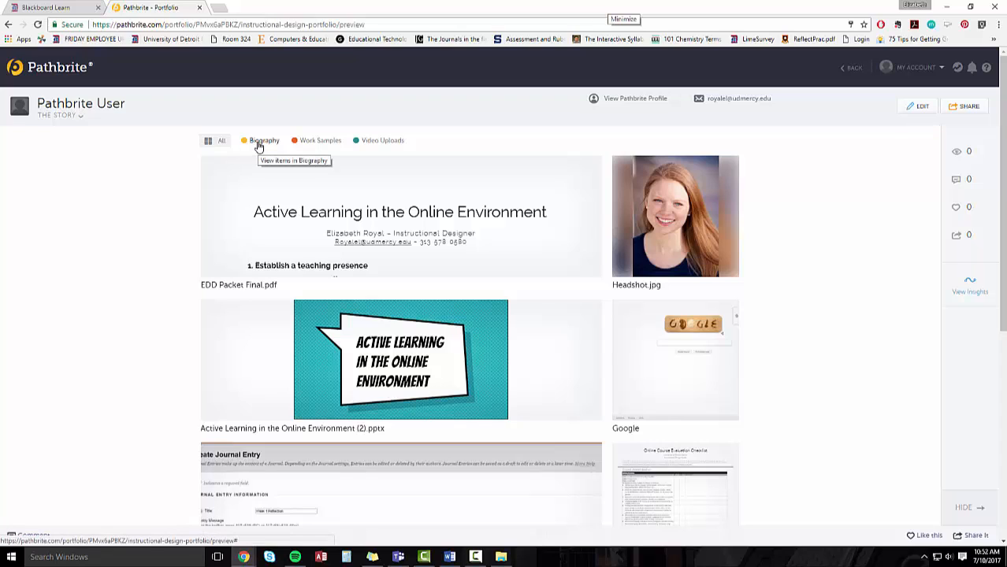
click(264, 140)
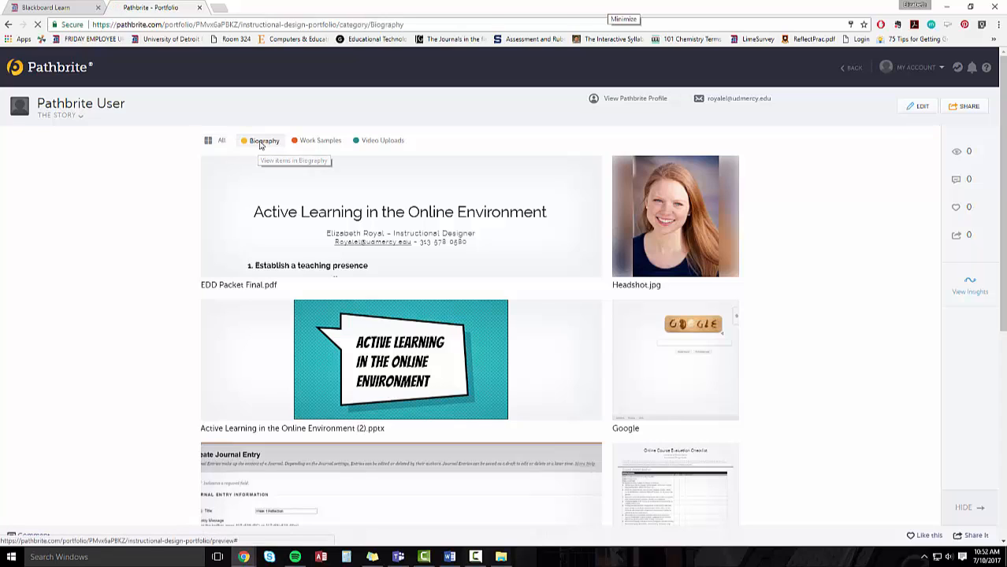
click(264, 140)
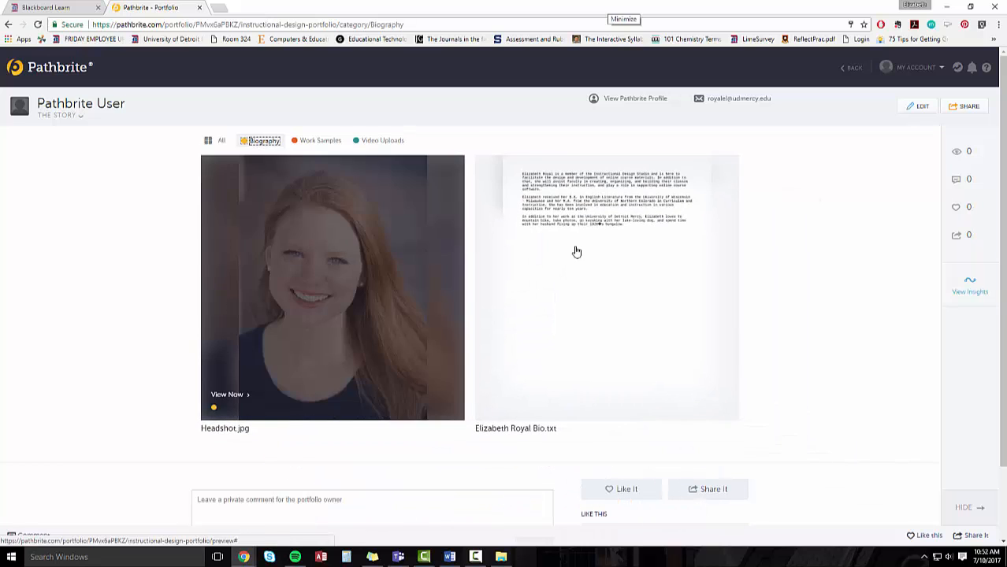
click(319, 140)
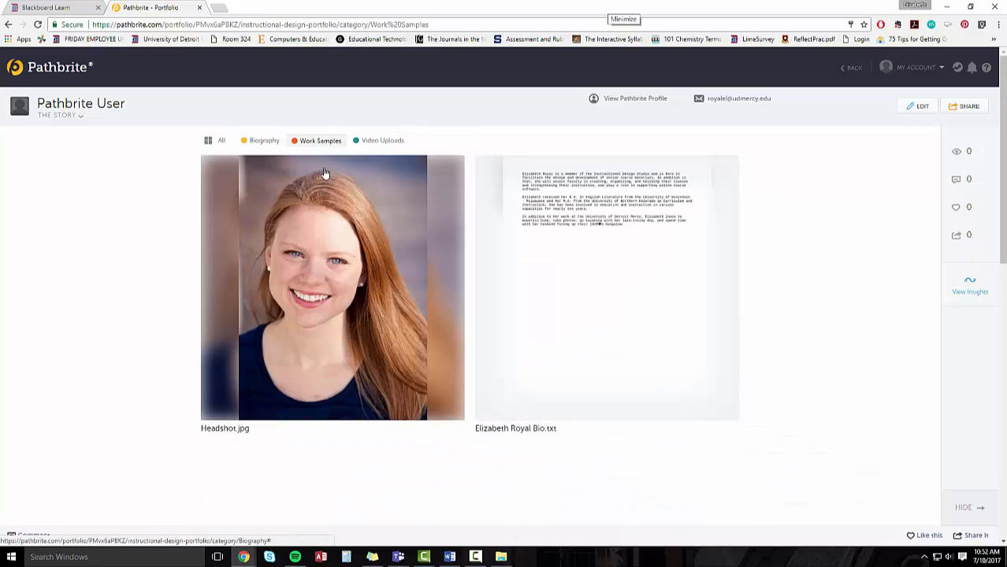
click(320, 140)
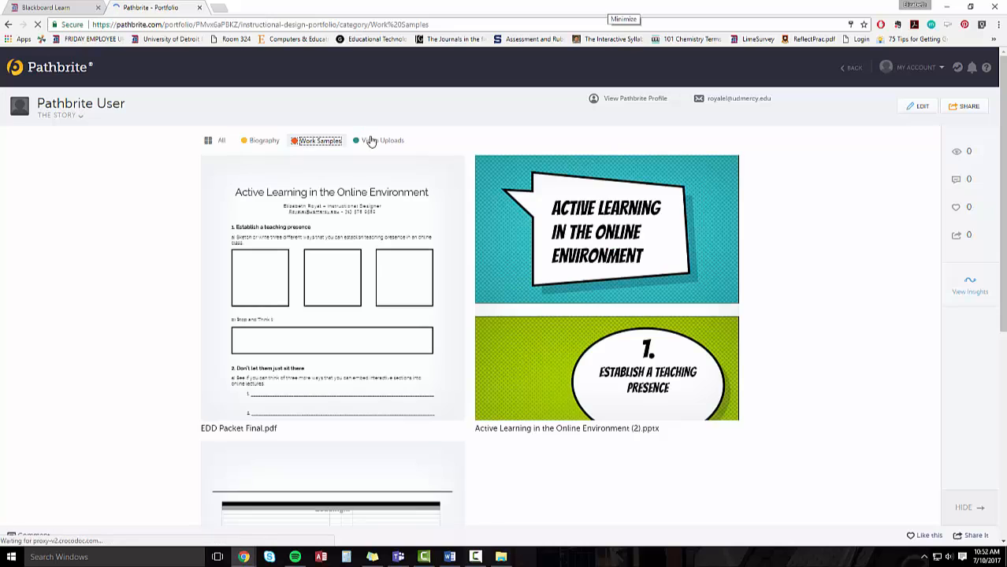
click(383, 141)
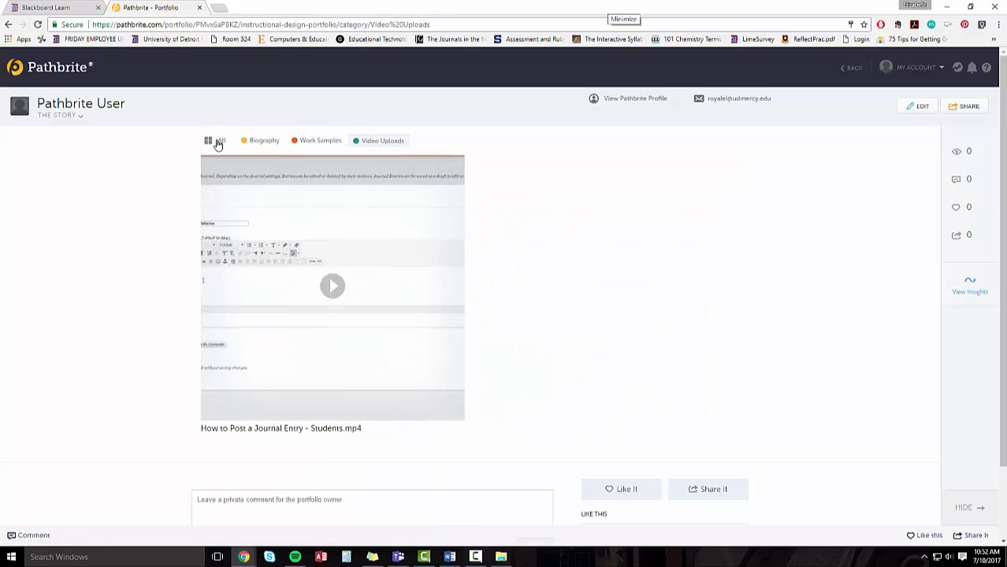
click(222, 140)
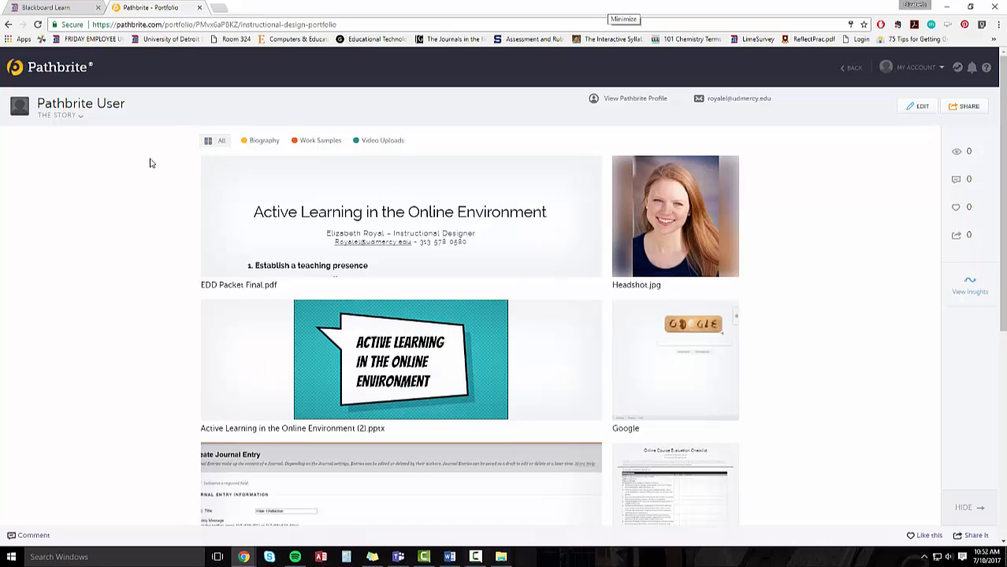
mouse_move(881, 238)
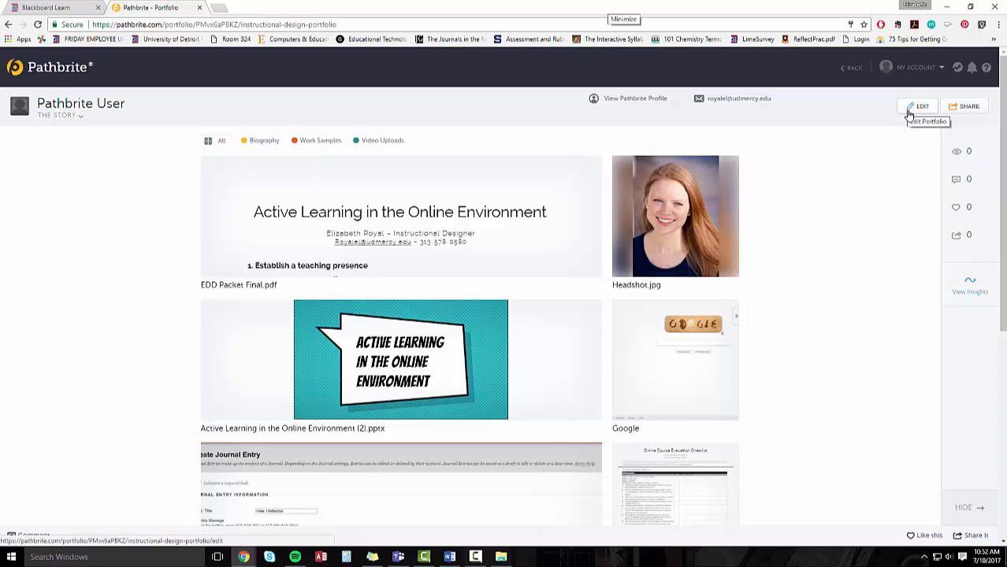
mouse_move(894, 172)
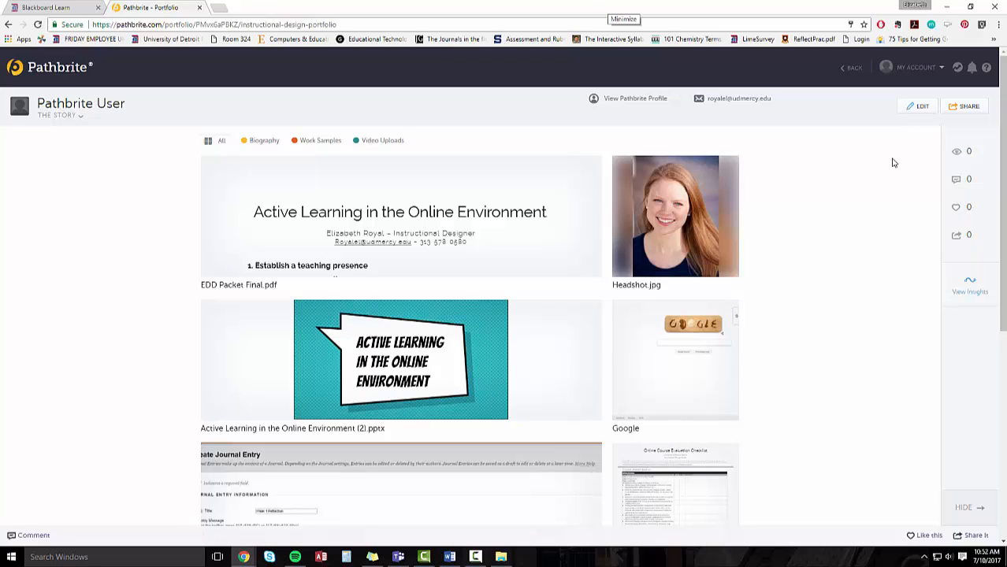
mouse_move(882, 190)
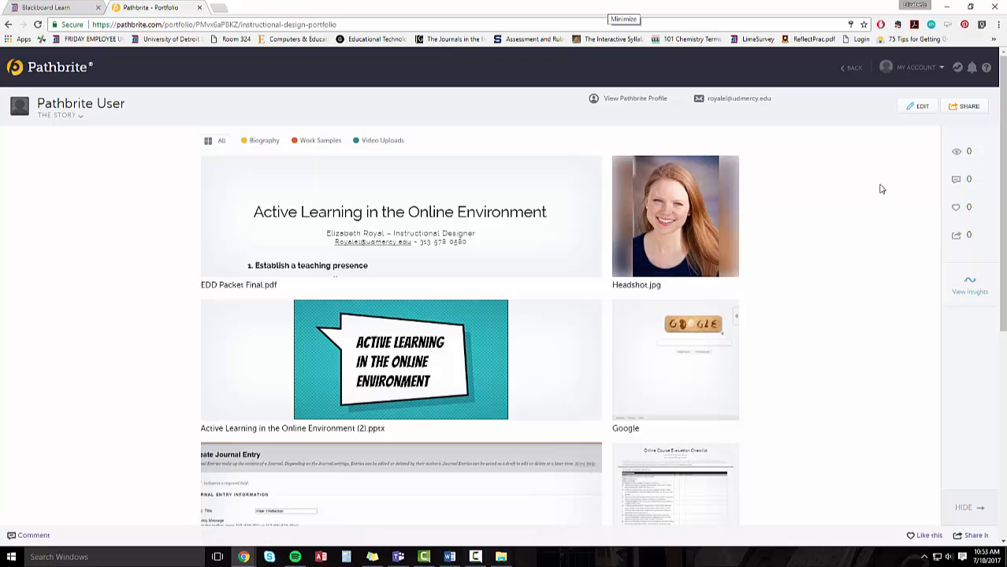
mouse_move(859, 154)
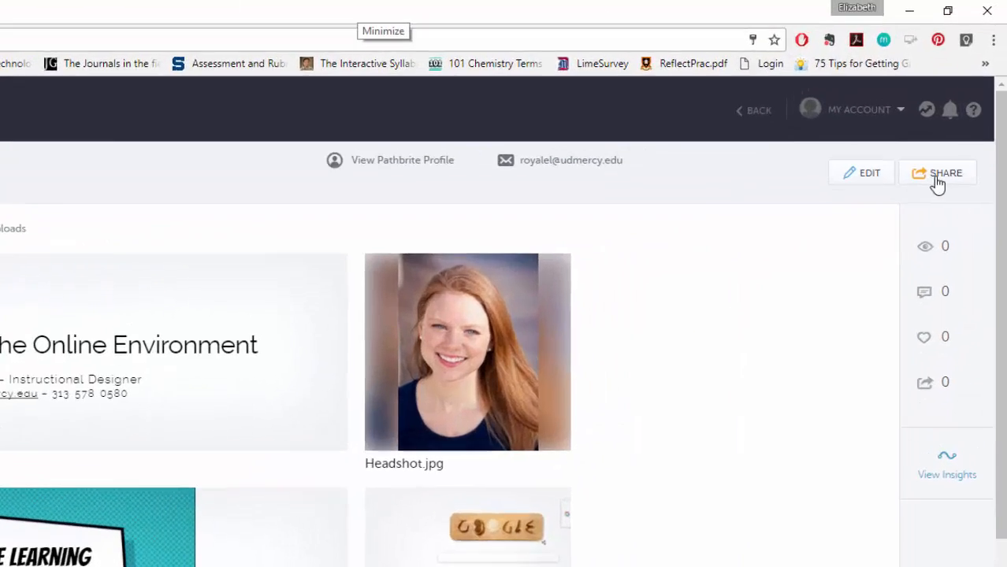
mouse_move(938, 170)
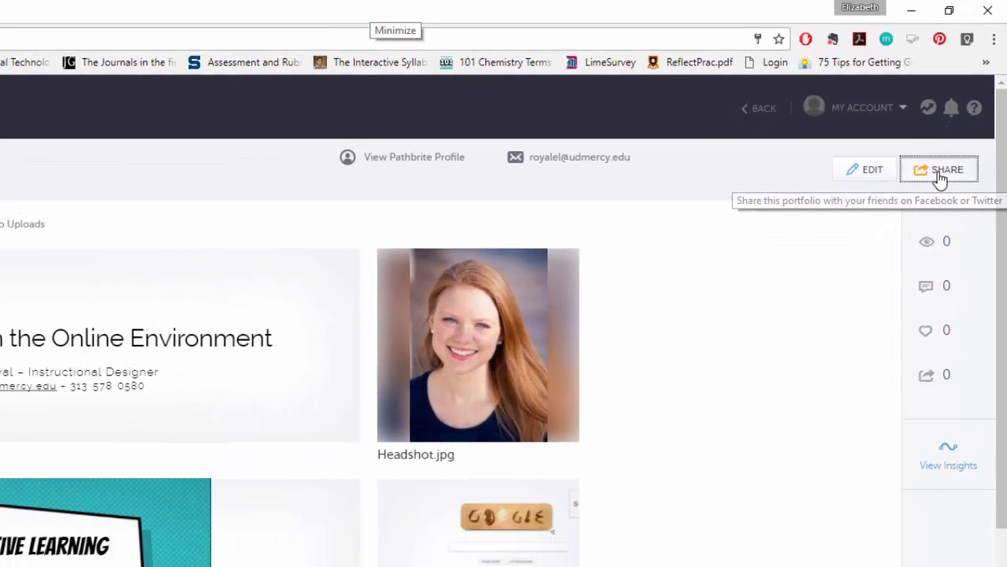
Generate a portfolio share link and copy it to the clipboard
click(938, 170)
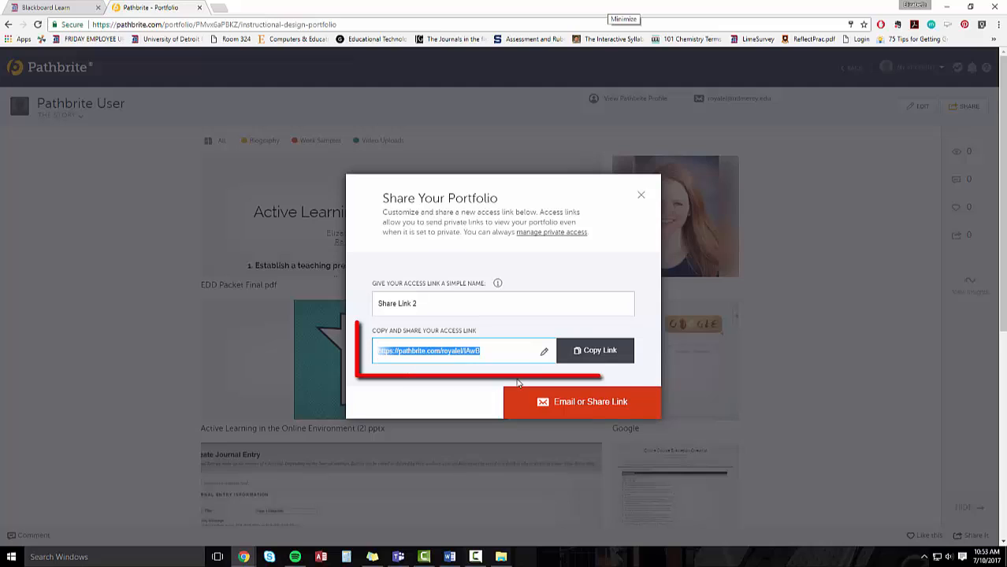
click(595, 350)
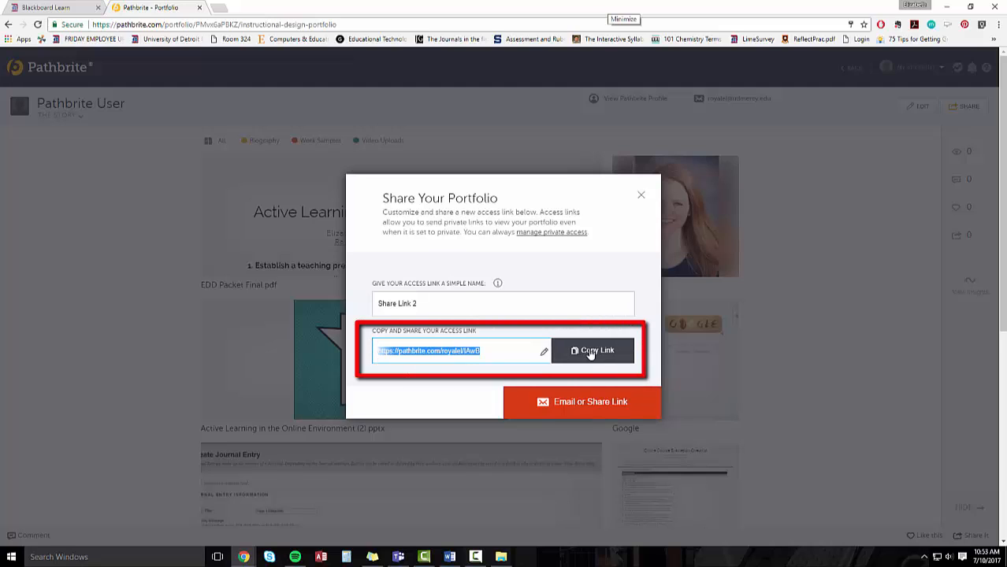
click(593, 351)
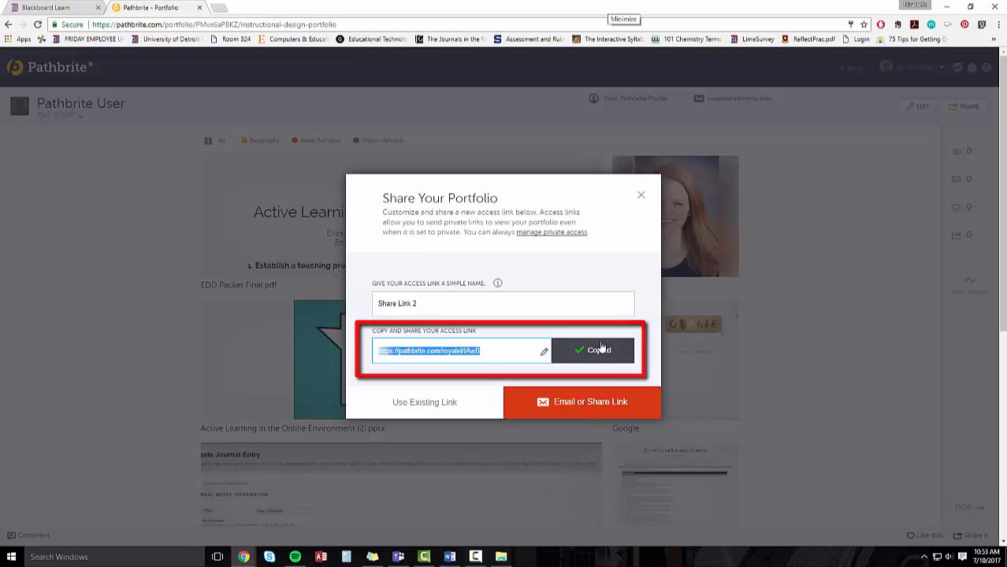
click(594, 350)
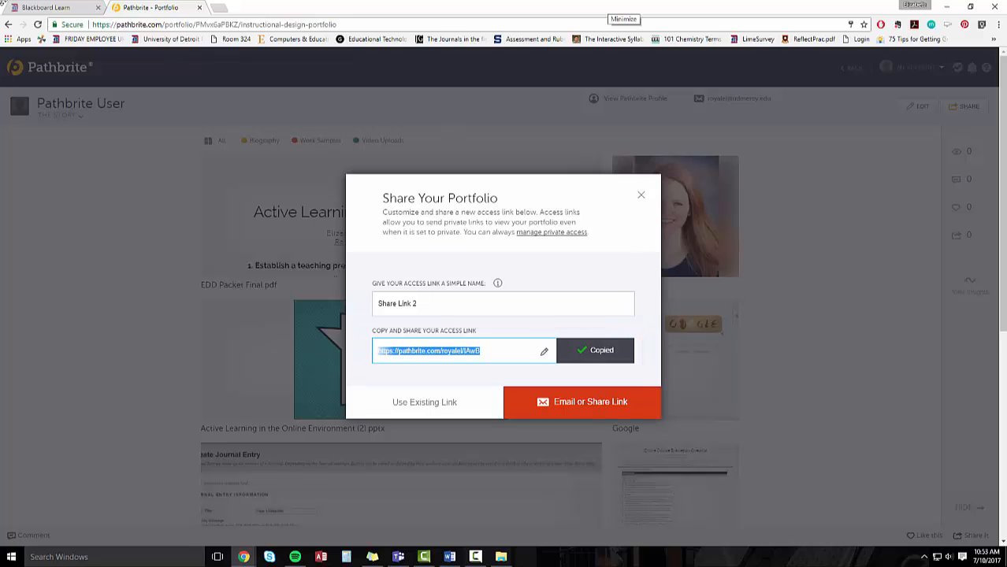
Switch to Blackboard and log in as elizabeth.r
click(55, 7)
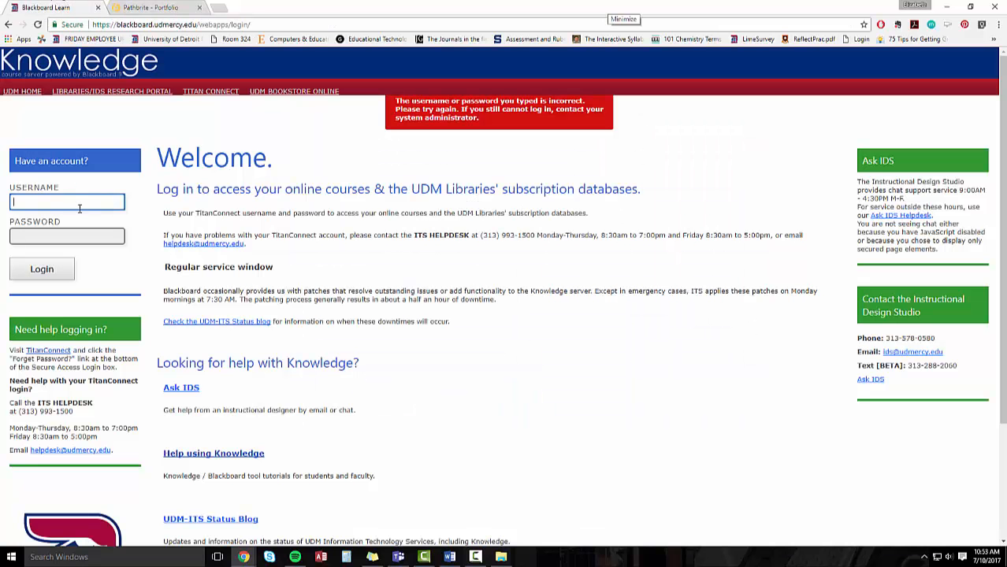
text(elizabeth.r)
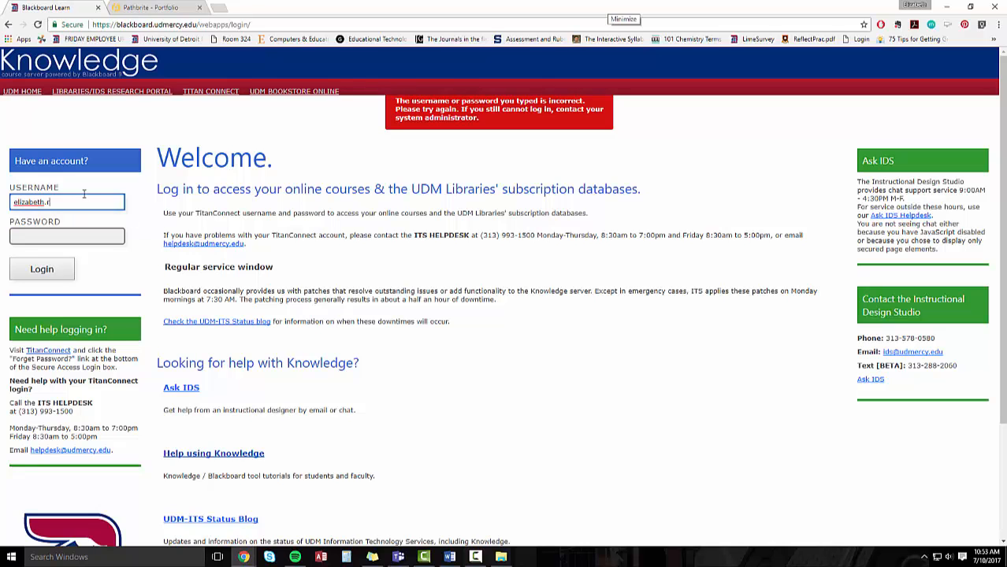
click(41, 269)
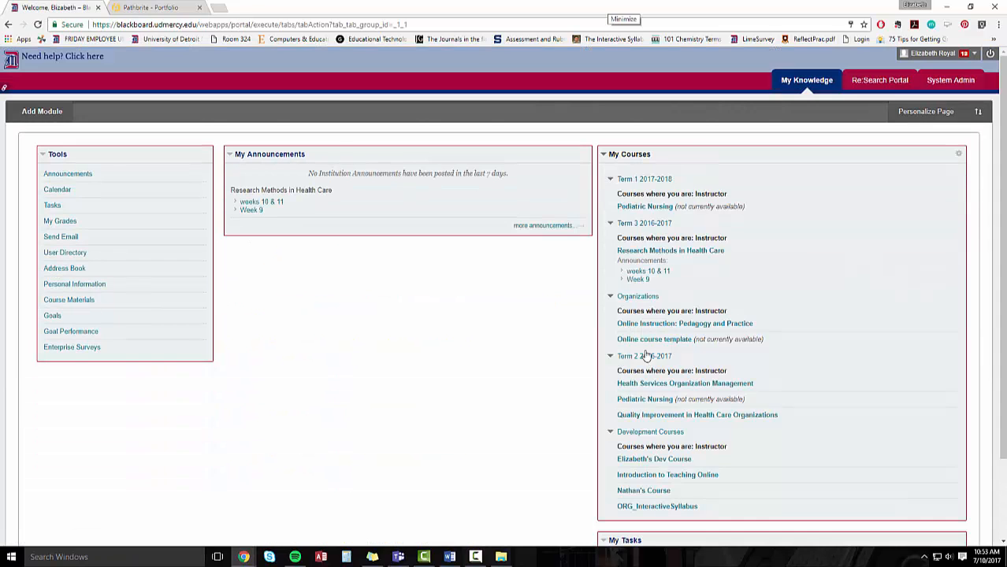
Open the Dev Course and go to its Assignments page
scroll(down, 3)
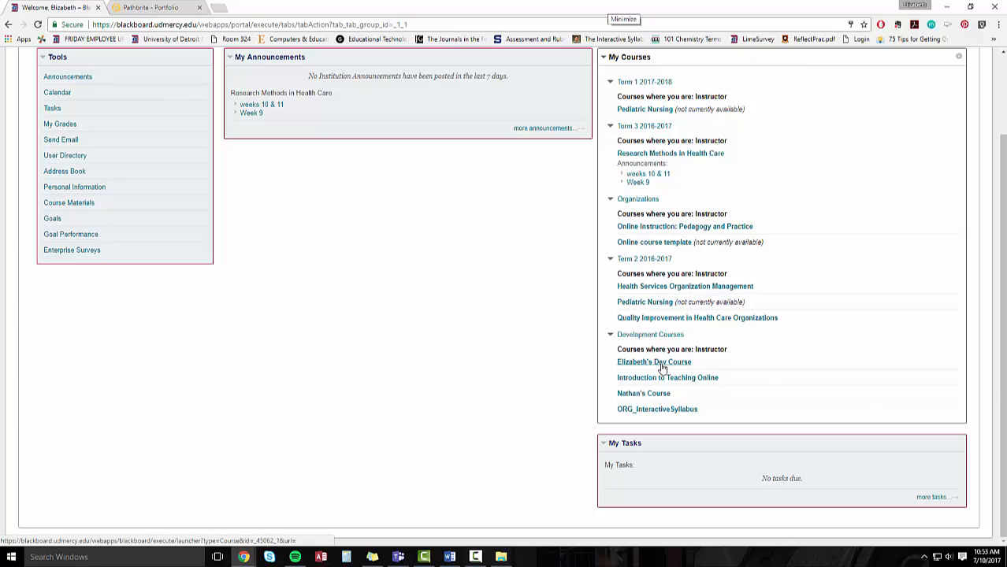
click(654, 361)
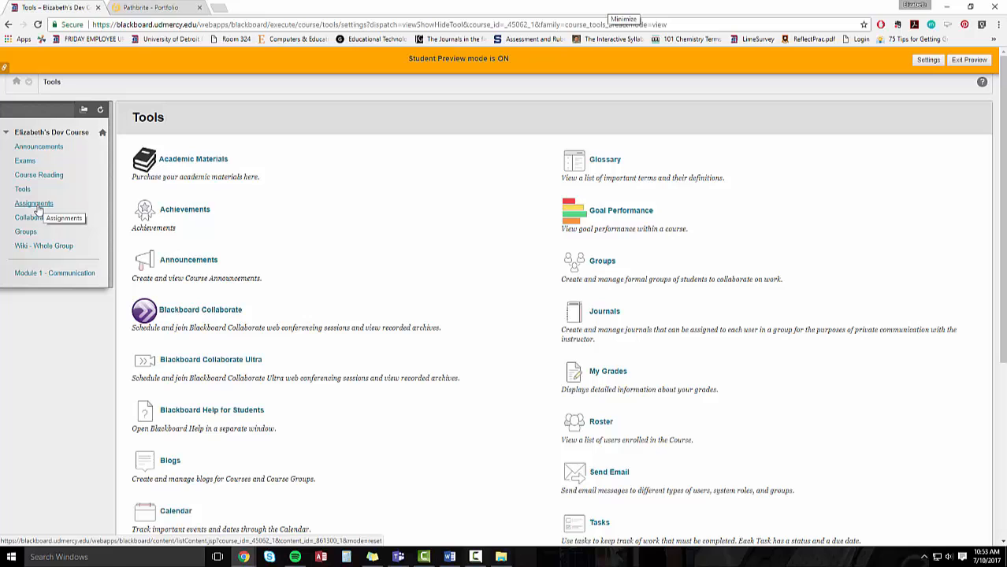
click(34, 203)
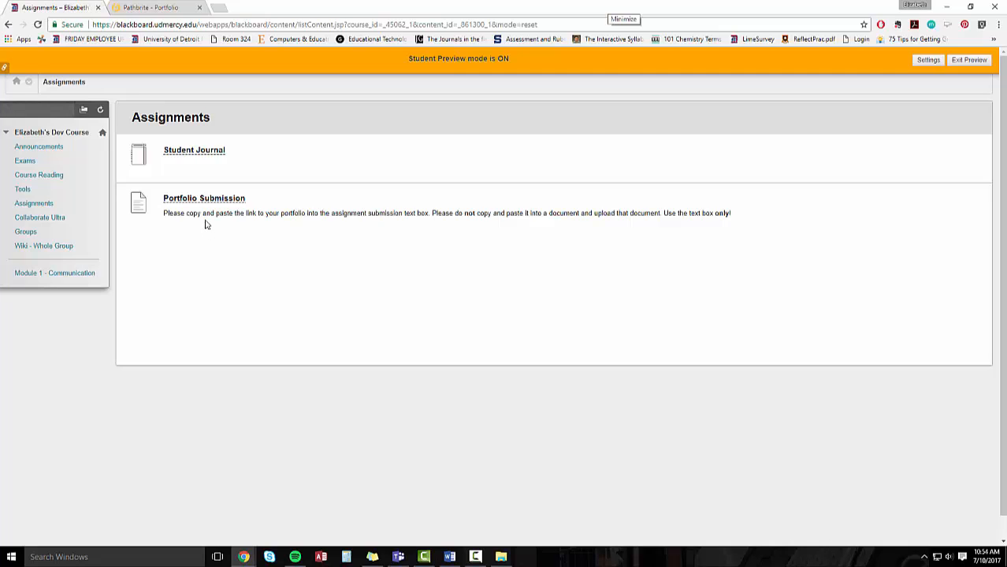
mouse_move(216, 197)
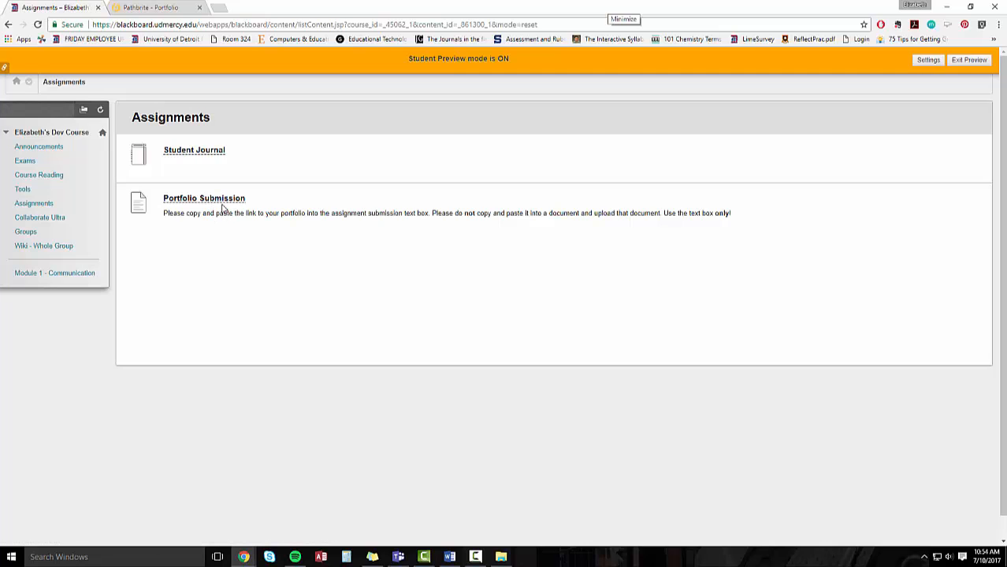
mouse_move(204, 198)
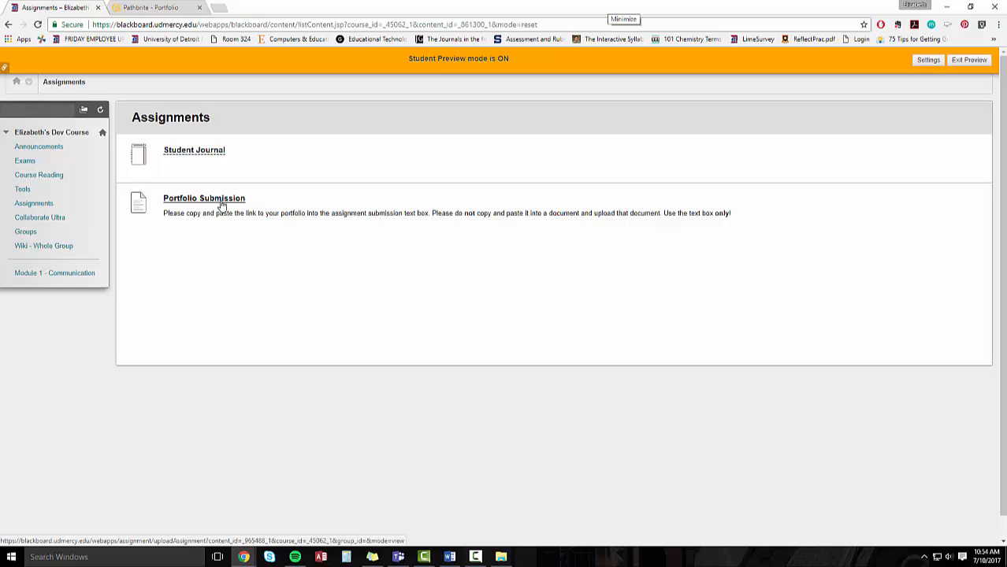
Submit the pasted Pathbrite portfolio link as text for Portfolio Submission, then open the link
click(204, 198)
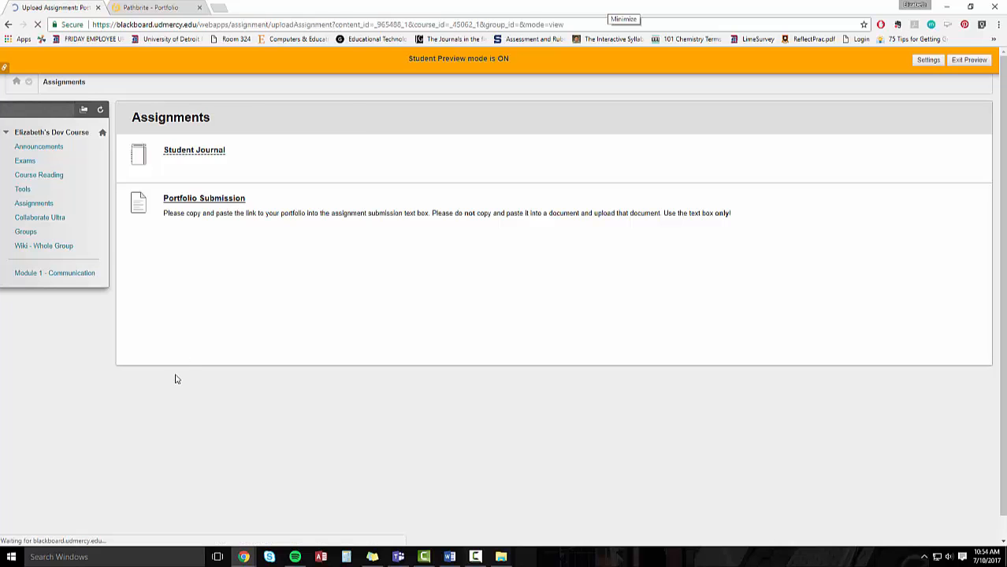
click(204, 197)
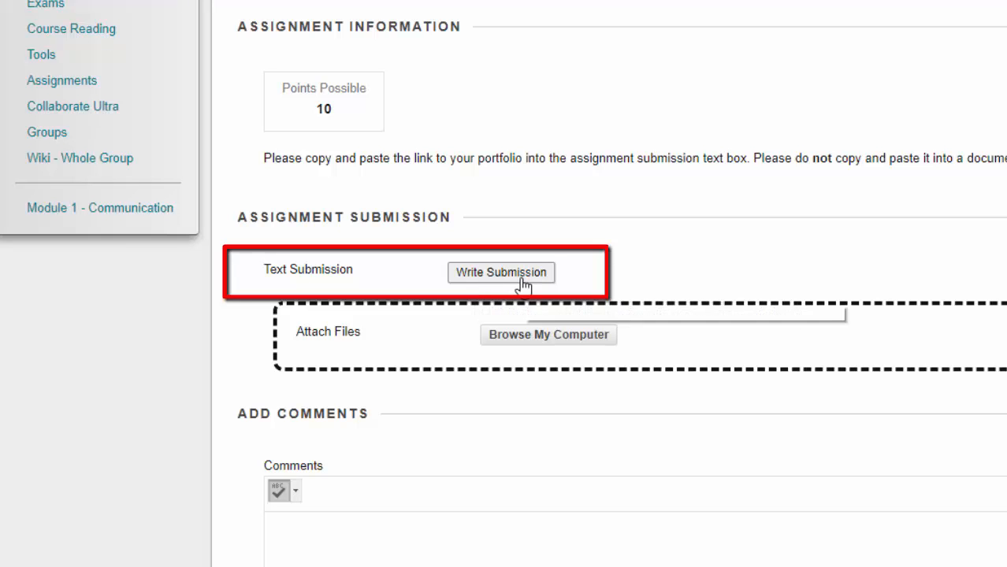
click(501, 272)
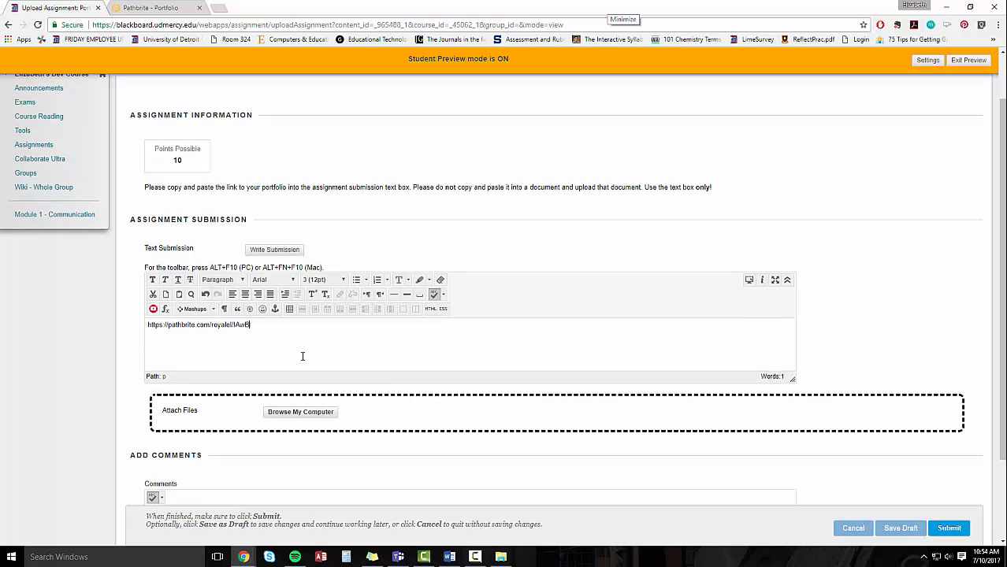
scroll(down, 3)
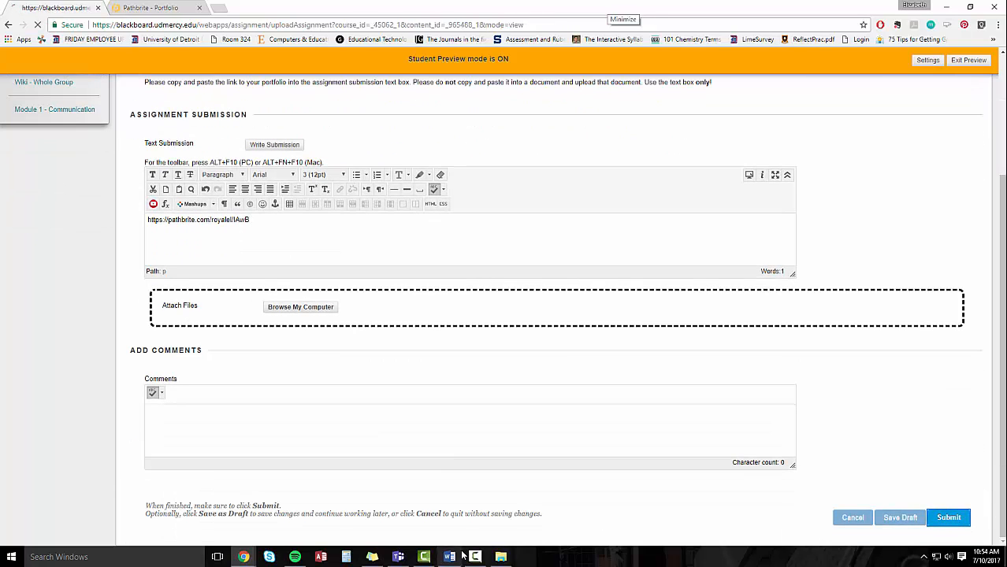
click(949, 518)
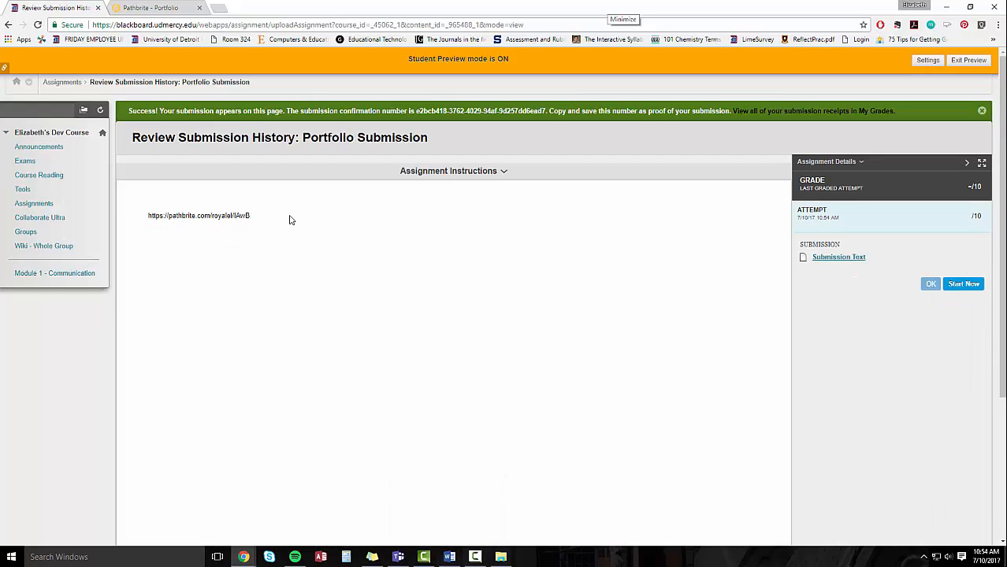
double_click(198, 215)
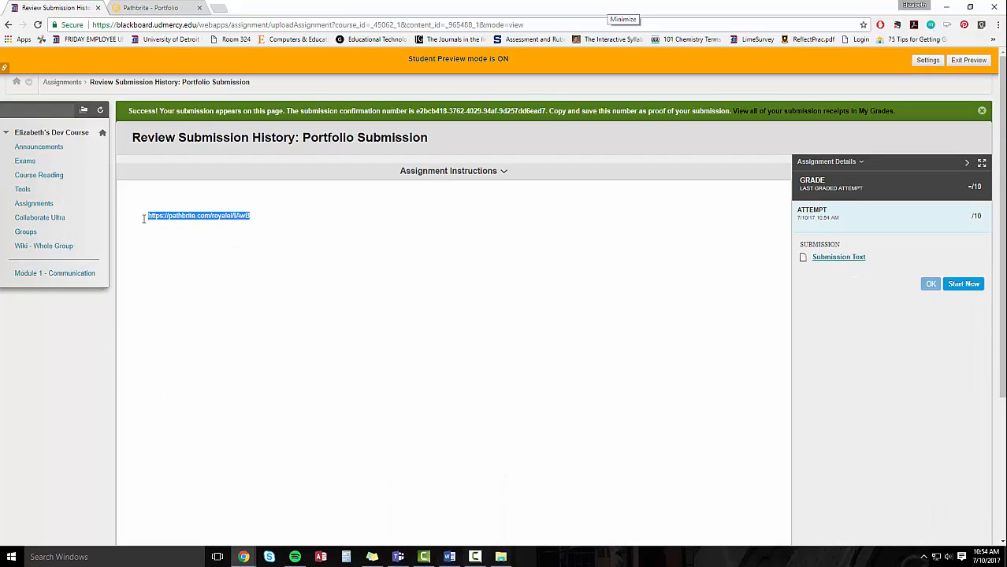
click(198, 215)
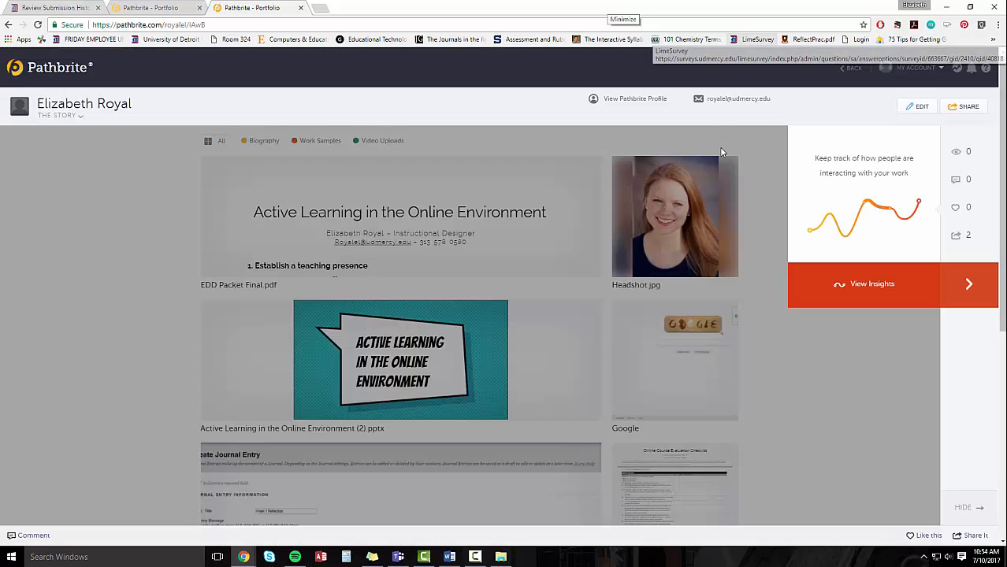
mouse_move(165, 177)
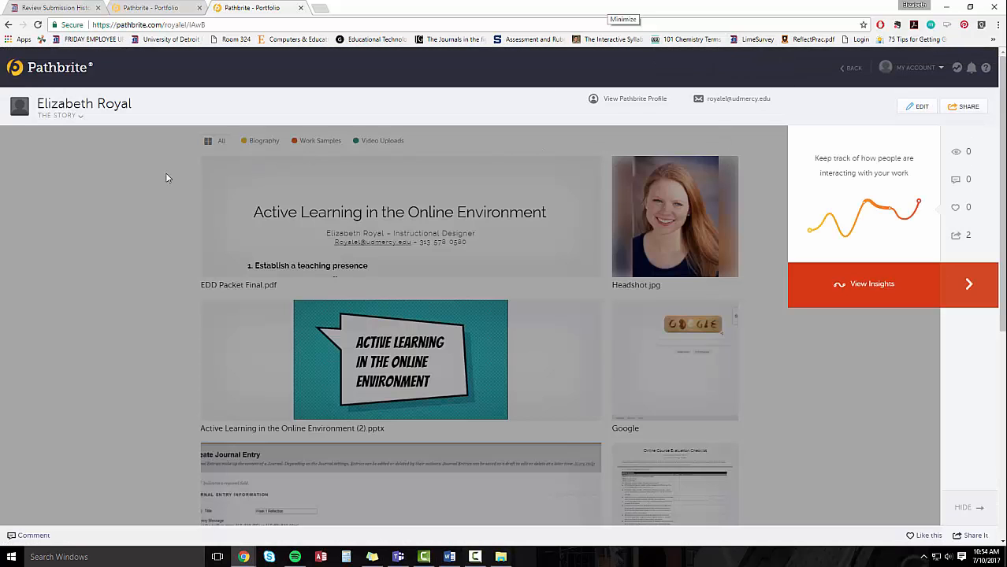